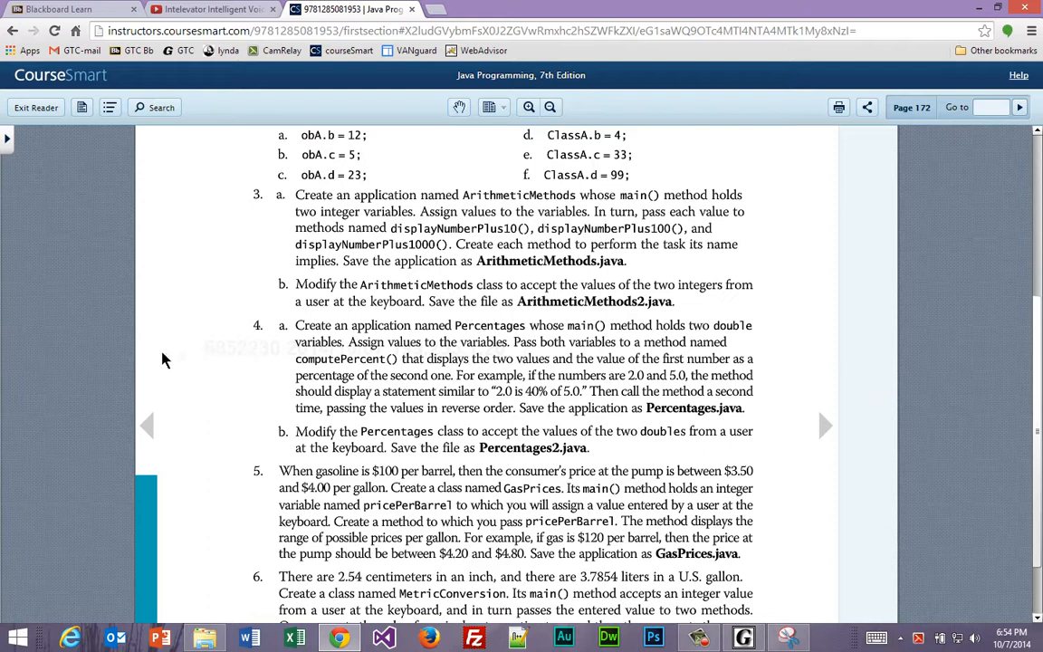
mouse_move(595, 456)
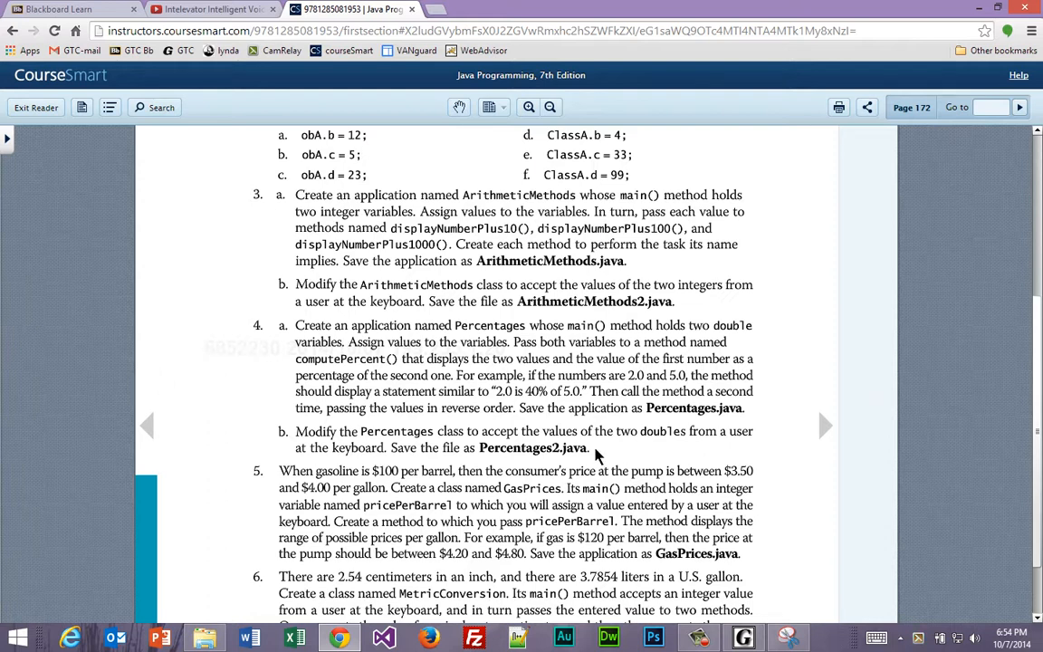
- Copy the ArithmeticMethods code in jGRASP and check the Percentages exercise name in the browser
drag(295, 431, 591, 447)
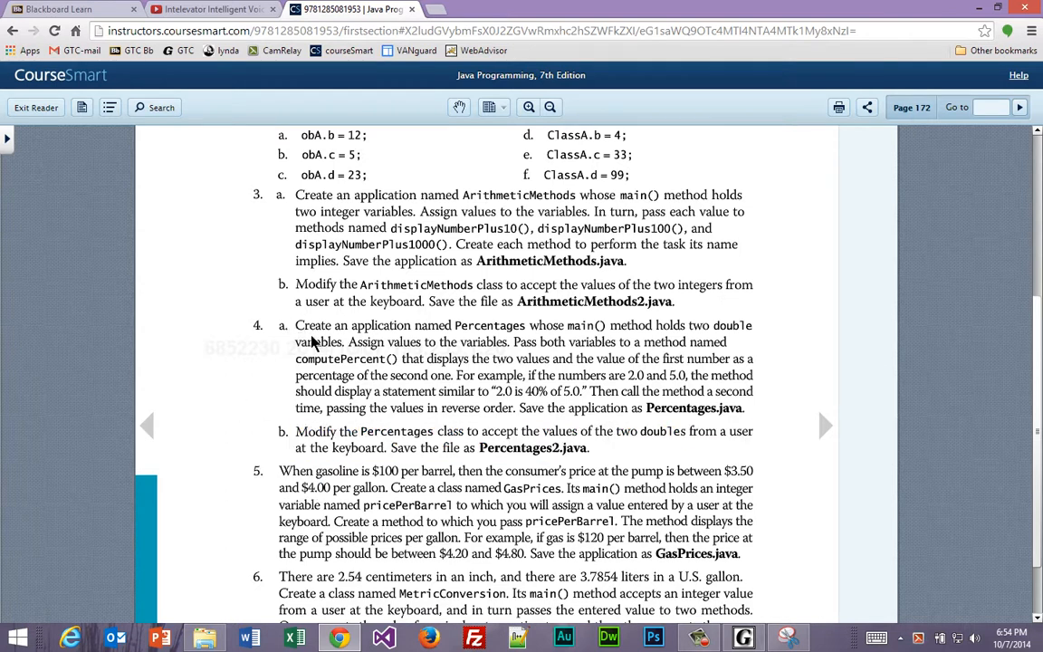
mouse_move(640, 345)
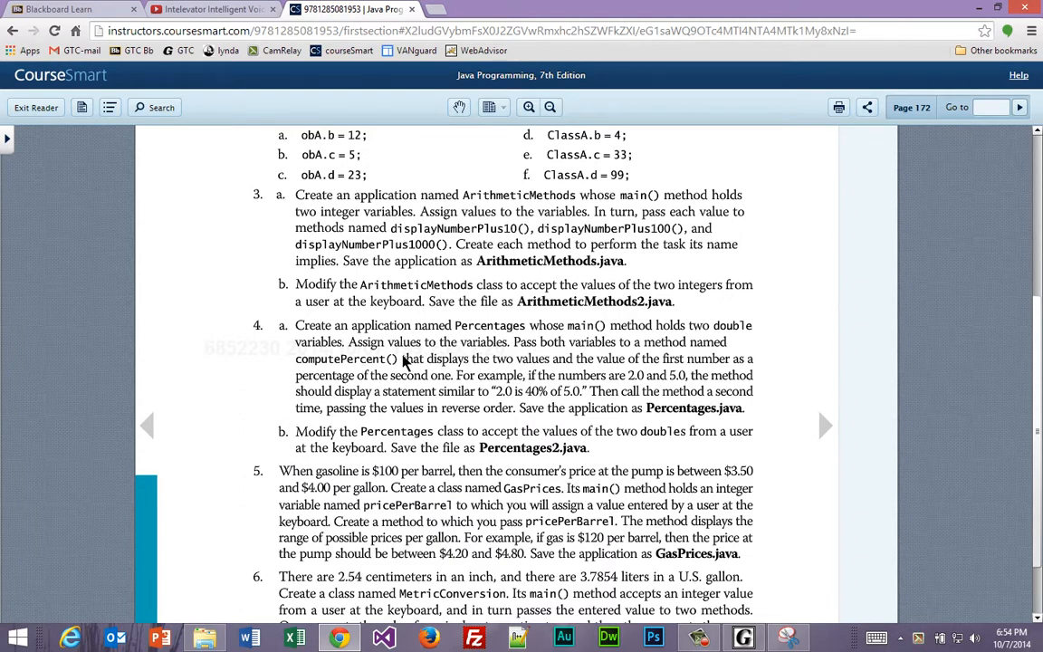
mouse_move(386, 342)
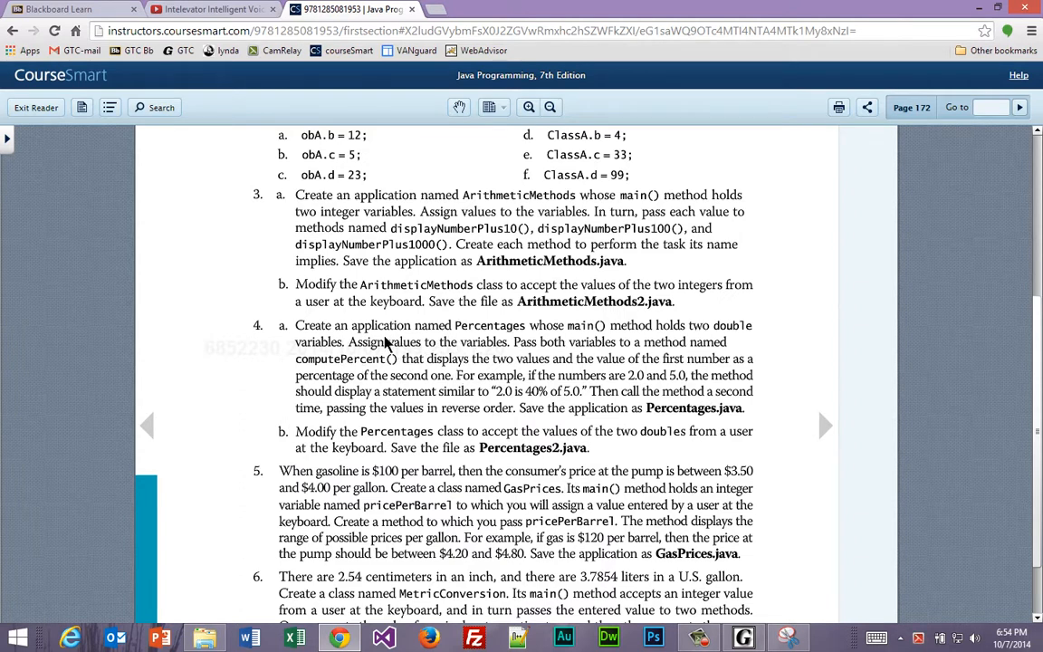
mouse_move(731, 351)
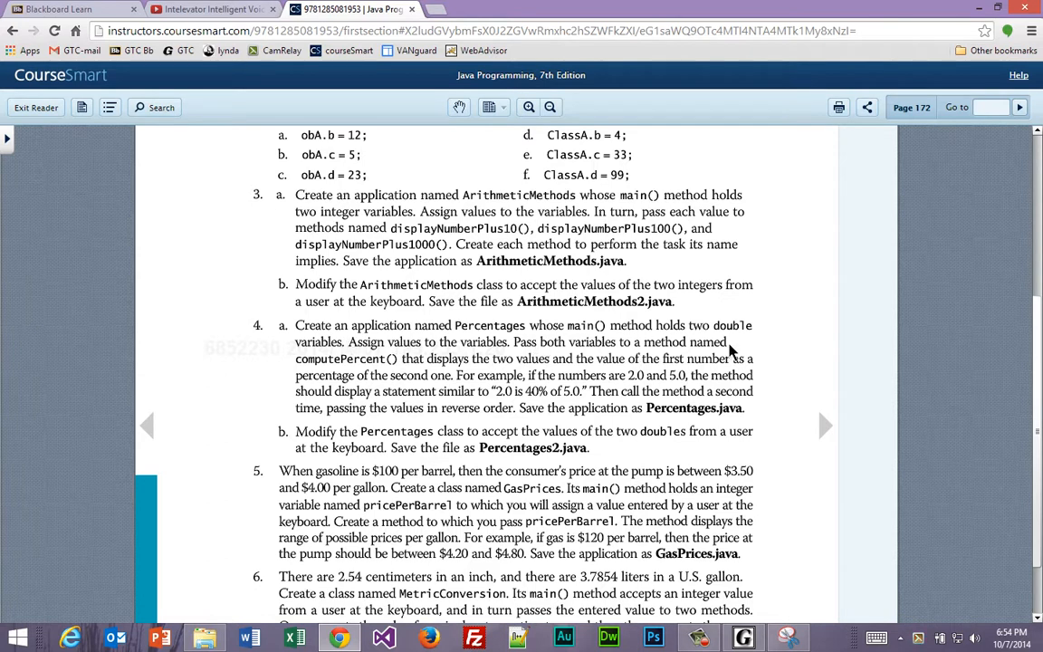
mouse_move(389, 372)
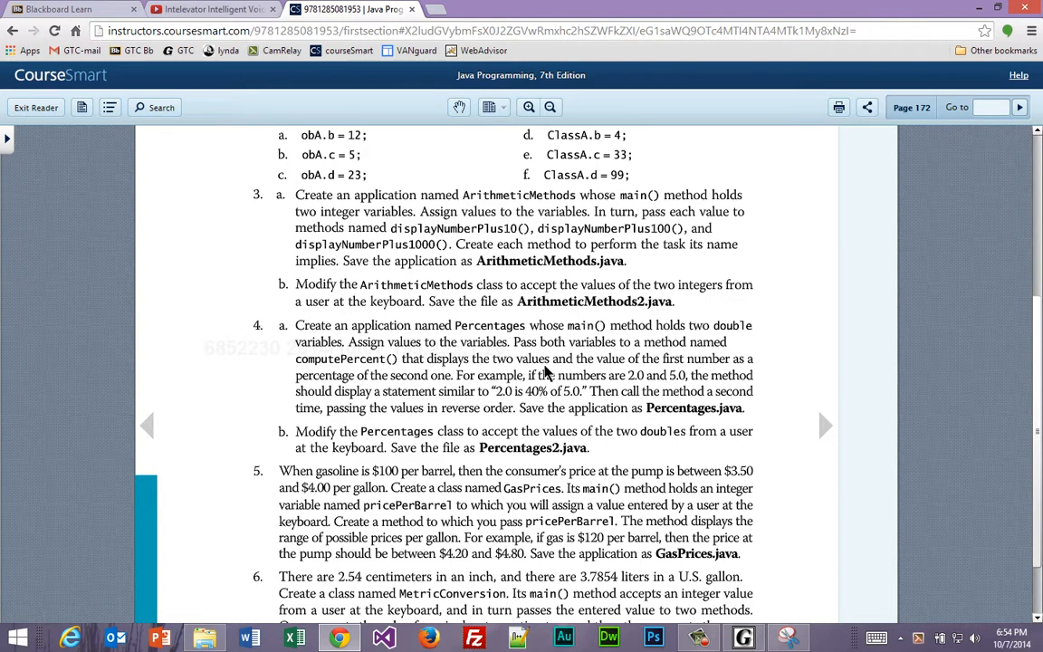
mouse_move(741, 371)
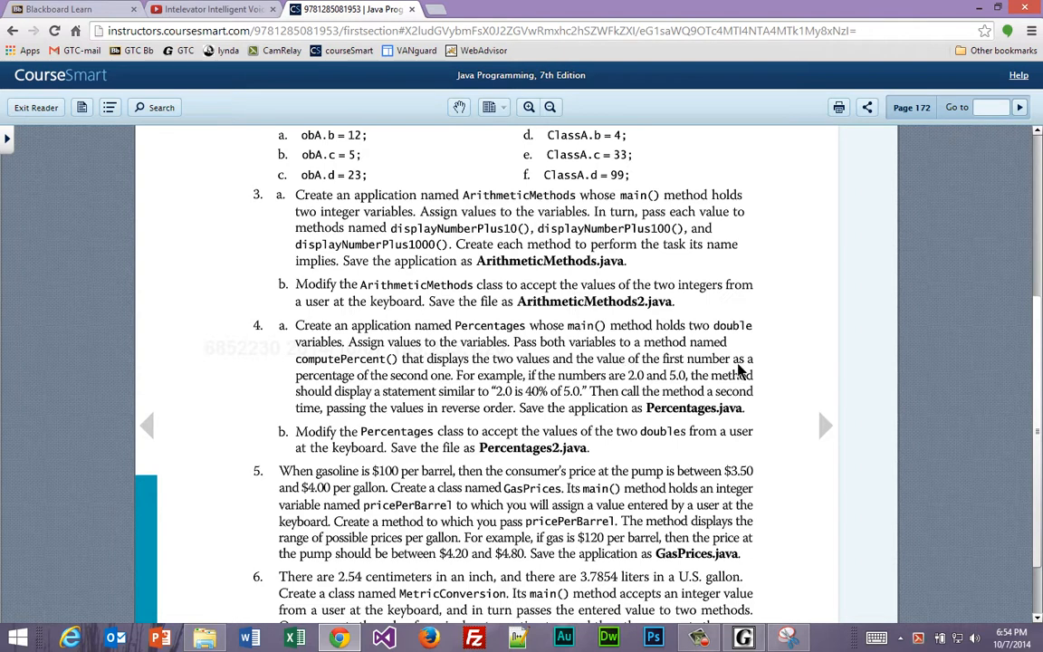
mouse_move(418, 399)
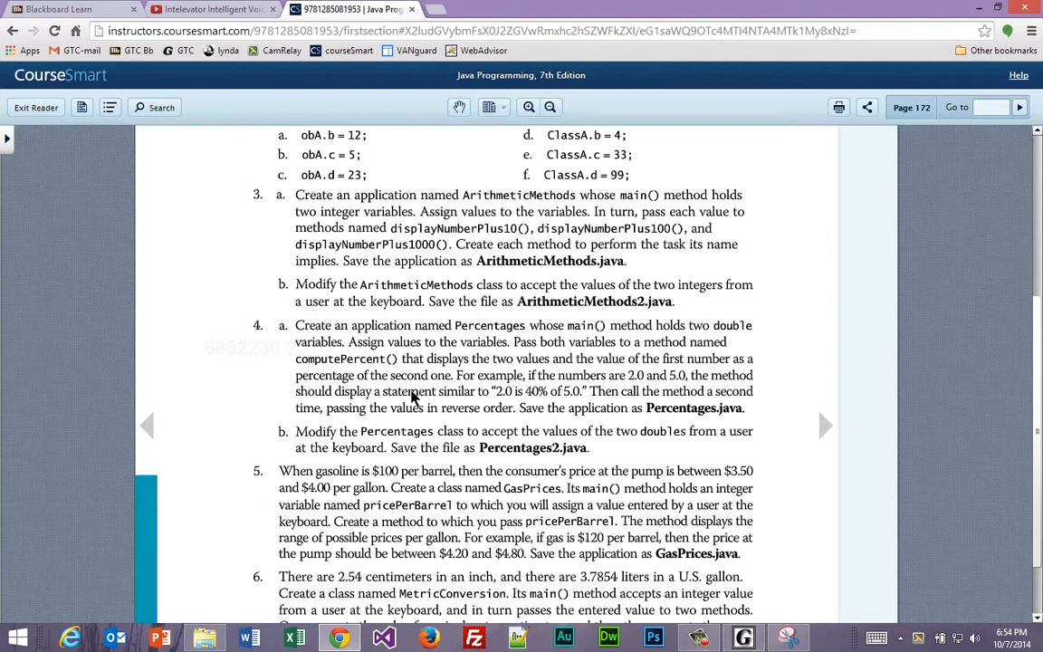
mouse_move(546, 389)
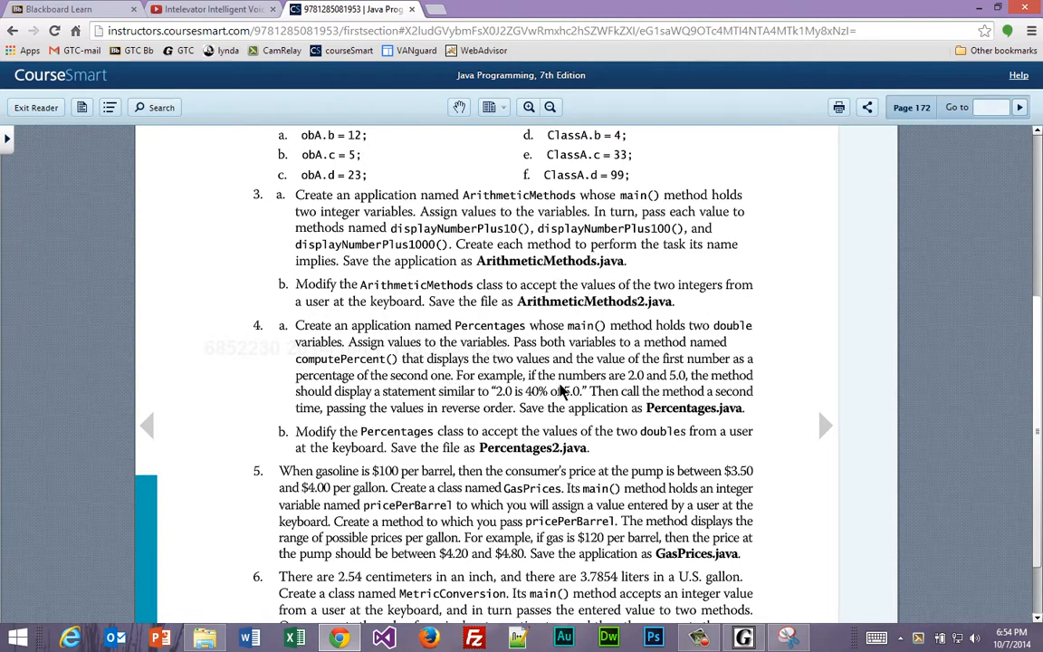
mouse_move(652, 392)
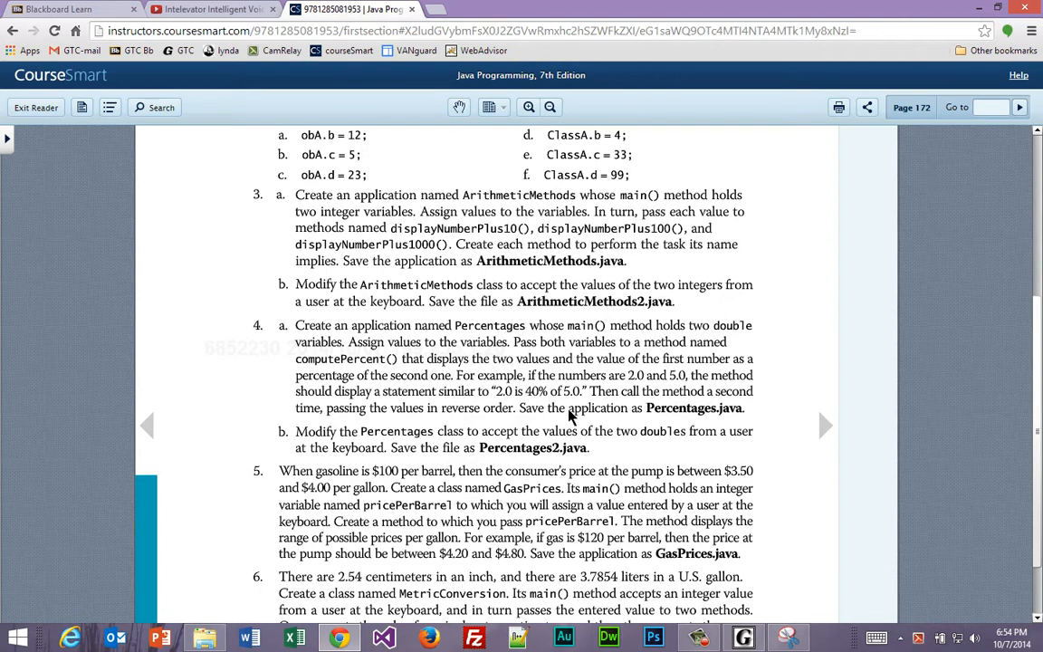
mouse_move(569, 418)
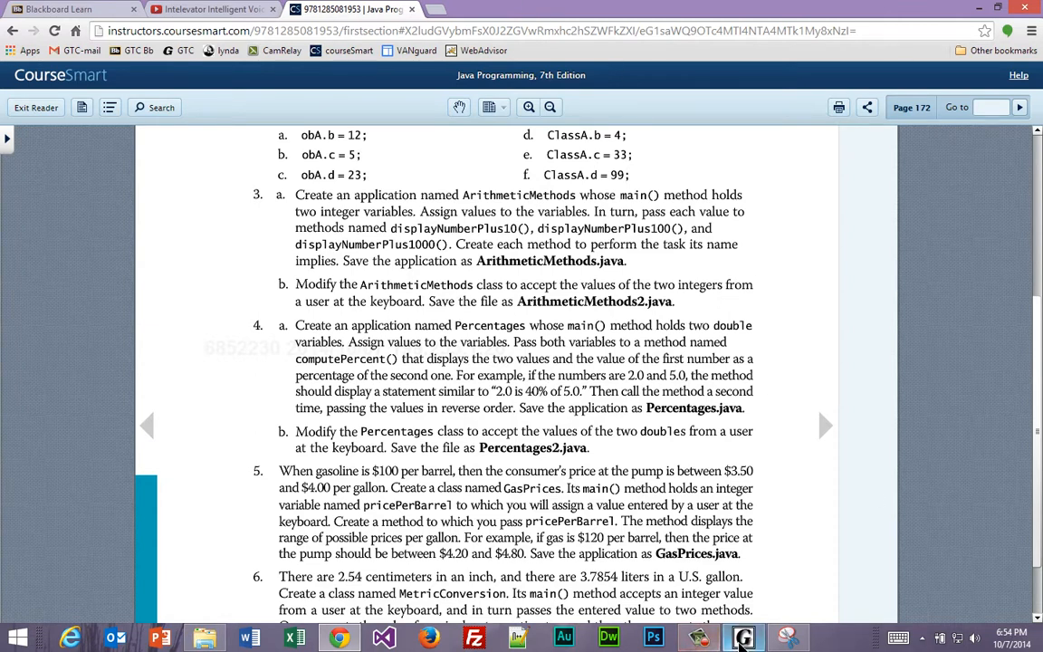
click(742, 639)
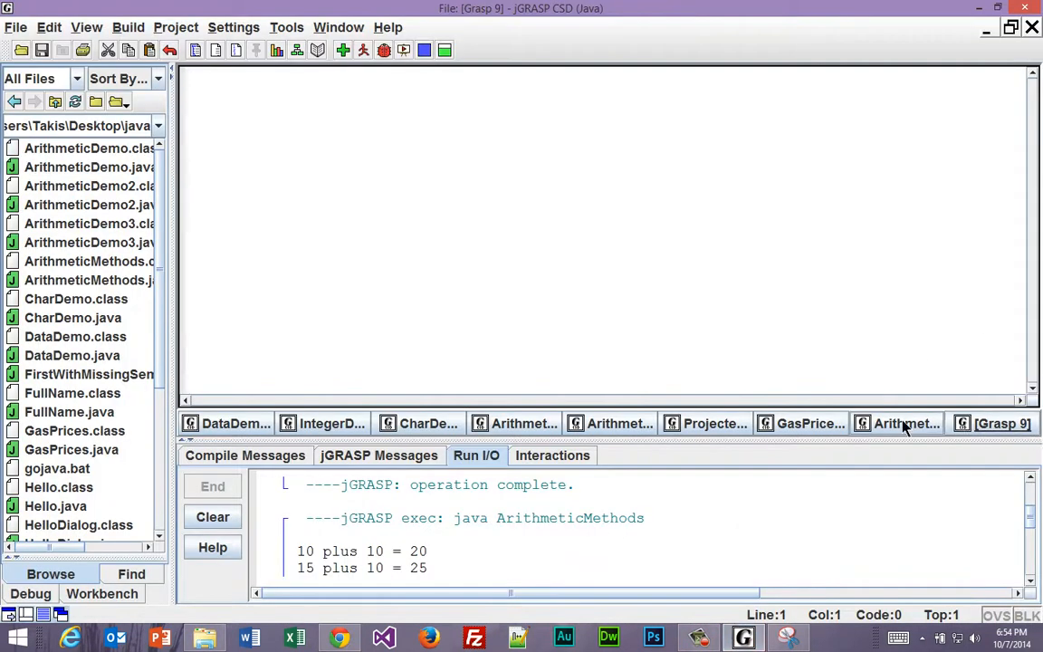
click(905, 423)
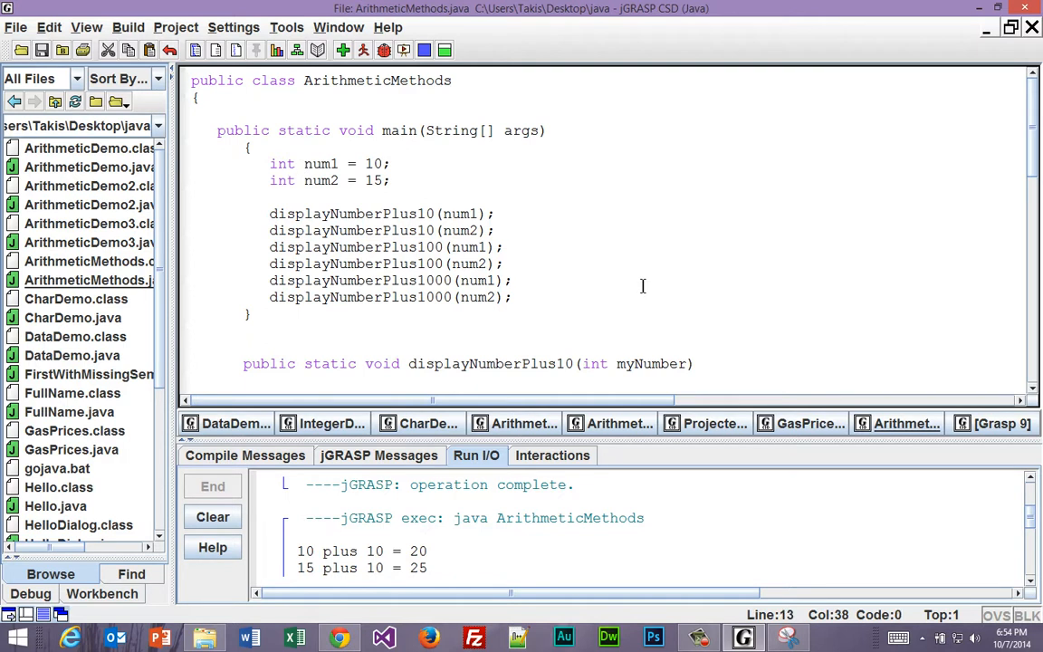
key(ctrl+a)
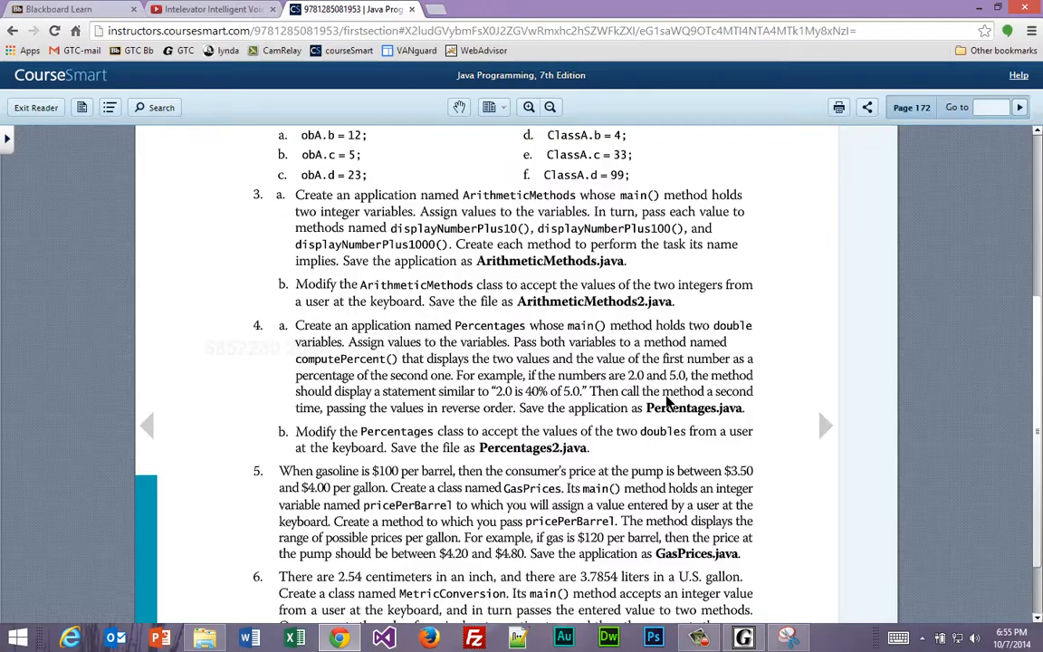
double_click(670, 407)
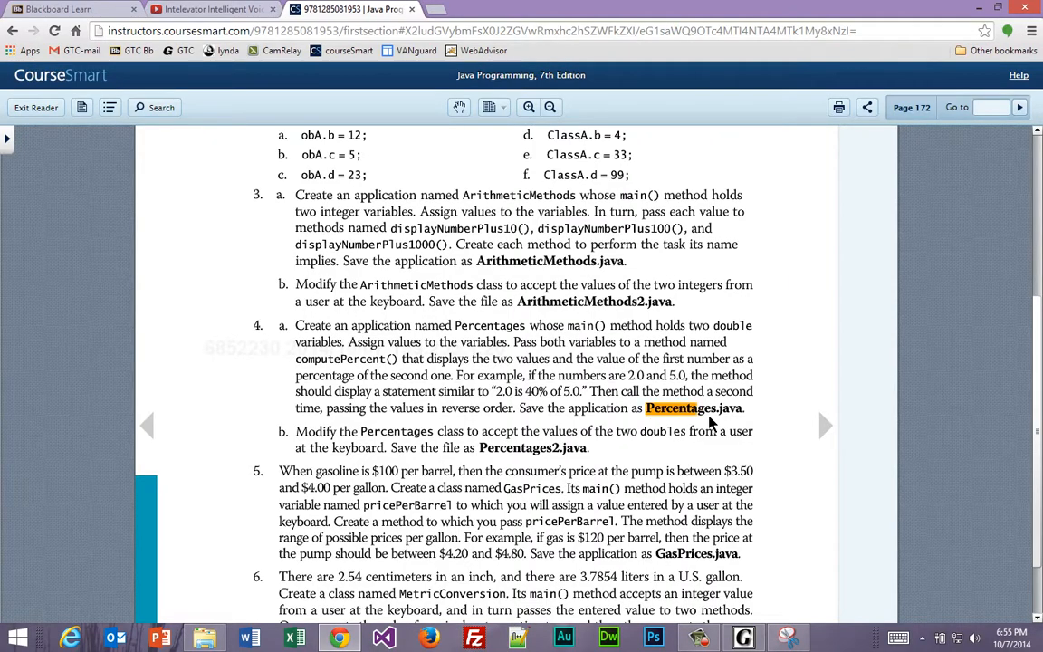
click(693, 407)
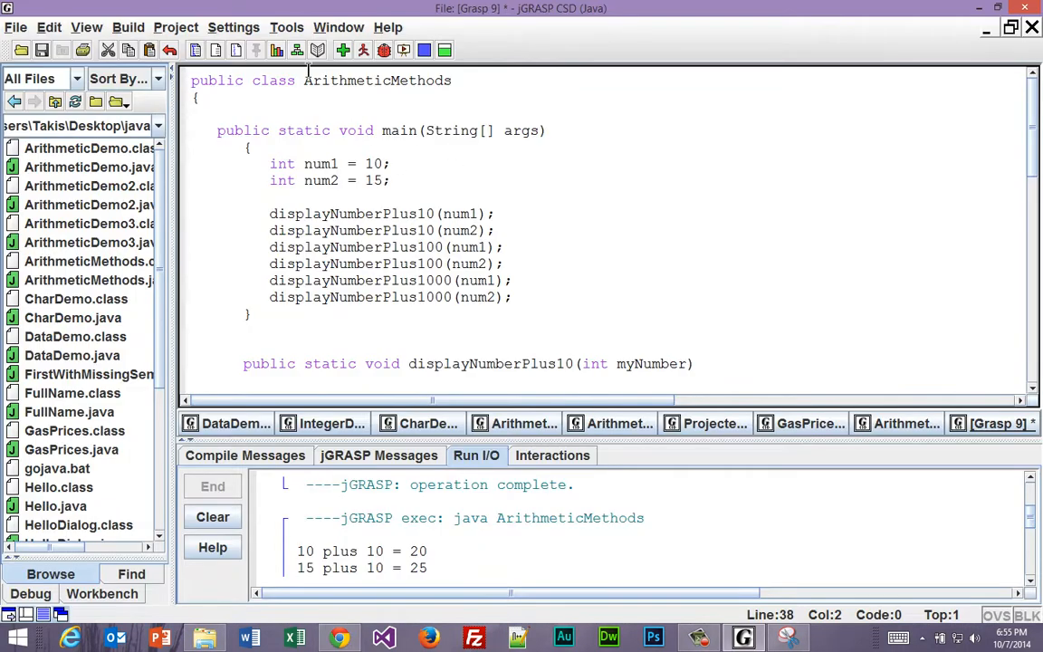
- Rename ArithmeticMethods to Percentages, clear main's statements, and delete the plus-100 and plus-1000 methods
double_click(377, 80)
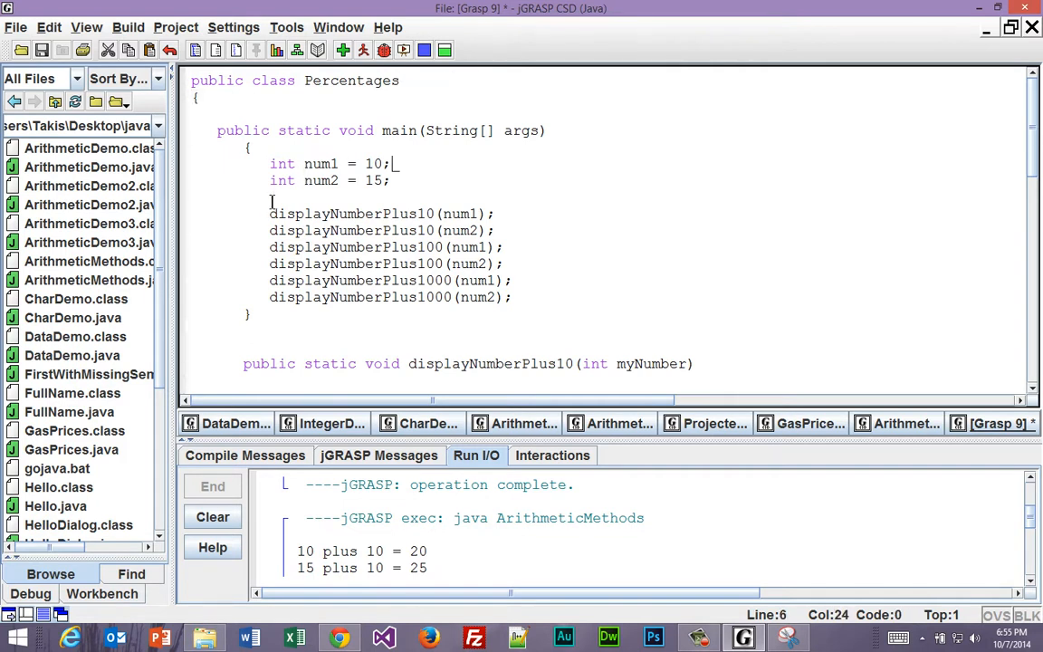
drag(270, 163, 511, 297)
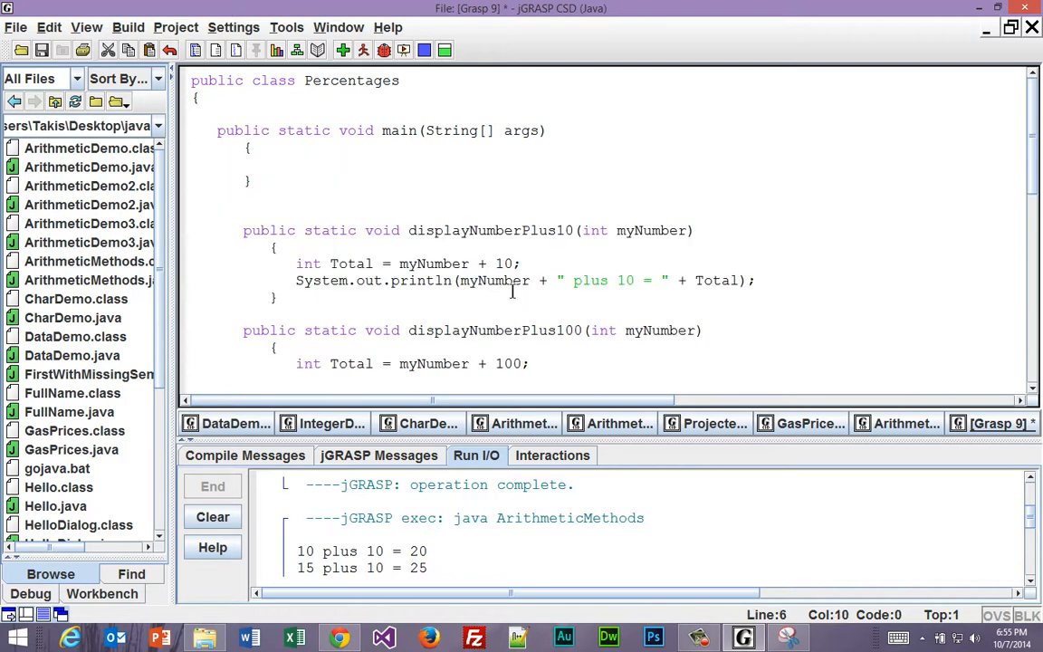
scroll(down, 3)
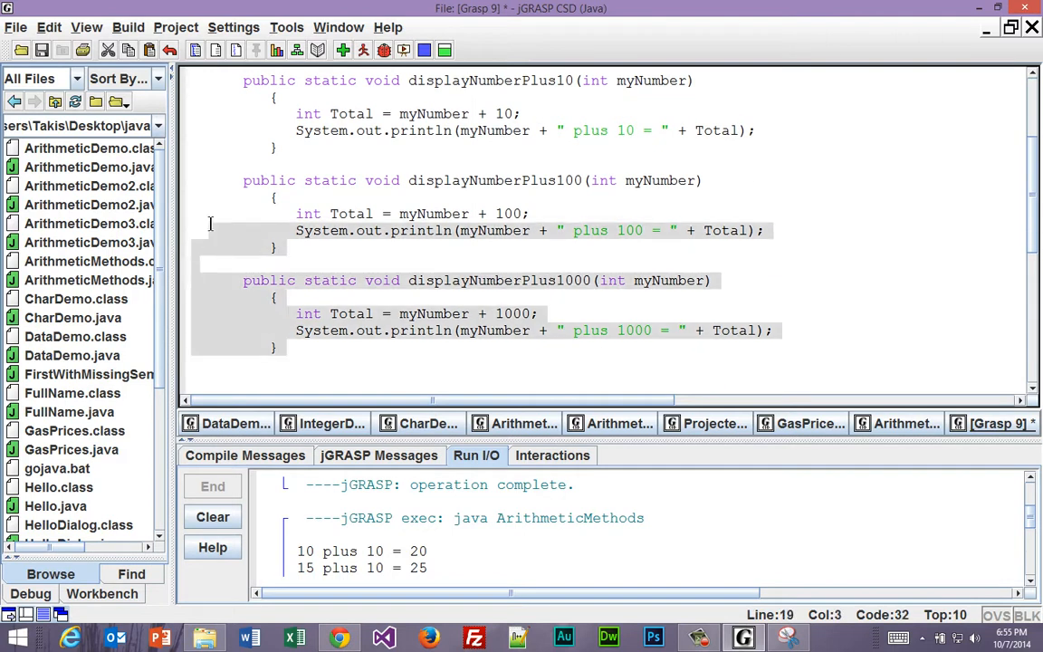
key(Delete)
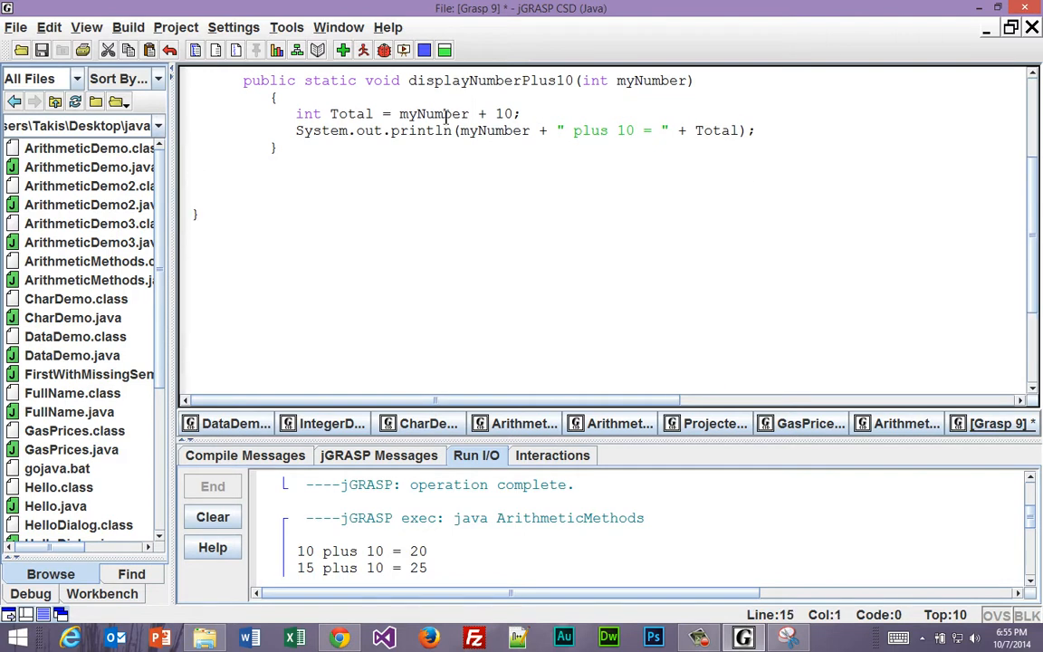
double_click(461, 81)
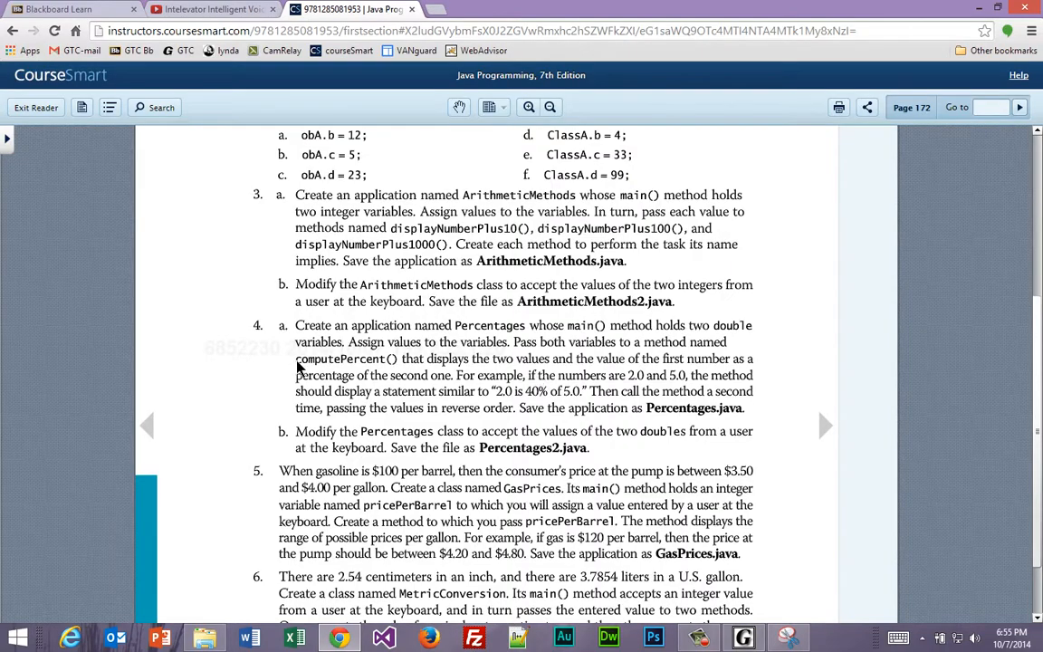
double_click(341, 359)
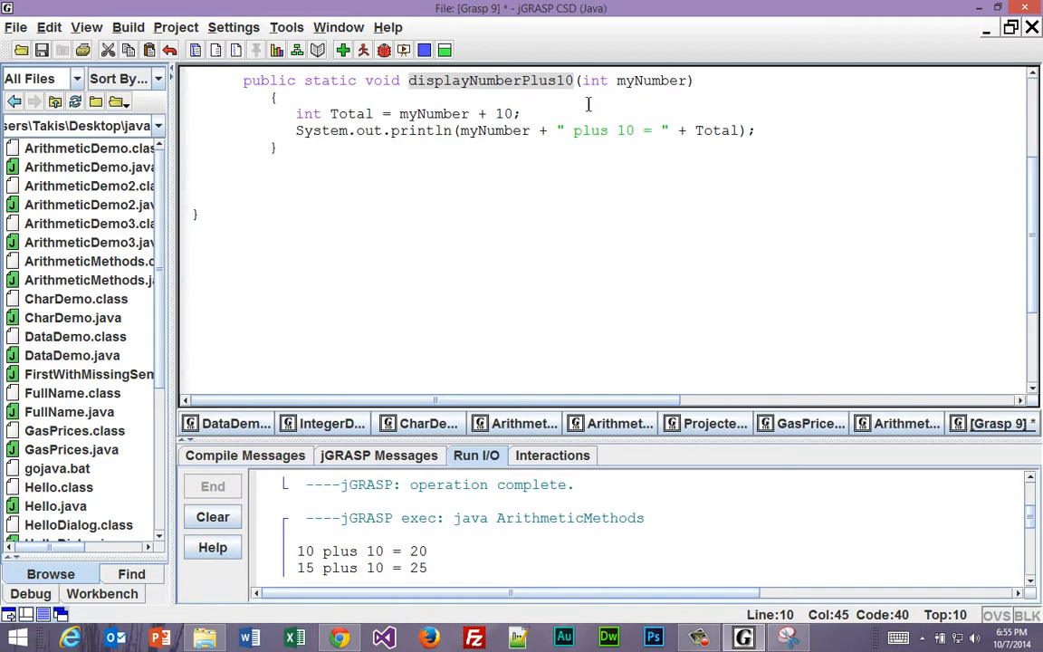
- Change the displayNumberPlus10 method header name to computePercent, then place the cursor in main's body
text(Percentages.java)
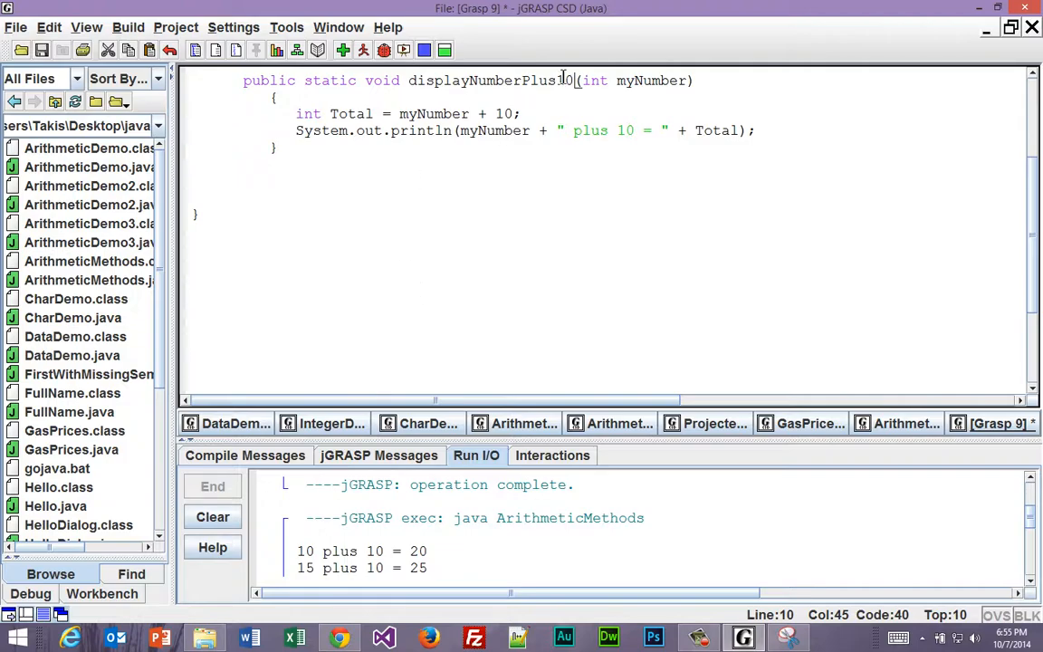
double_click(489, 80)
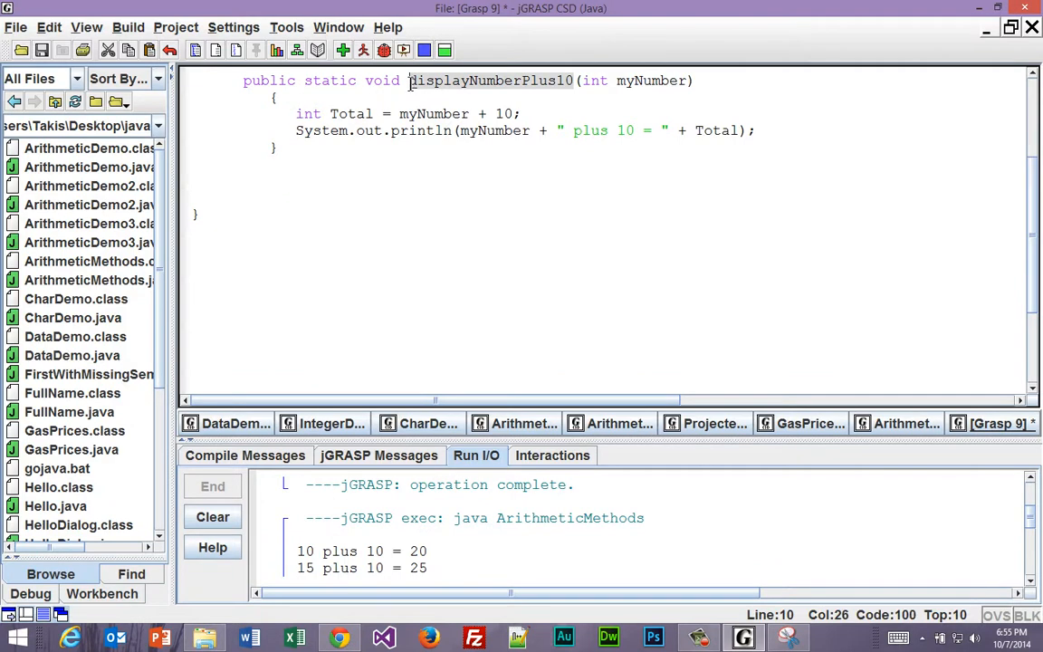
text(computePercent)
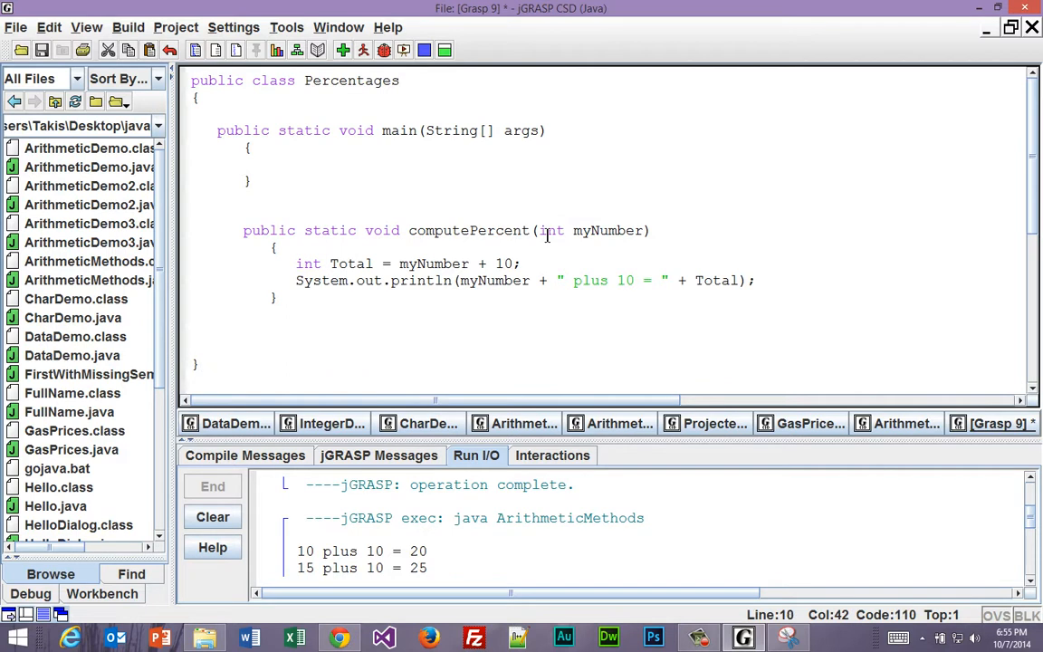
click(318, 160)
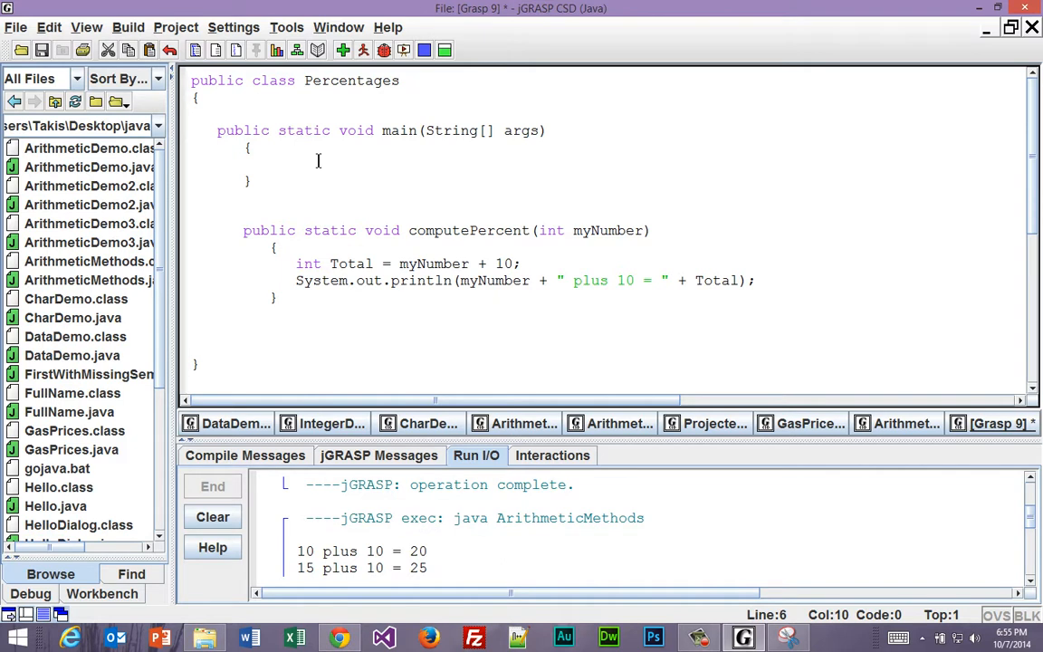
- Declare double num1 = 2.0 and double num2 = 5.0 in main
text(double)
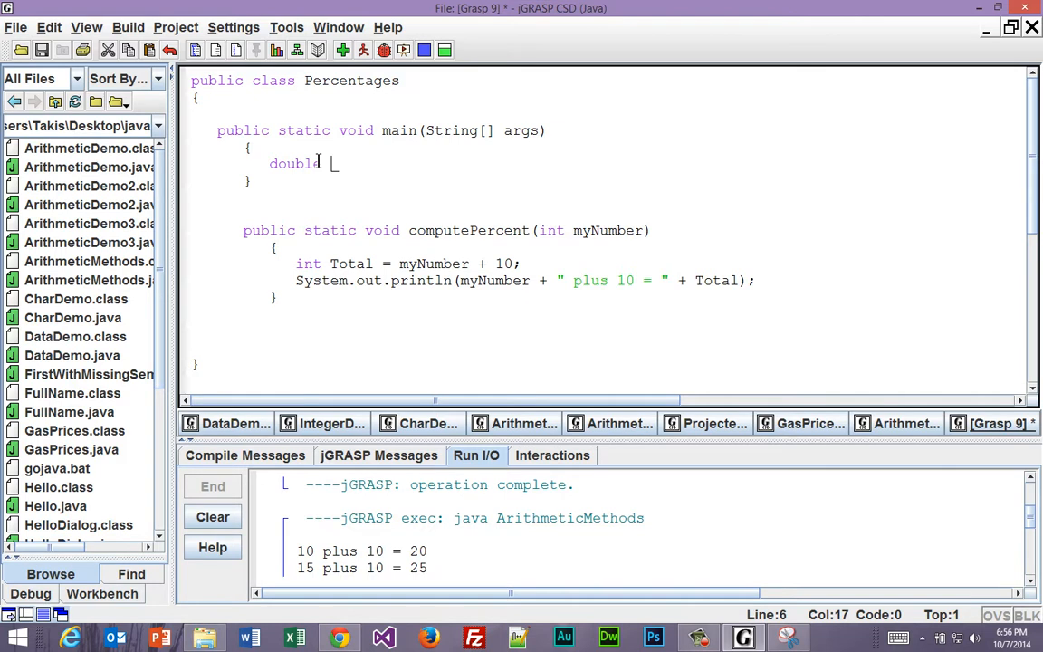
text(nu)
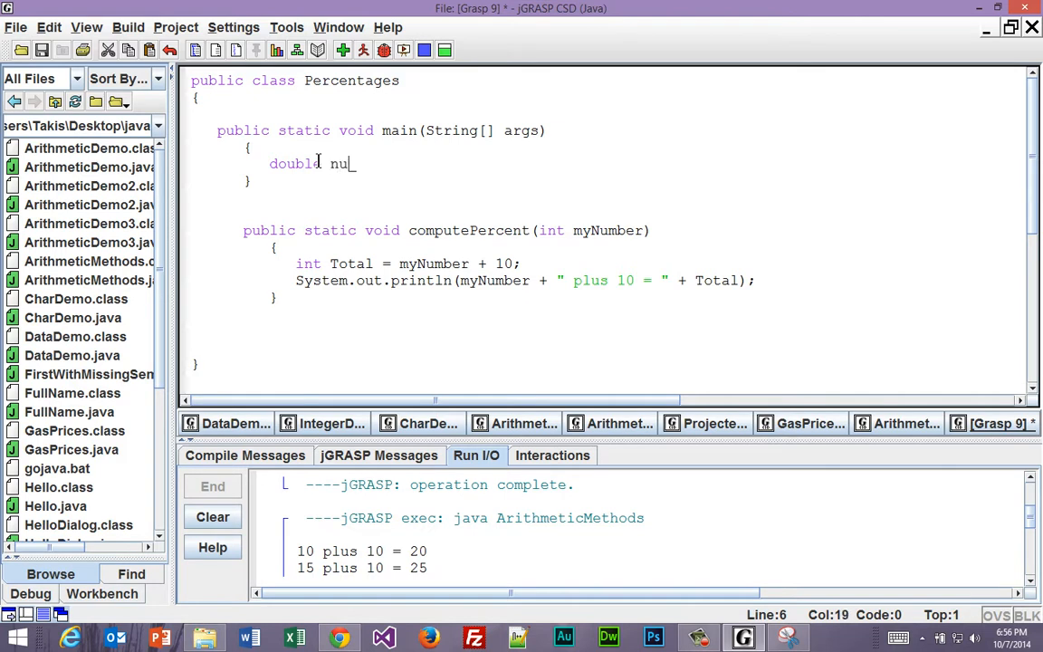
text(m1)
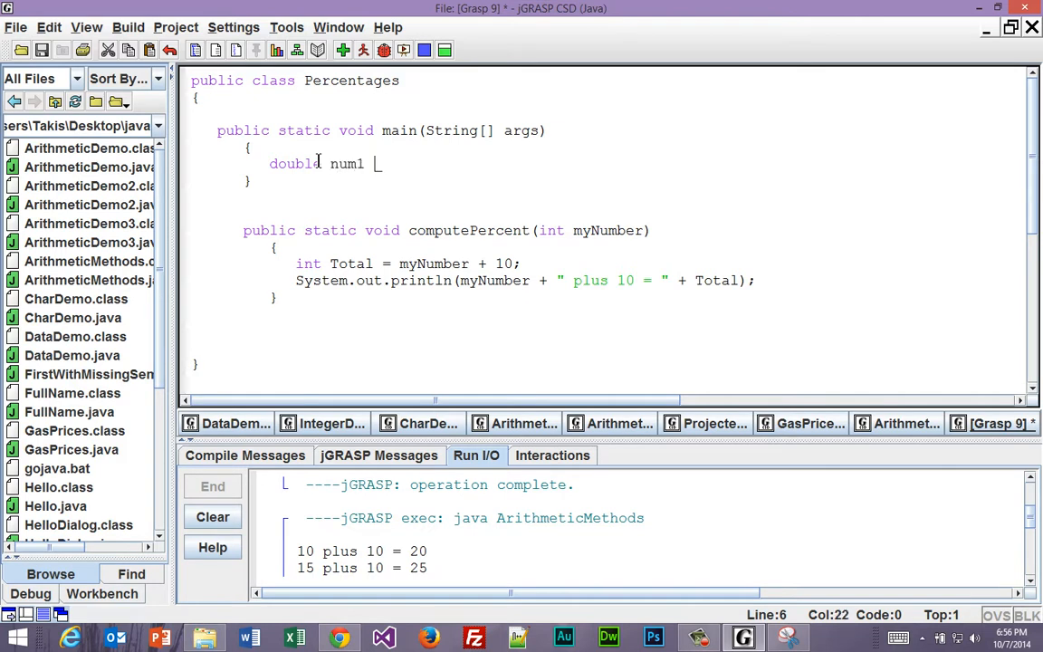
text(=)
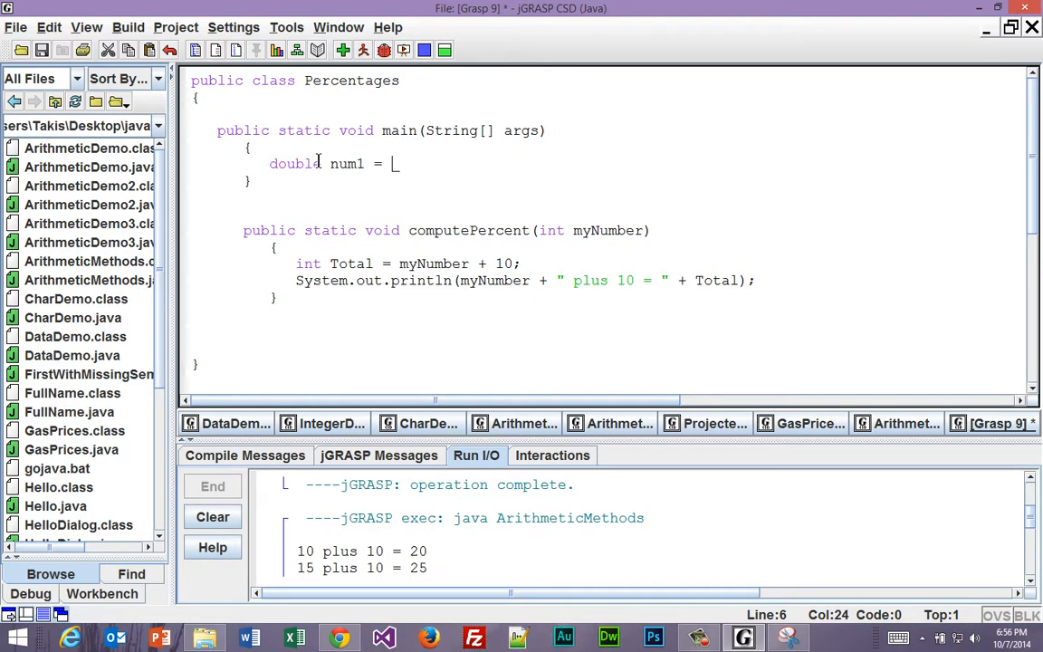
text(1)
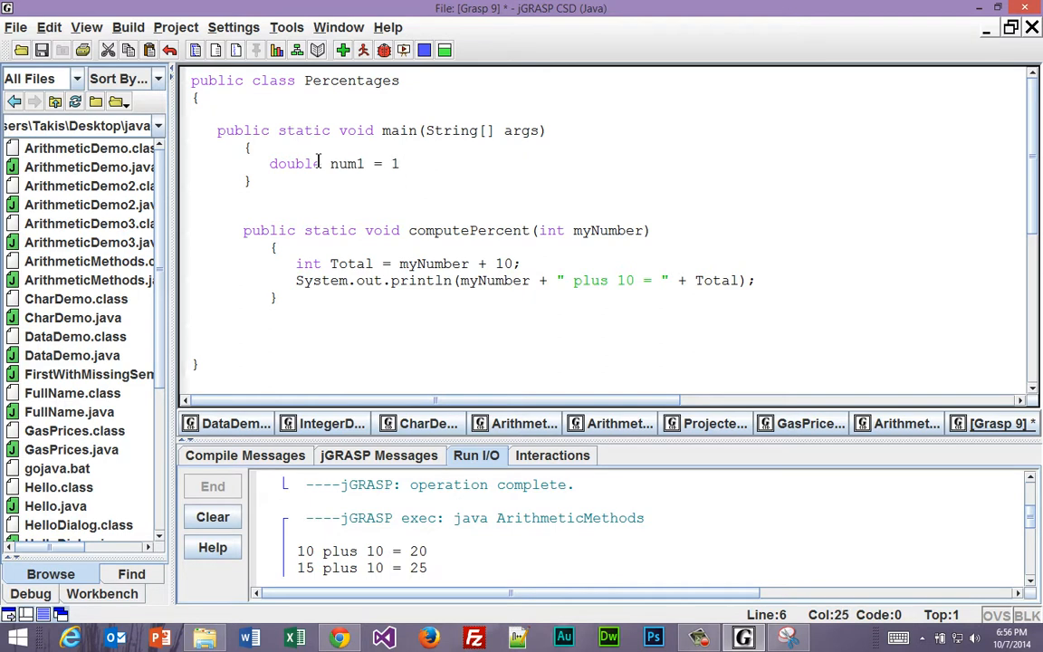
key(Backspace)
text(2.0;)
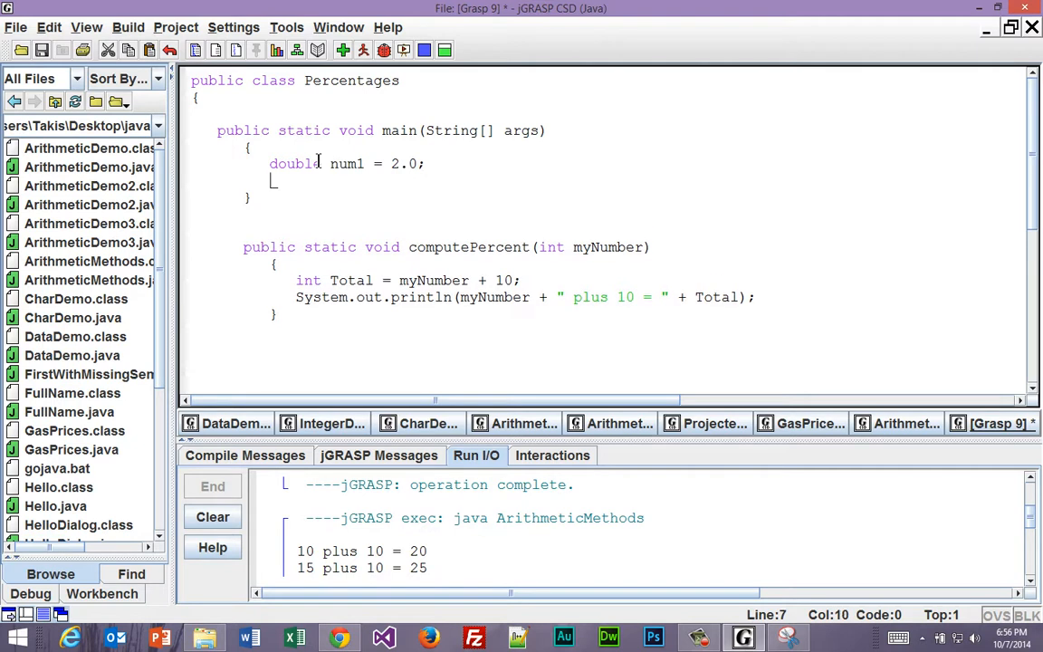
text(double num2 -)
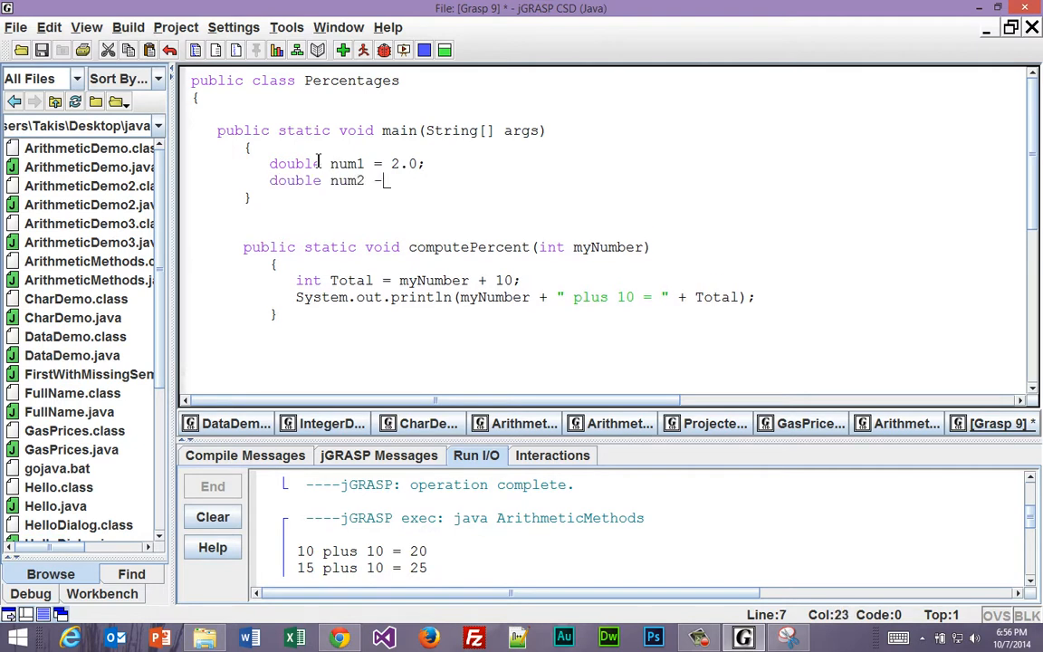
key(BackSpace)
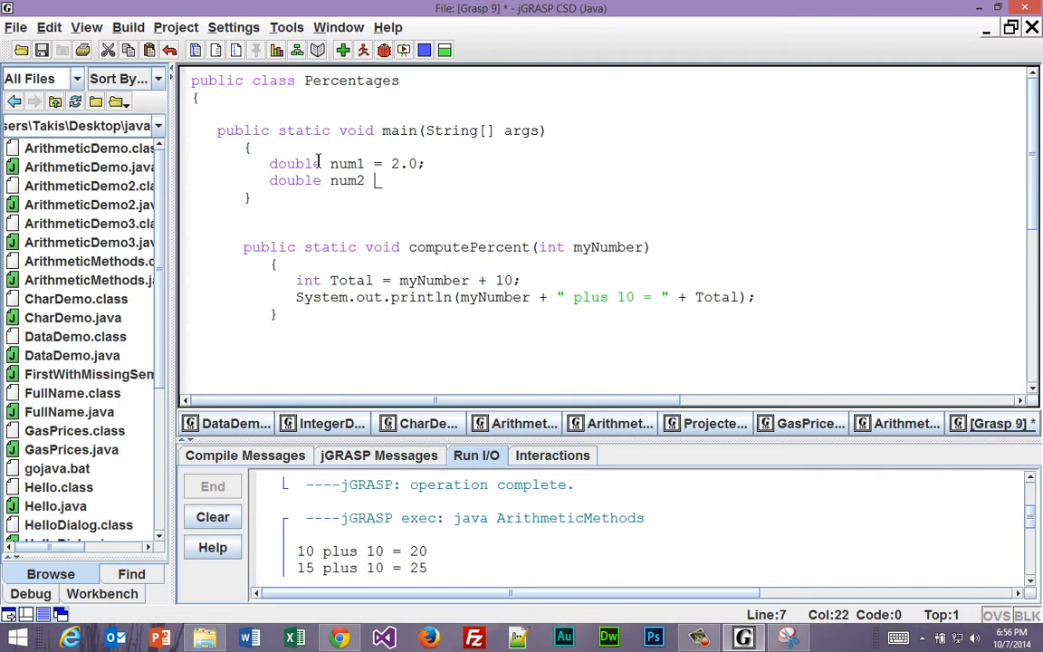
text(= 5)
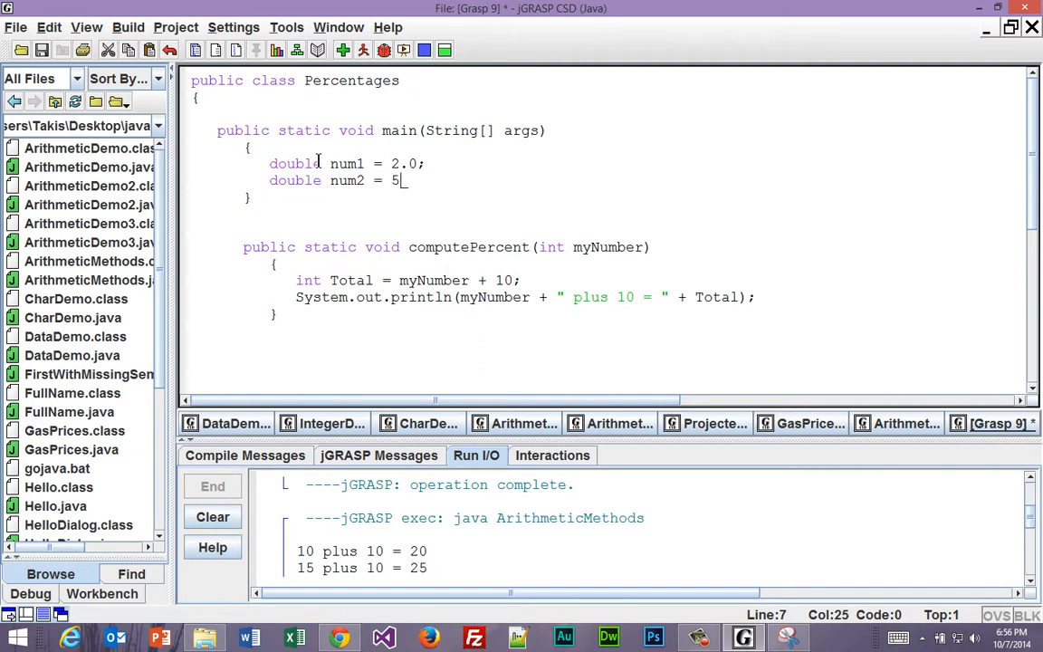
text(.0;)
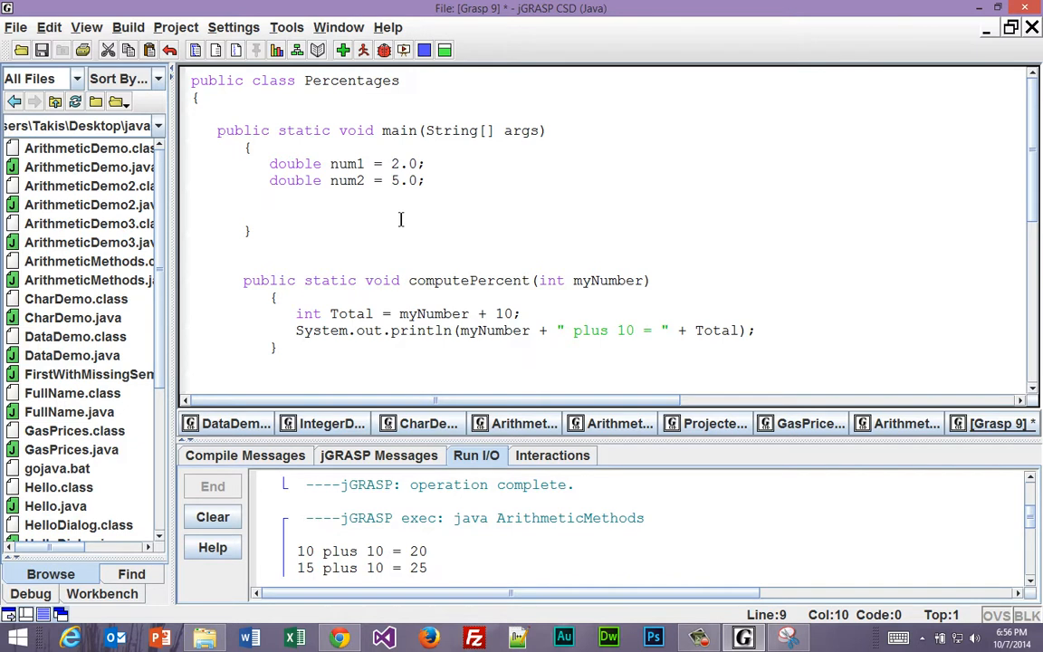
- Add the call computePercent(num1, num2); below the declarations
text(computerP)
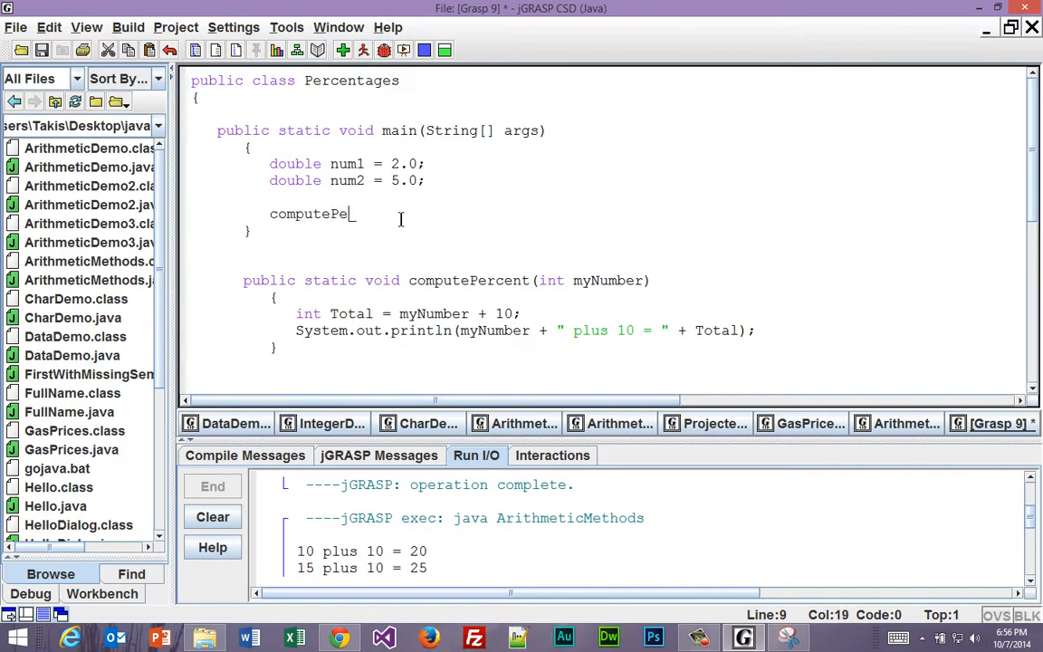
text(rcent)
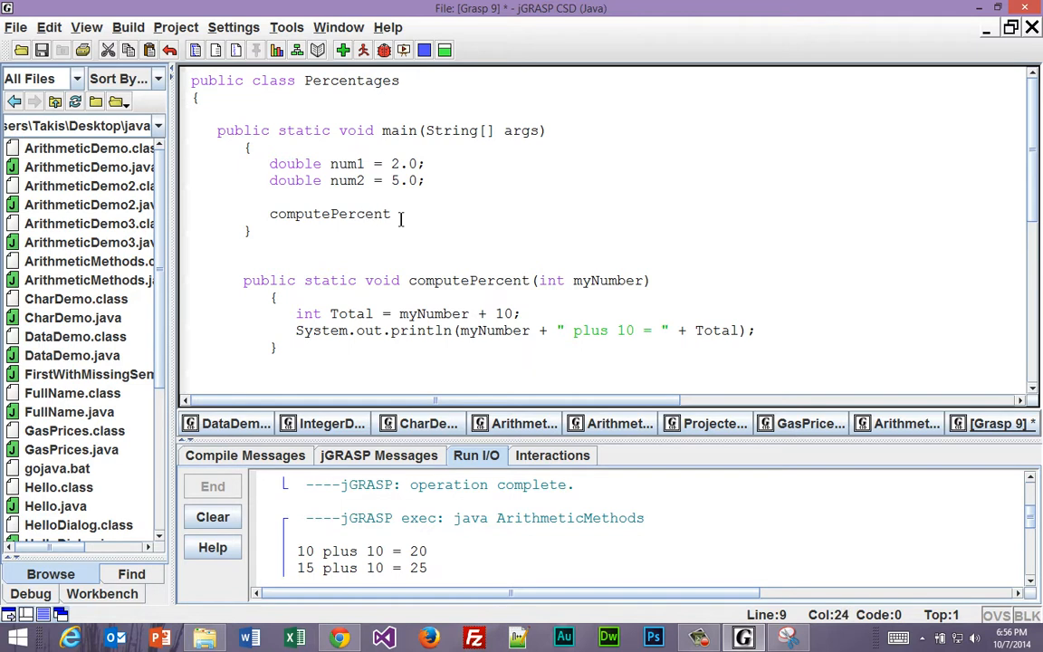
text(()
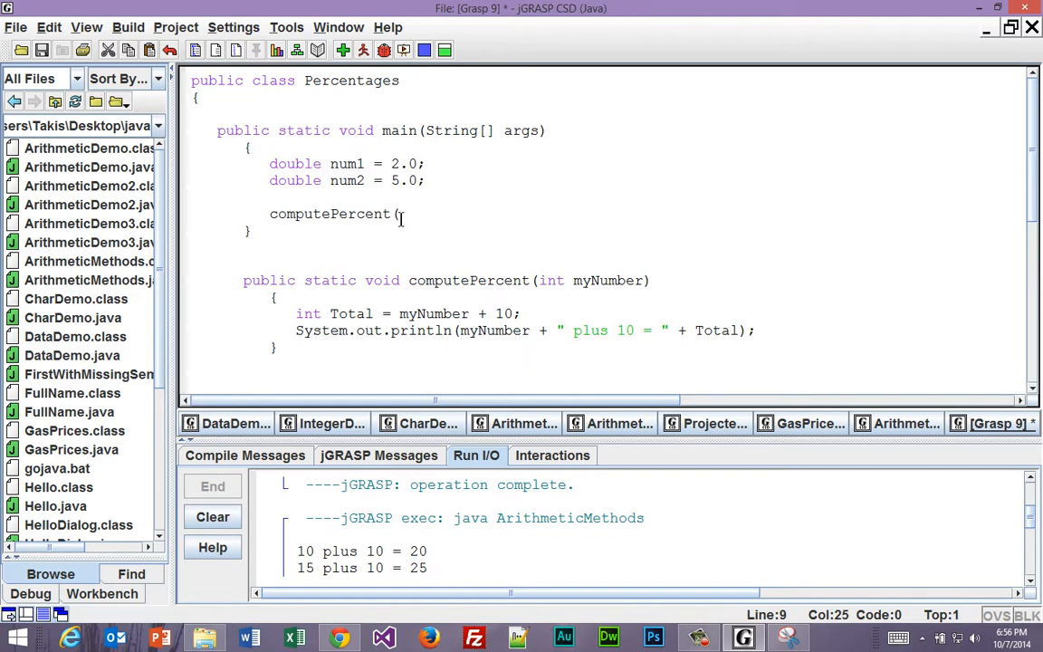
text(num2)
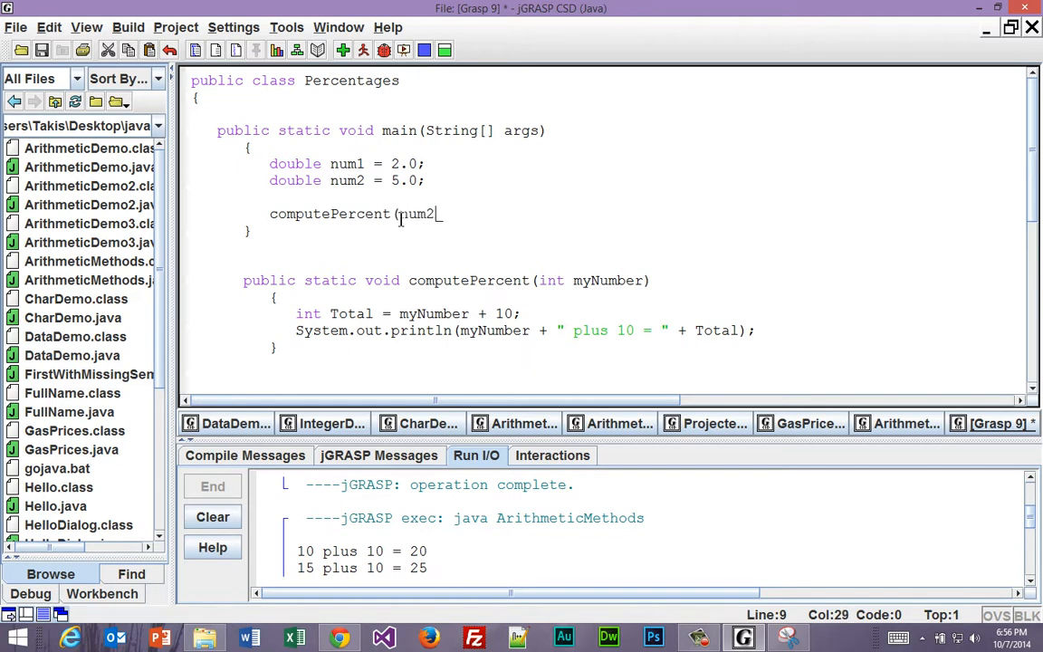
key(Backspace)
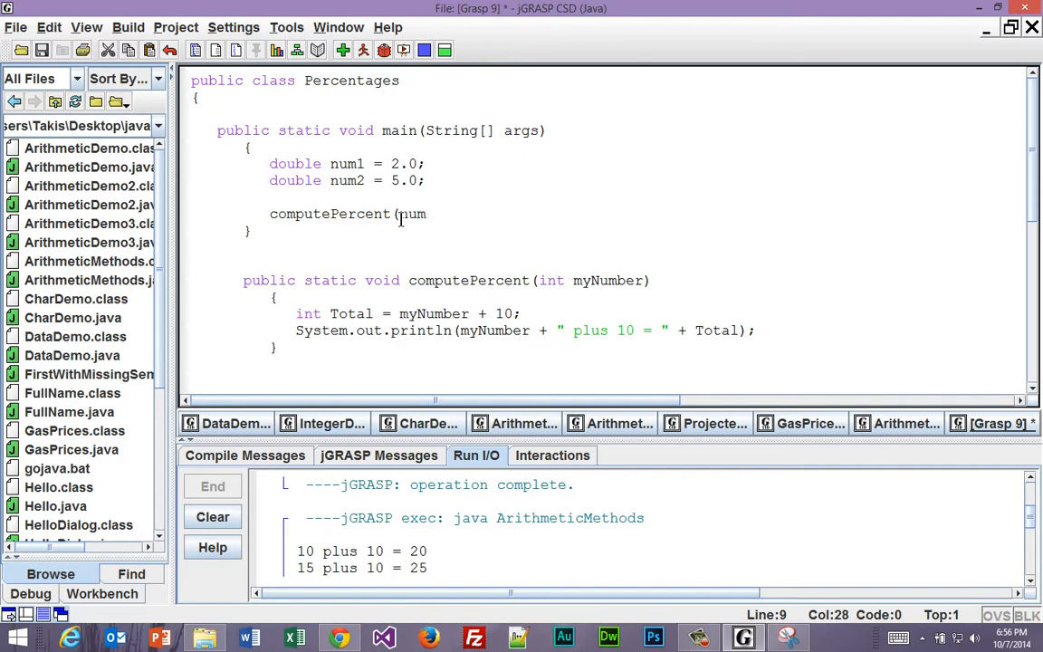
text(1,)
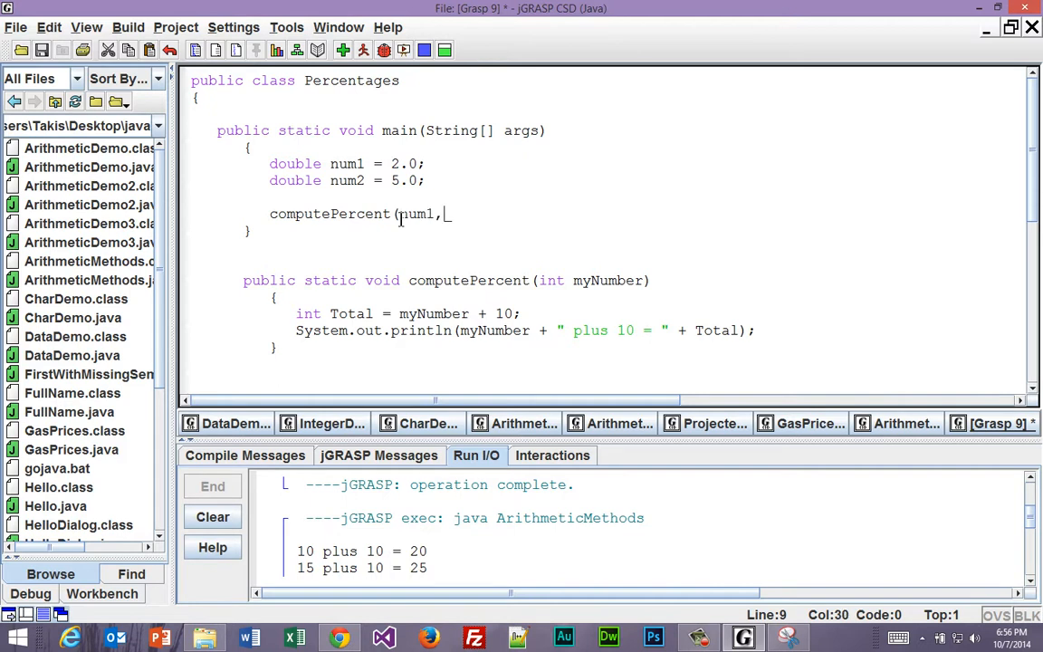
text(num)
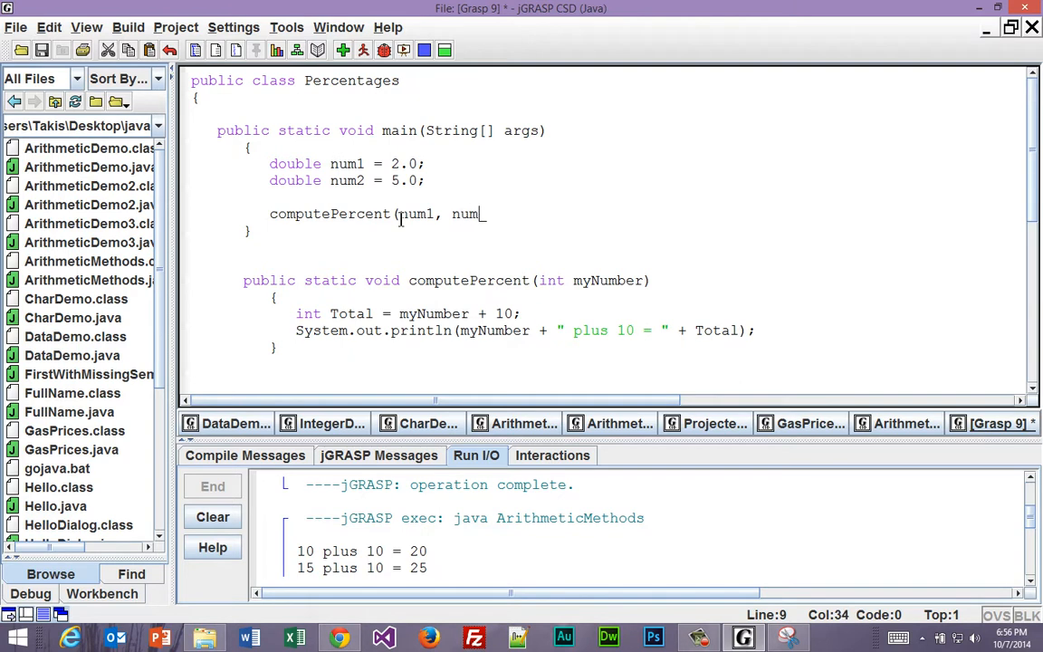
text(2);)
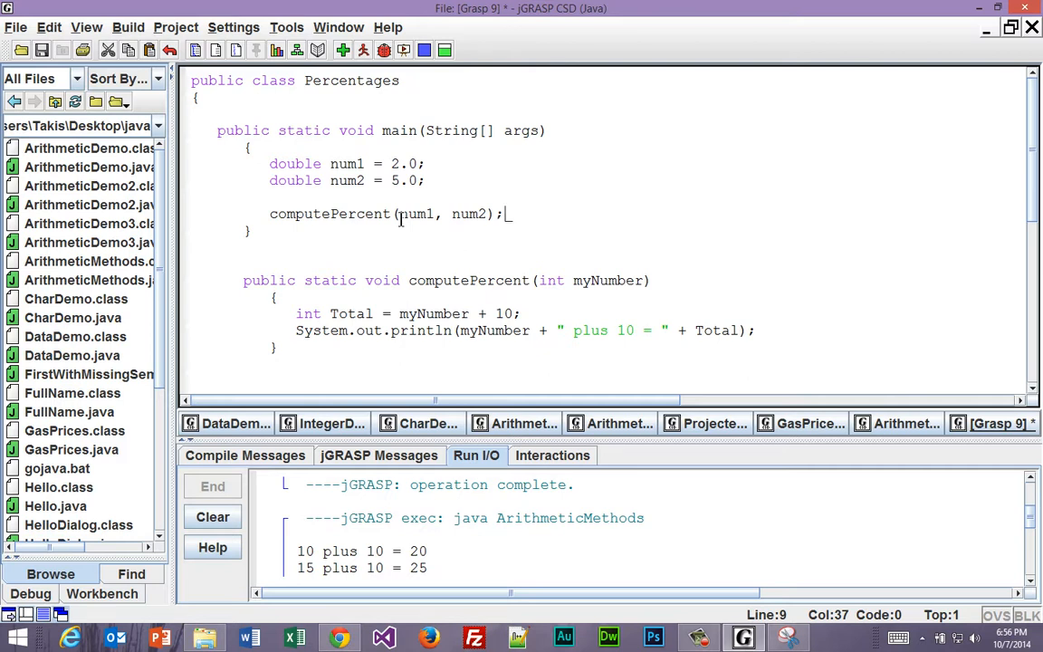
mouse_move(541, 280)
text(do)
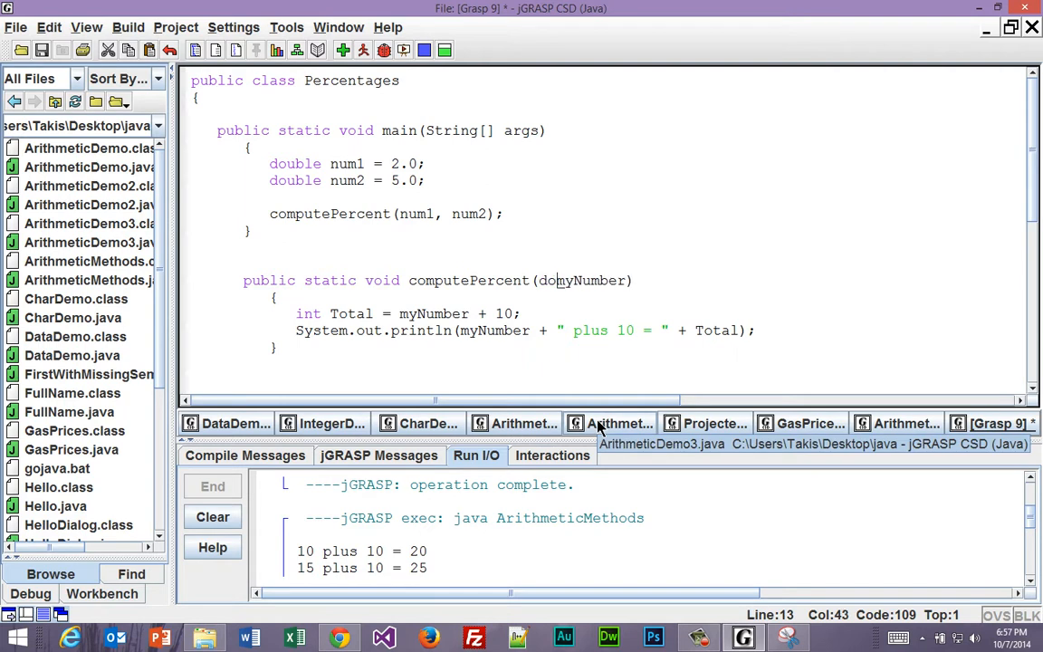
- Change computePercent's parameters from one int to double myNumber1 and double myNumber2
text(uble)
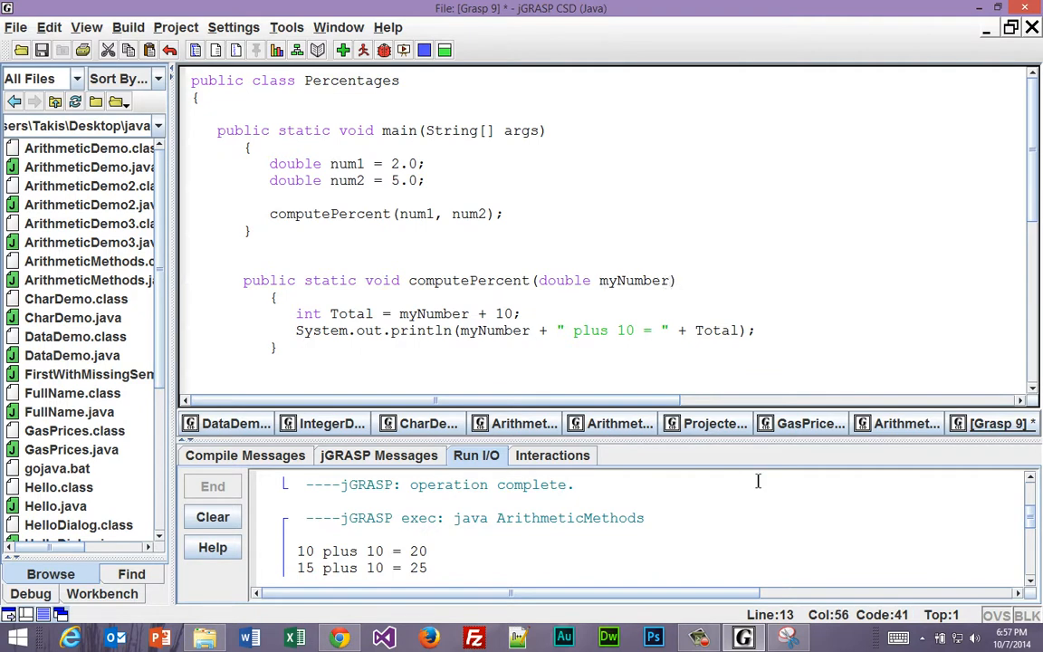
text(1)
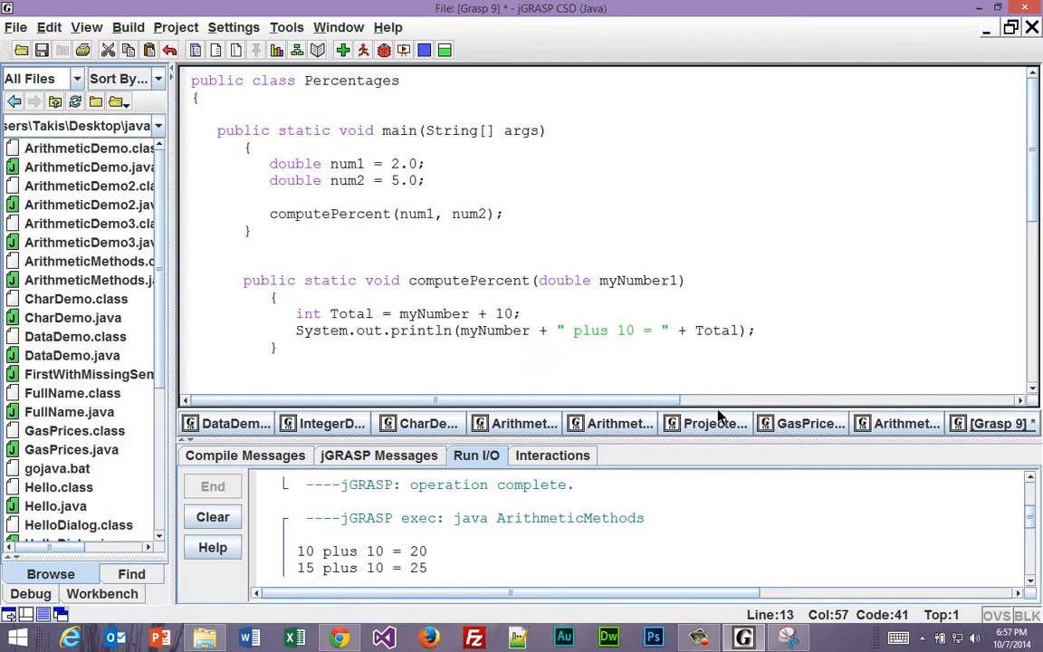
text(,)
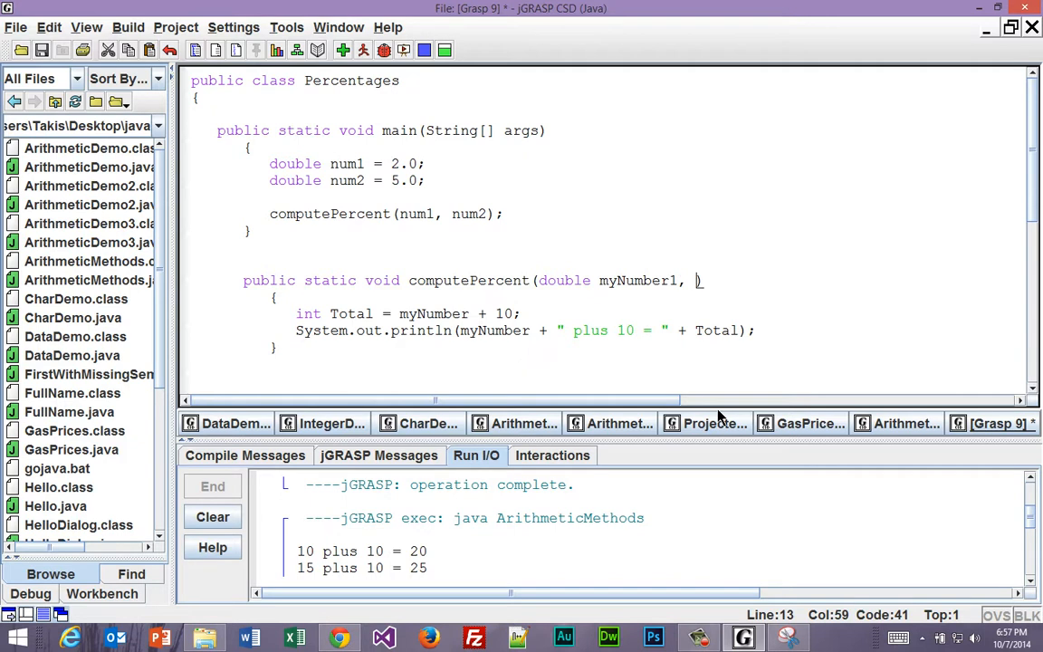
key(BackSpace)
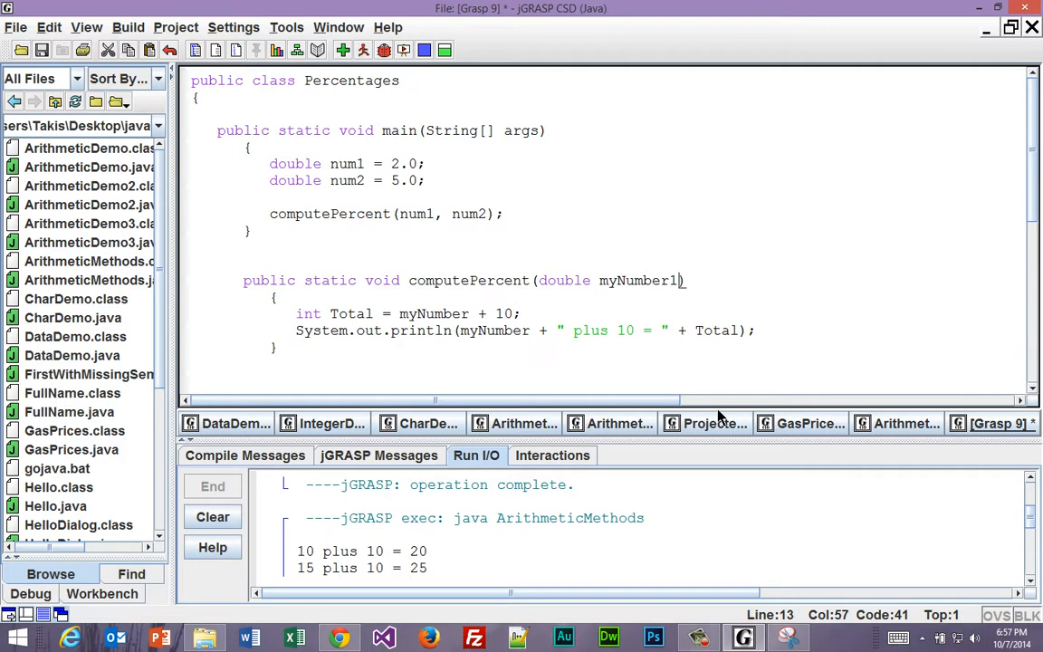
text(,)
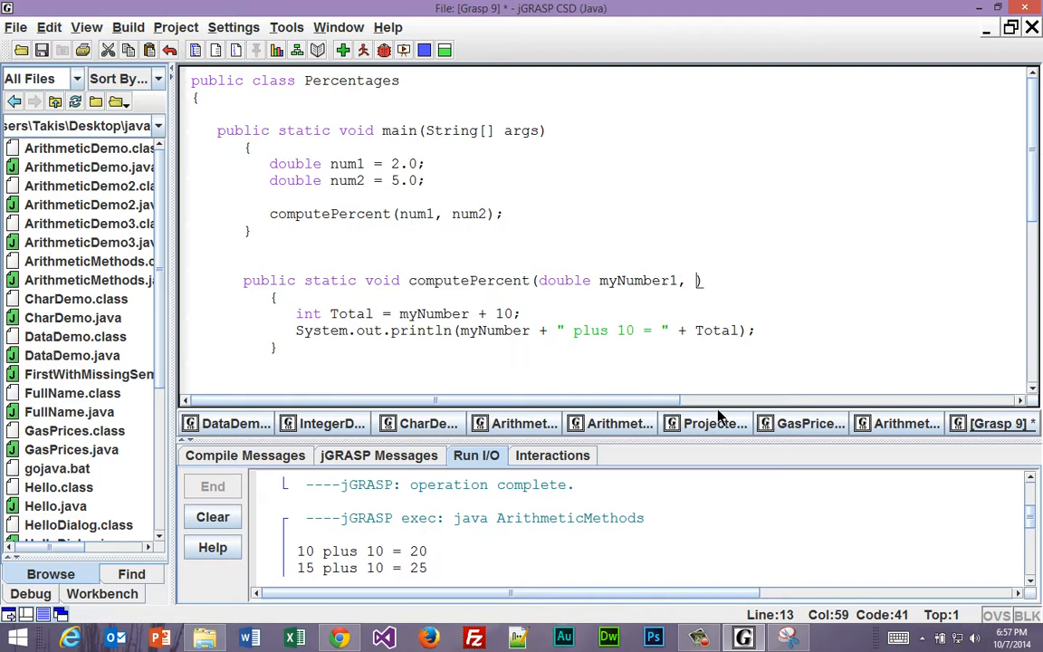
text(double)
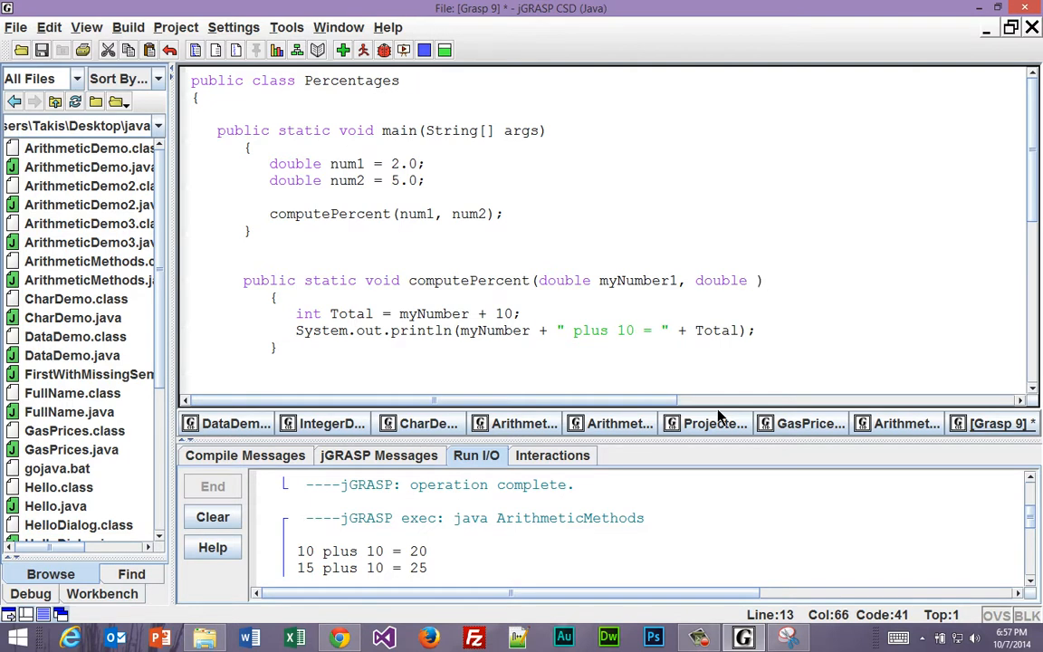
text(my)
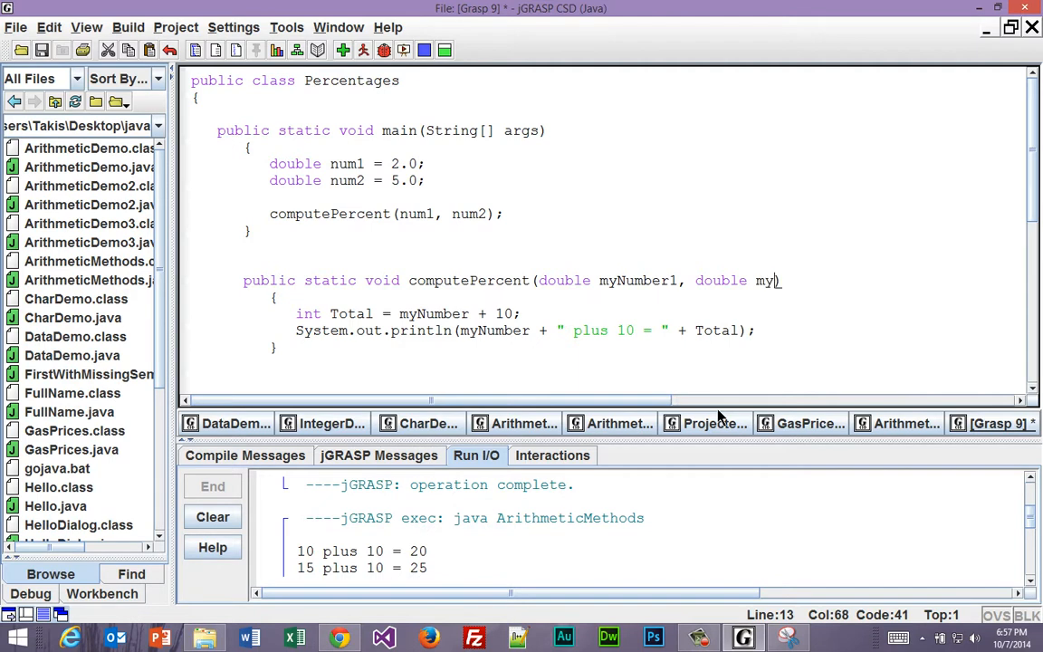
text(Number))
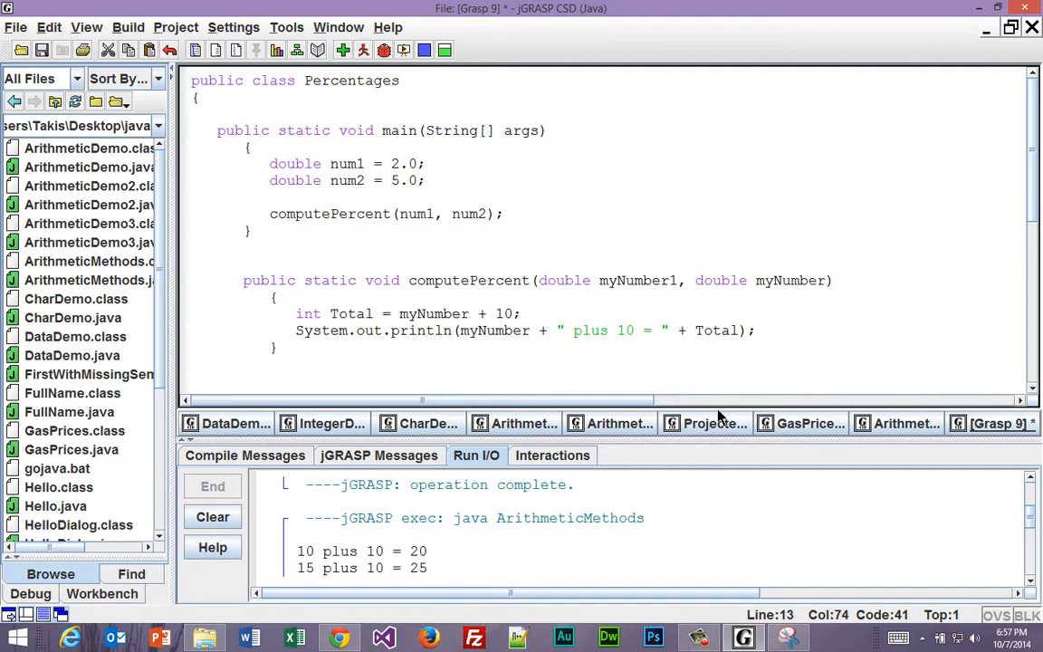
text(2)
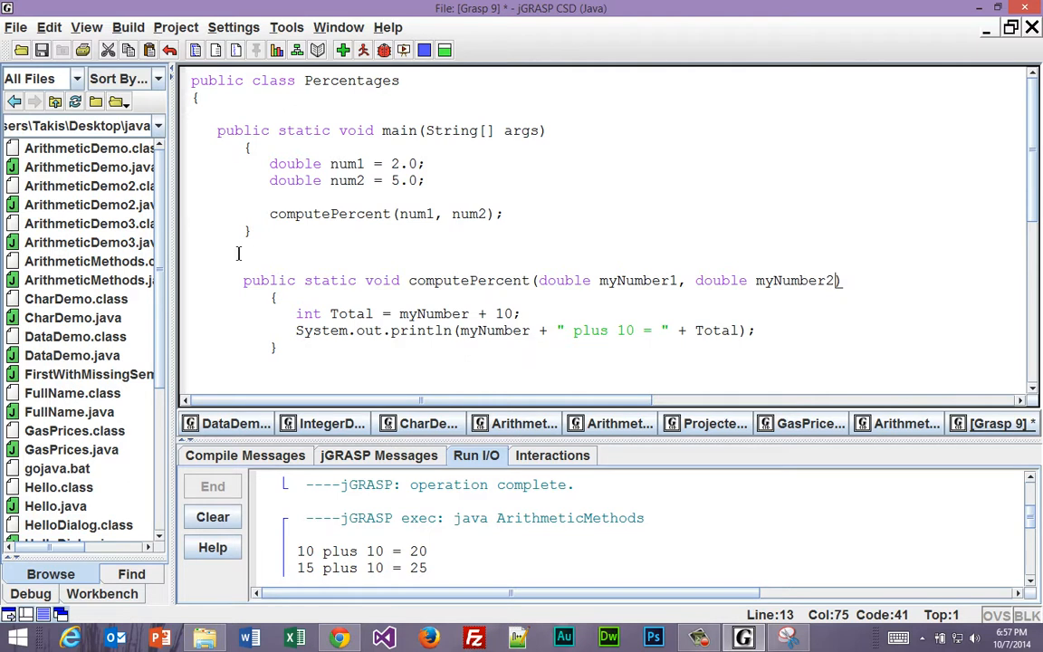
- Select the int Total line in computePercent, then switch toward the Chrome textbook window
click(296, 313)
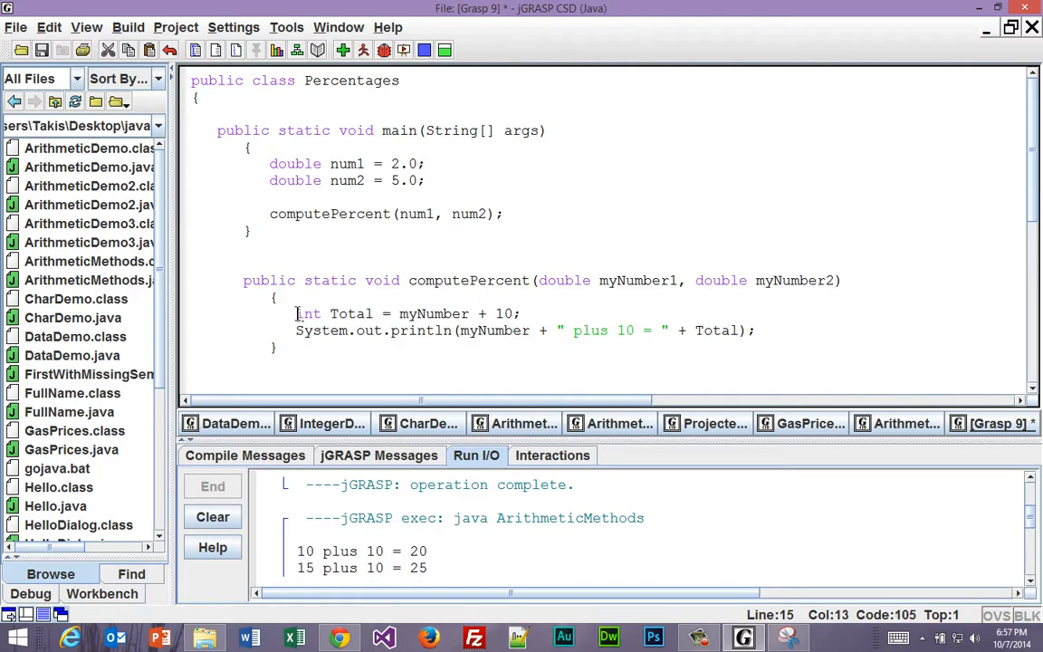
double_click(308, 313)
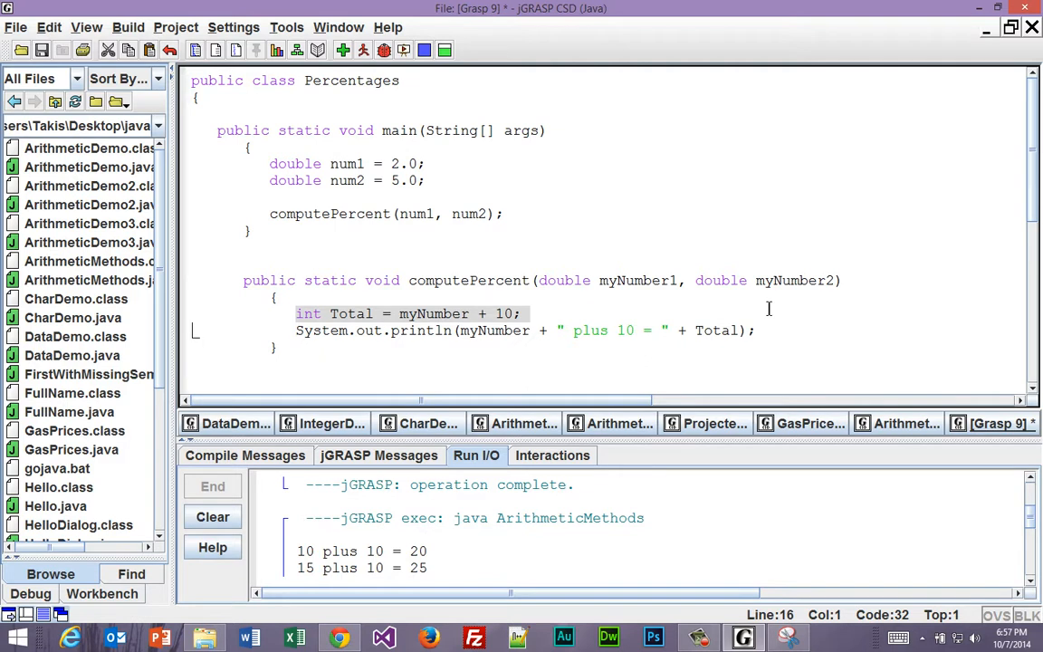
key(alt+tab)
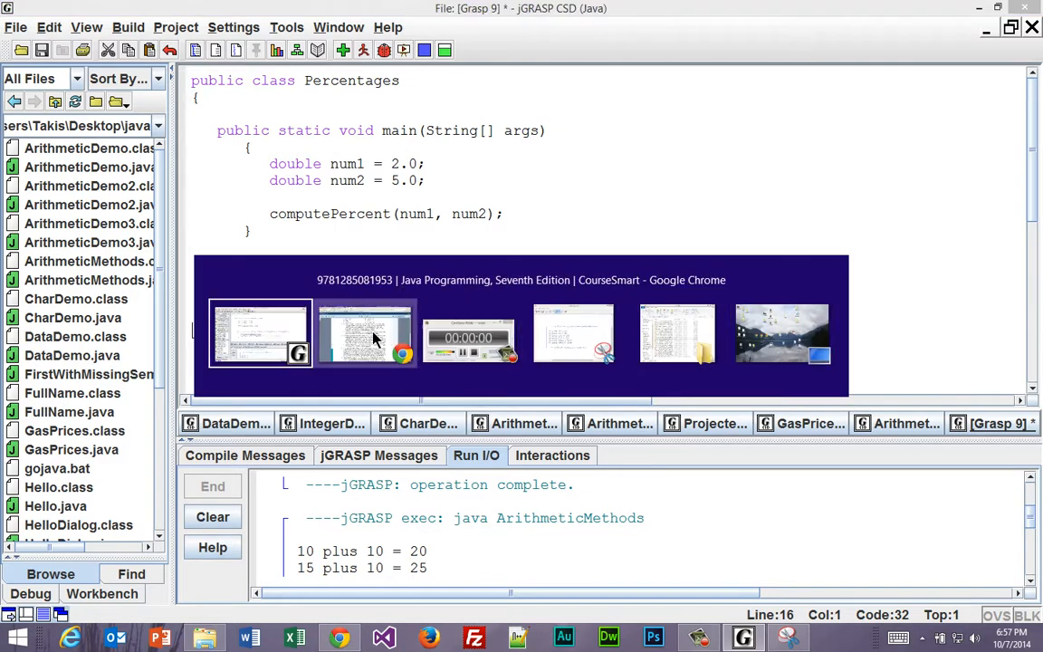
click(366, 334)
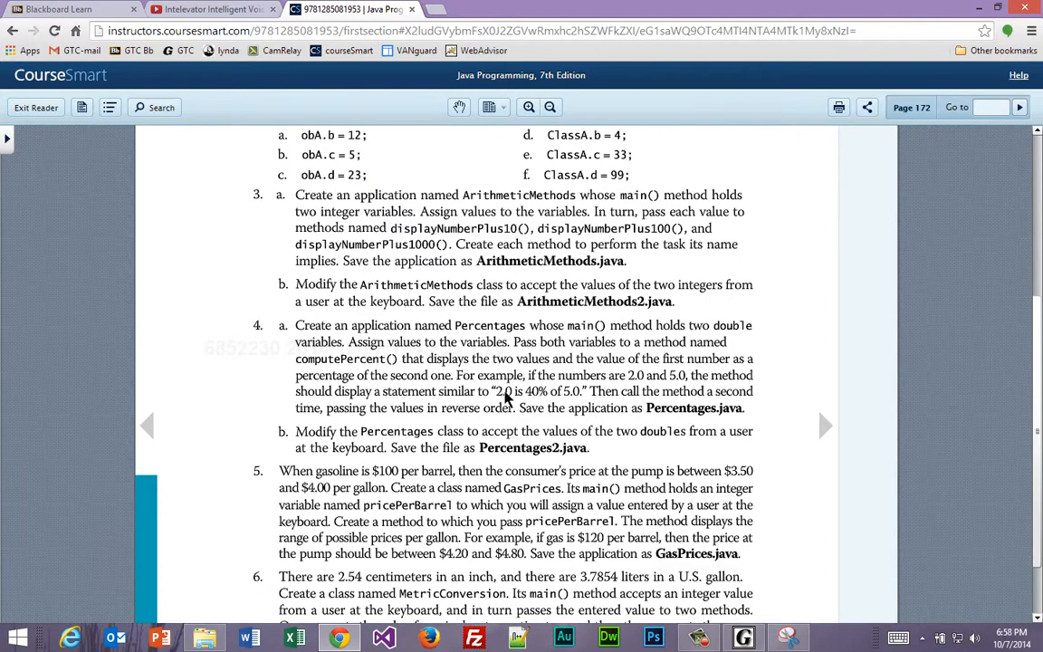
mouse_move(571, 404)
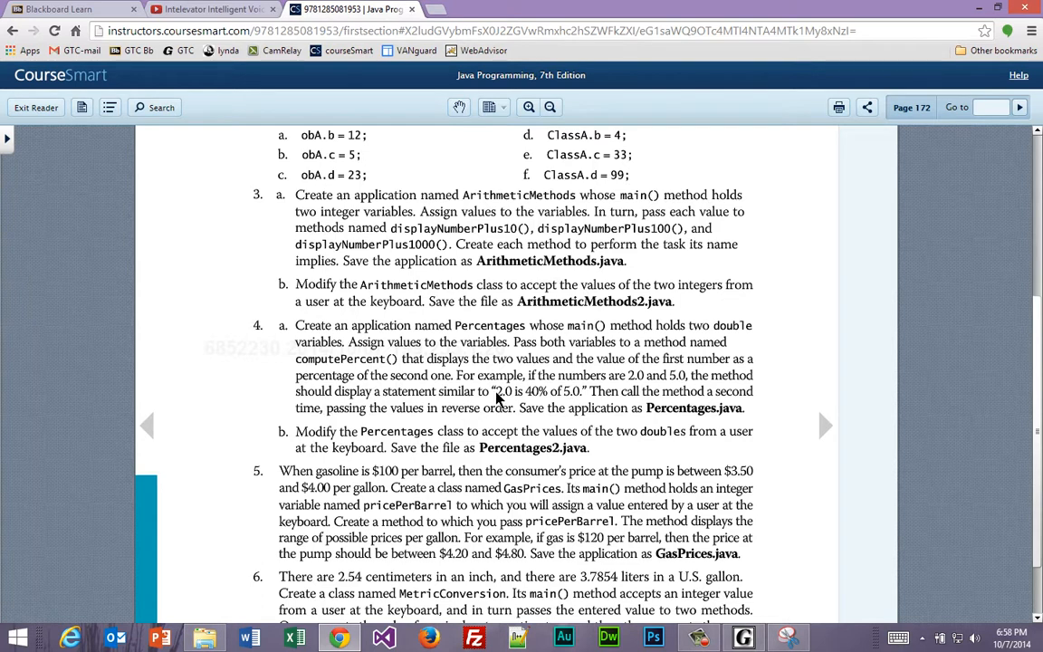
mouse_move(578, 408)
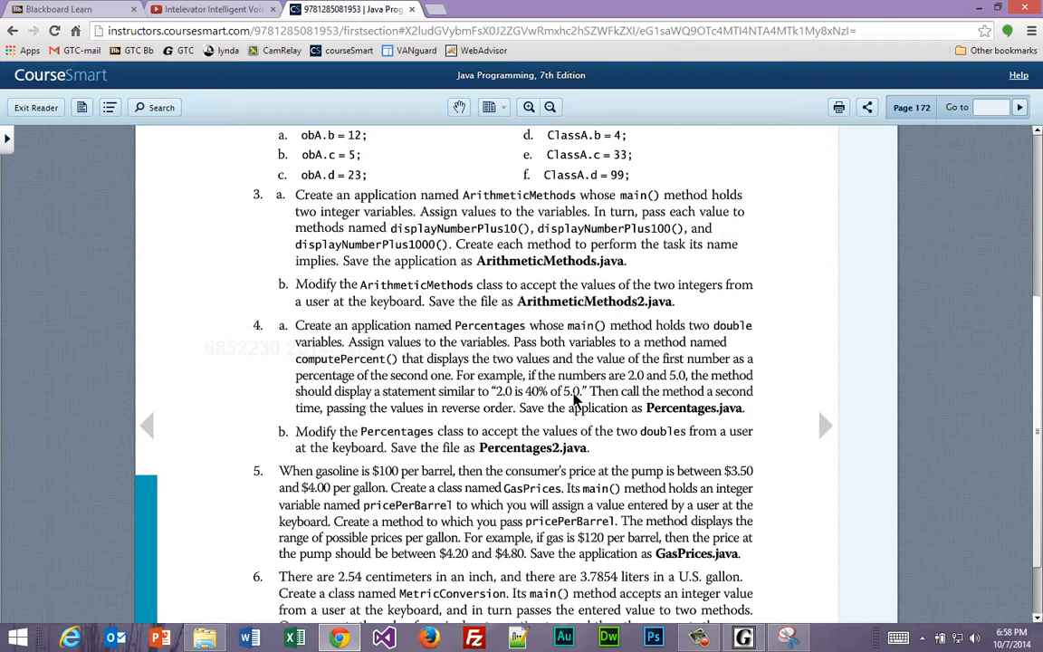
mouse_move(547, 399)
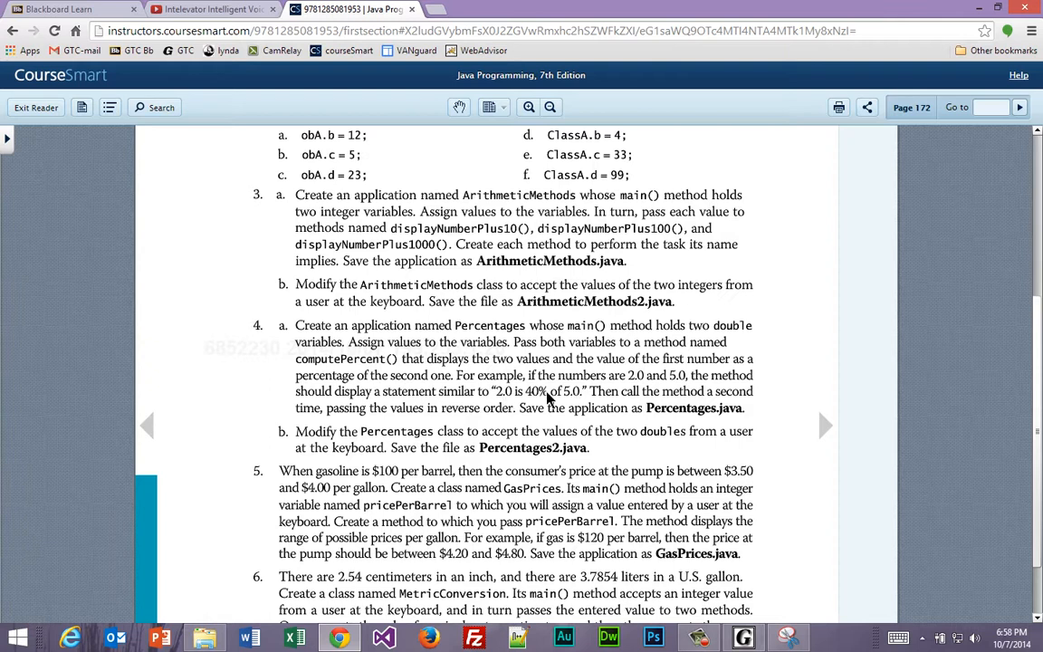
mouse_move(437, 406)
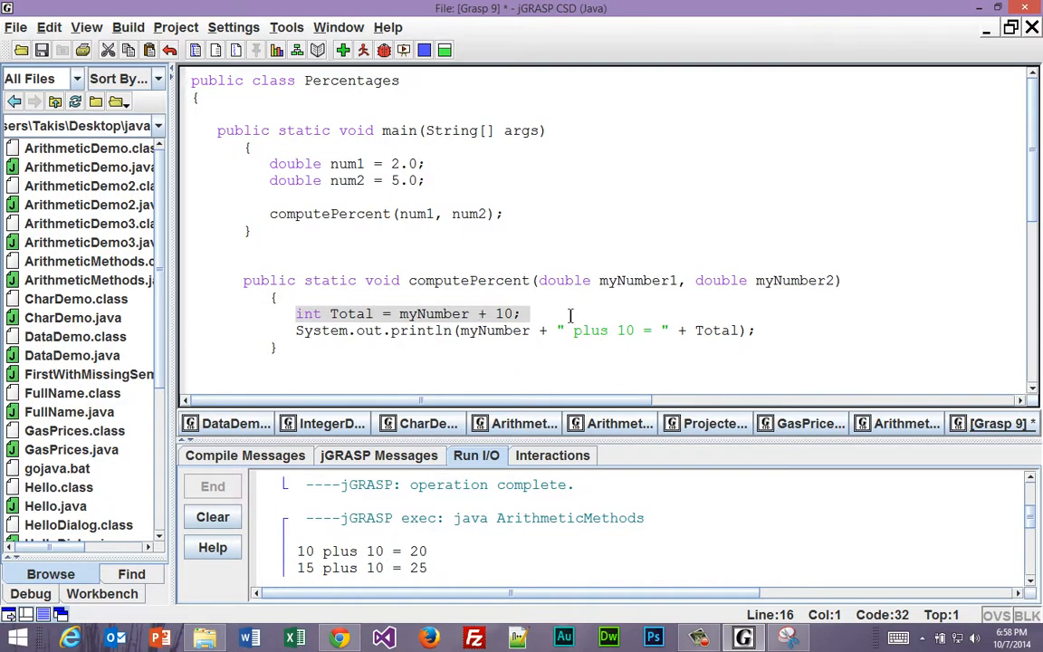
mouse_move(653, 317)
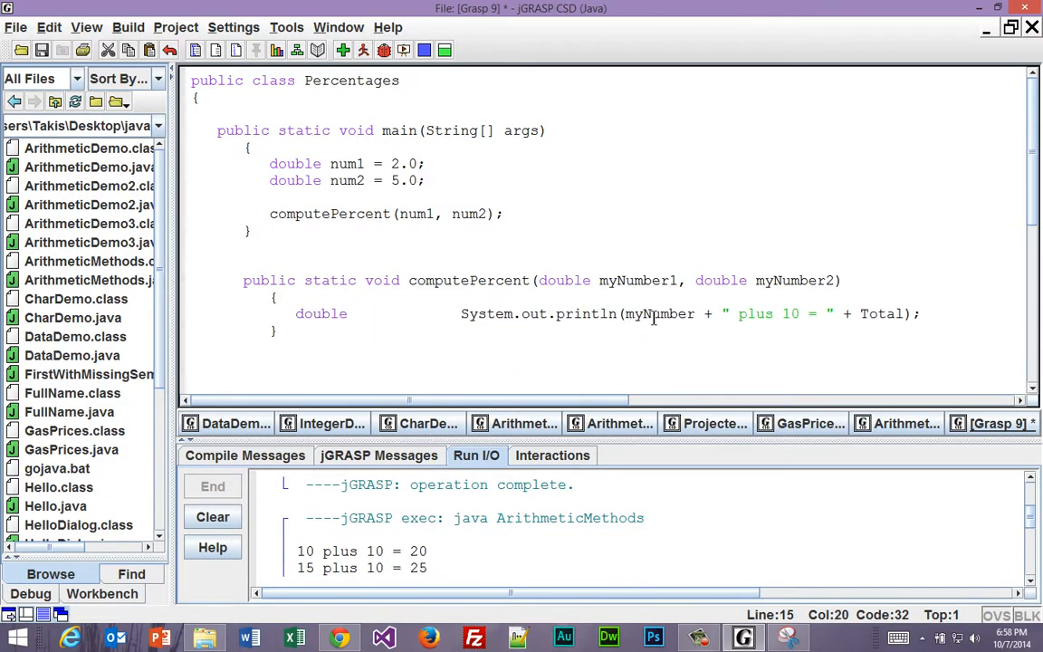
- Replace the Total calculation with double percent1 = (myNumber1/myNumber2)*100
text(percent)
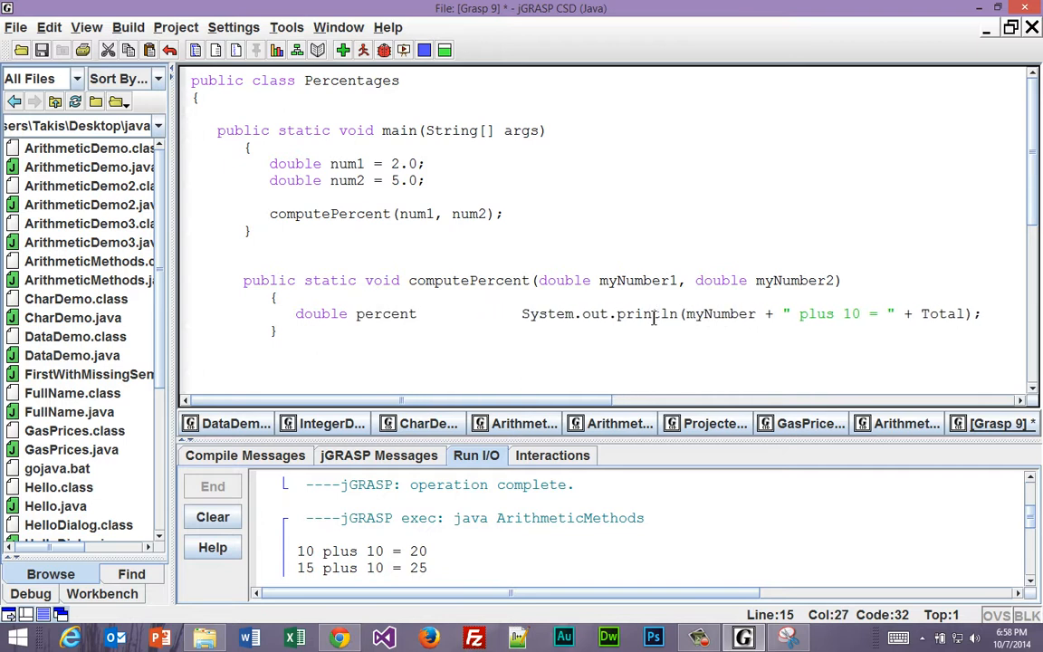
text(1)
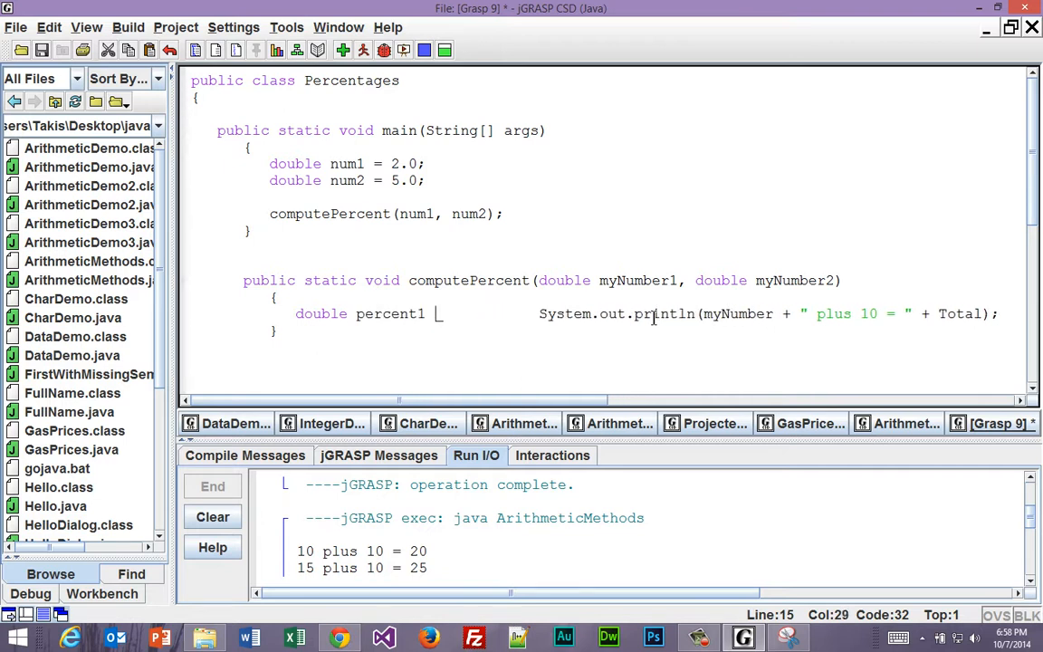
key(enter)
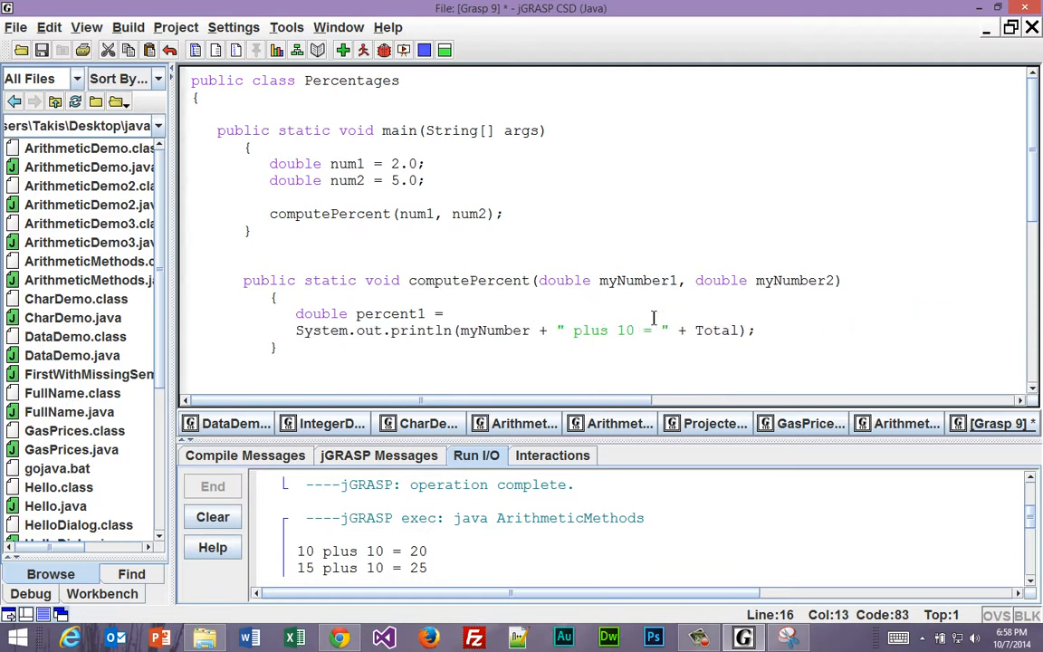
double_click(637, 280)
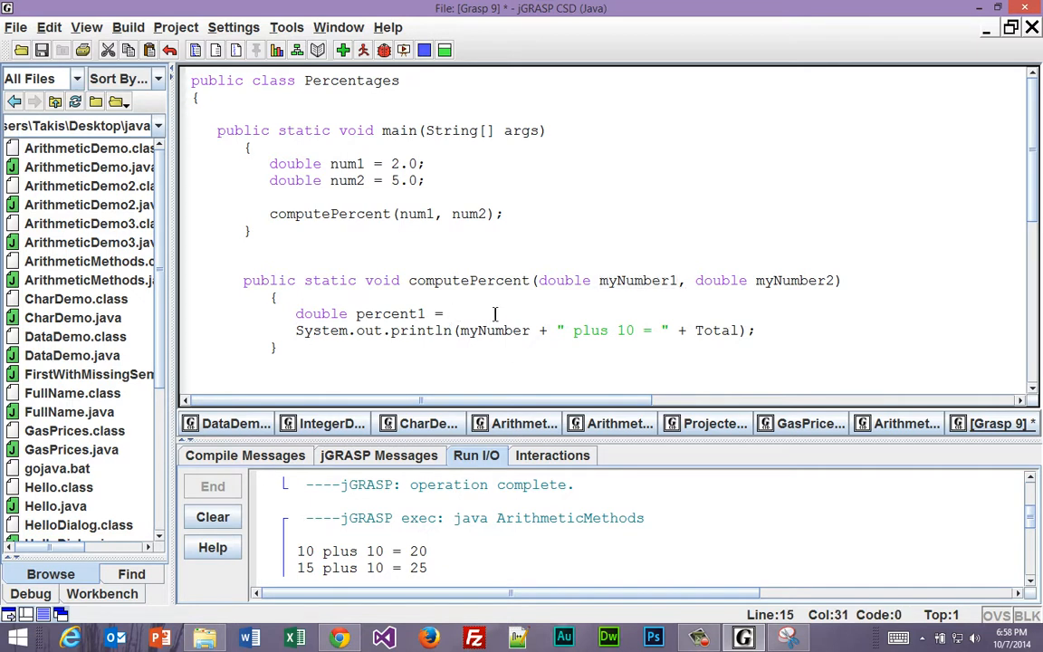
text(myNumber1/)
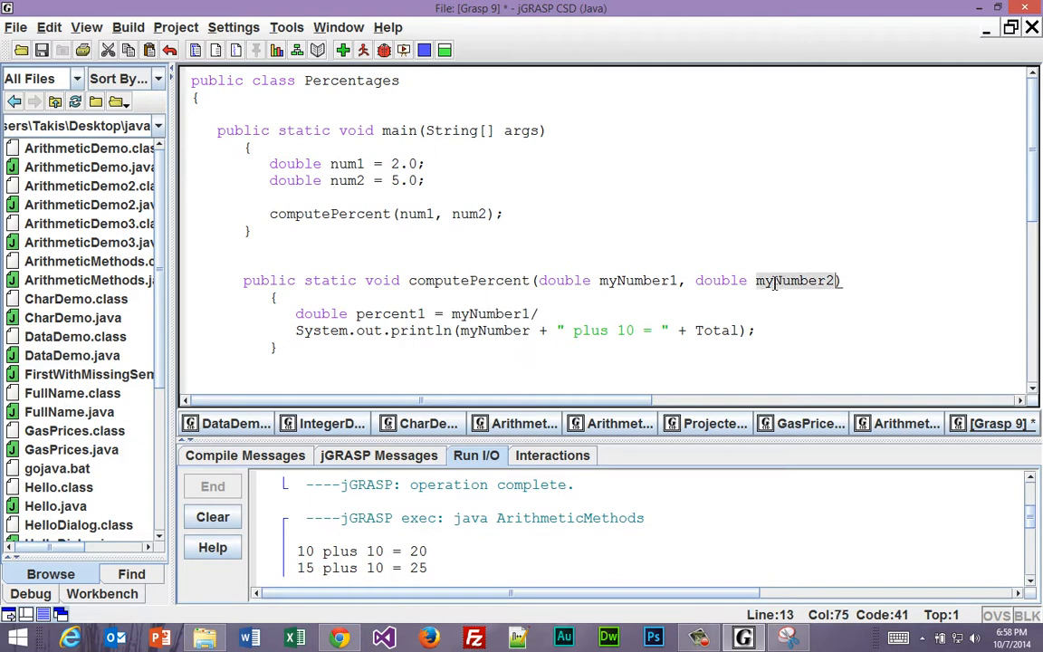
text(myNumber2)
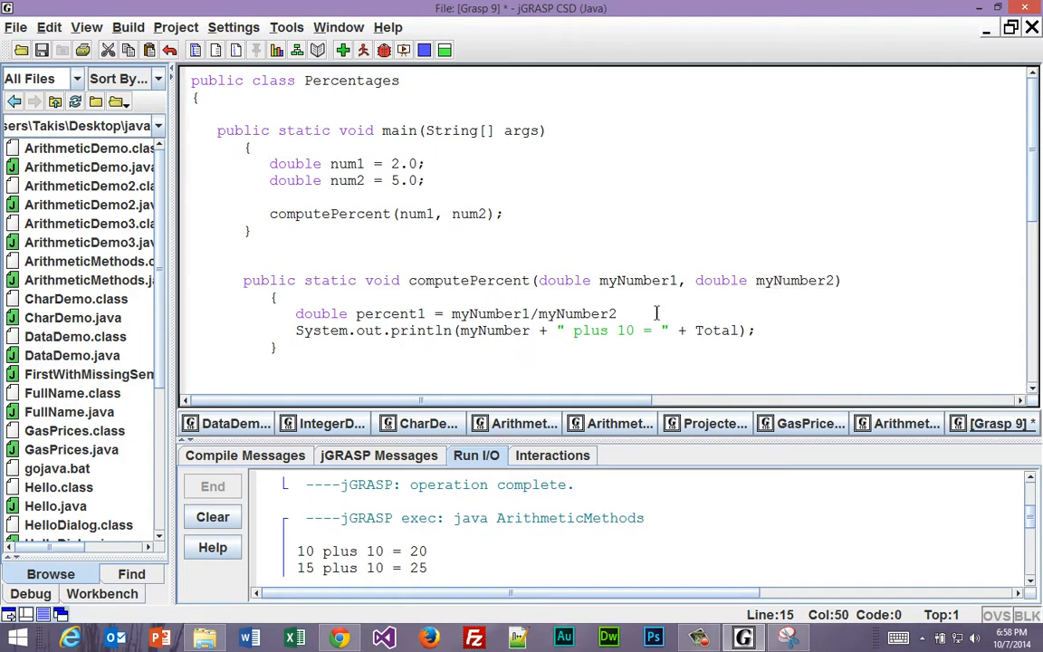
text())
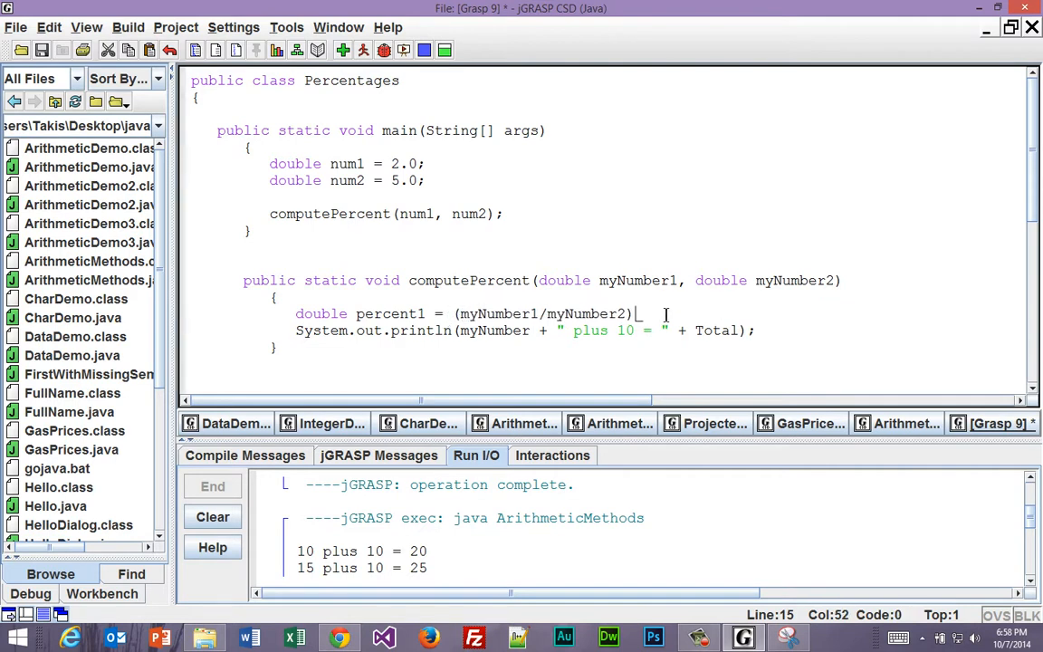
text(*)
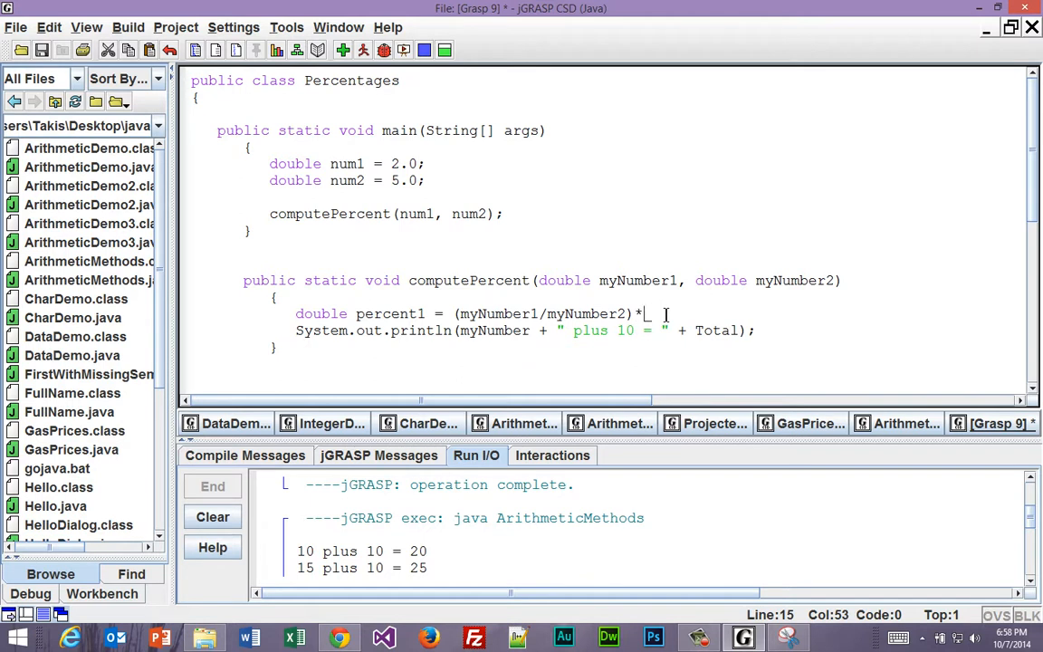
text(100;)
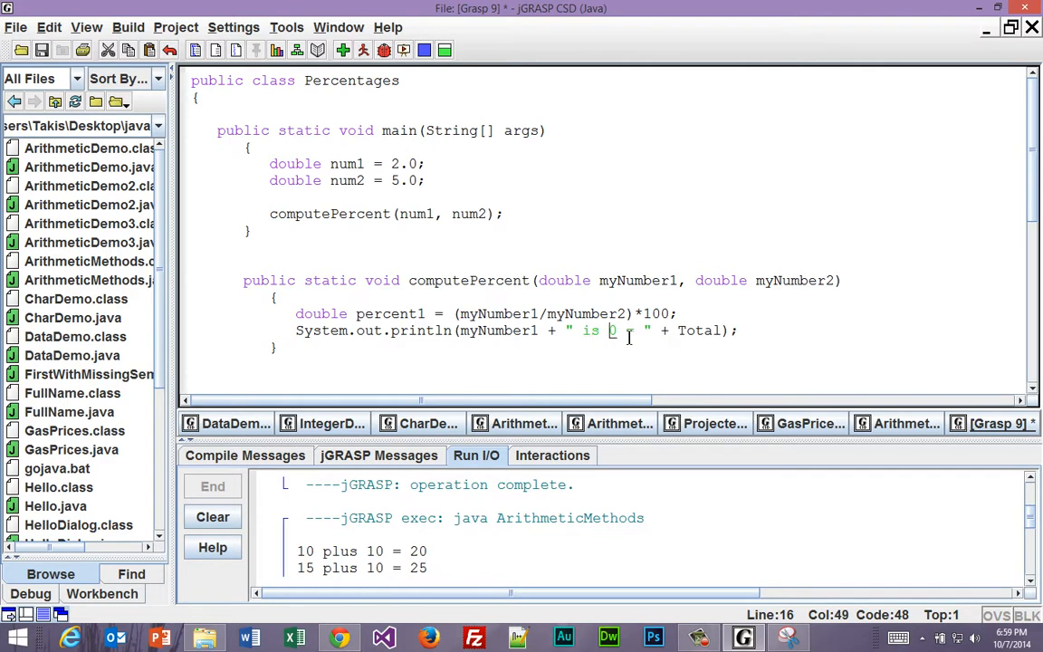
- Reword the println to output myNumber1 + " is 40% of " + myNumber2
text(40)
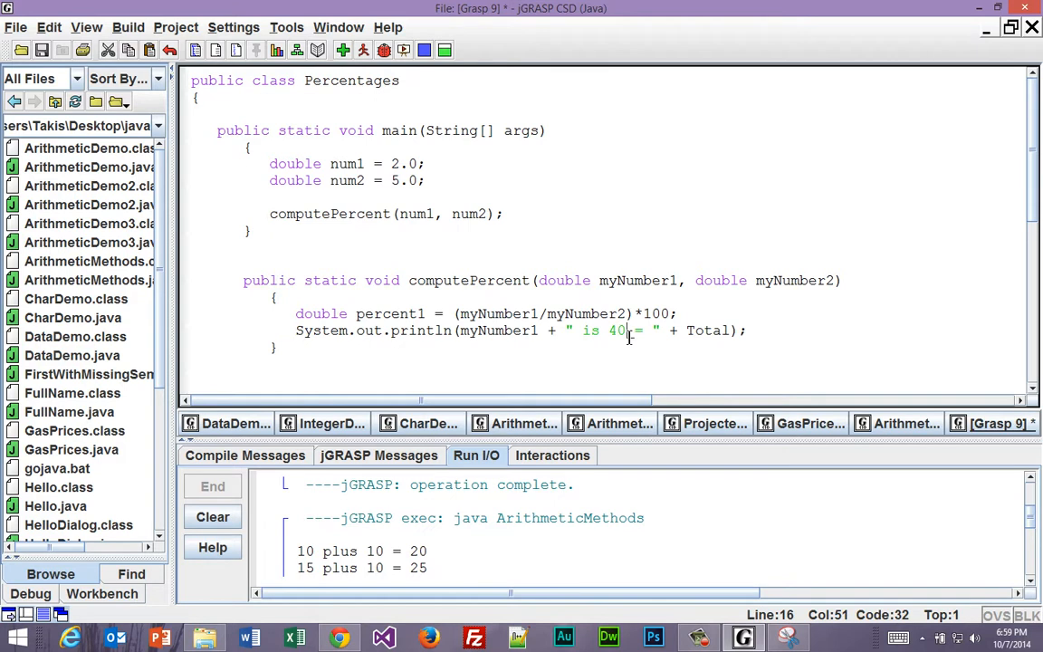
text(%)
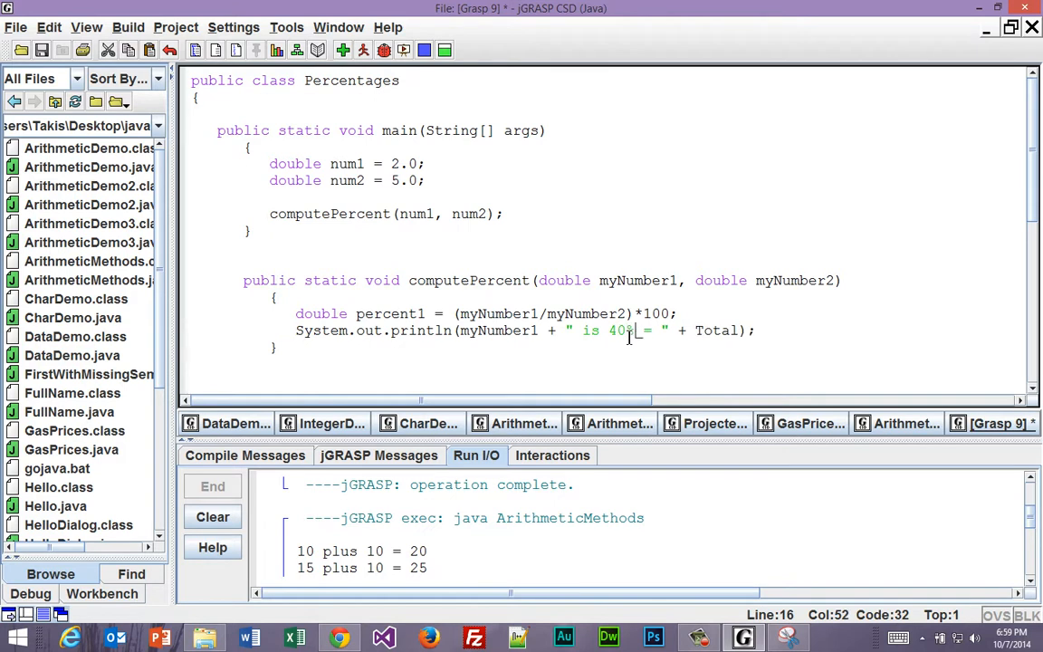
text(of)
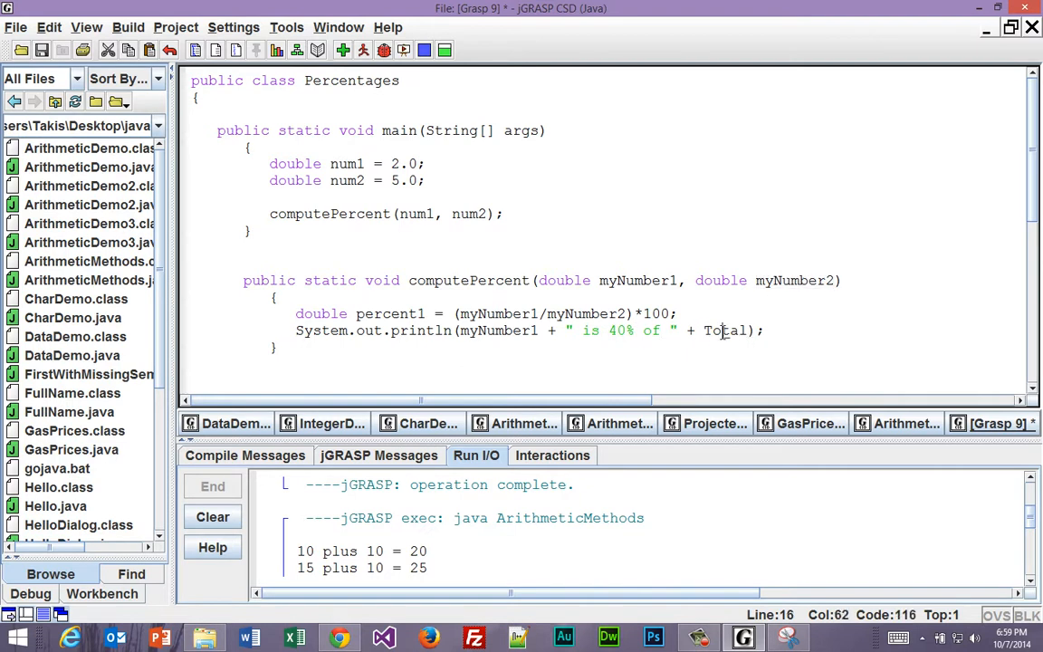
text(myNumber2)
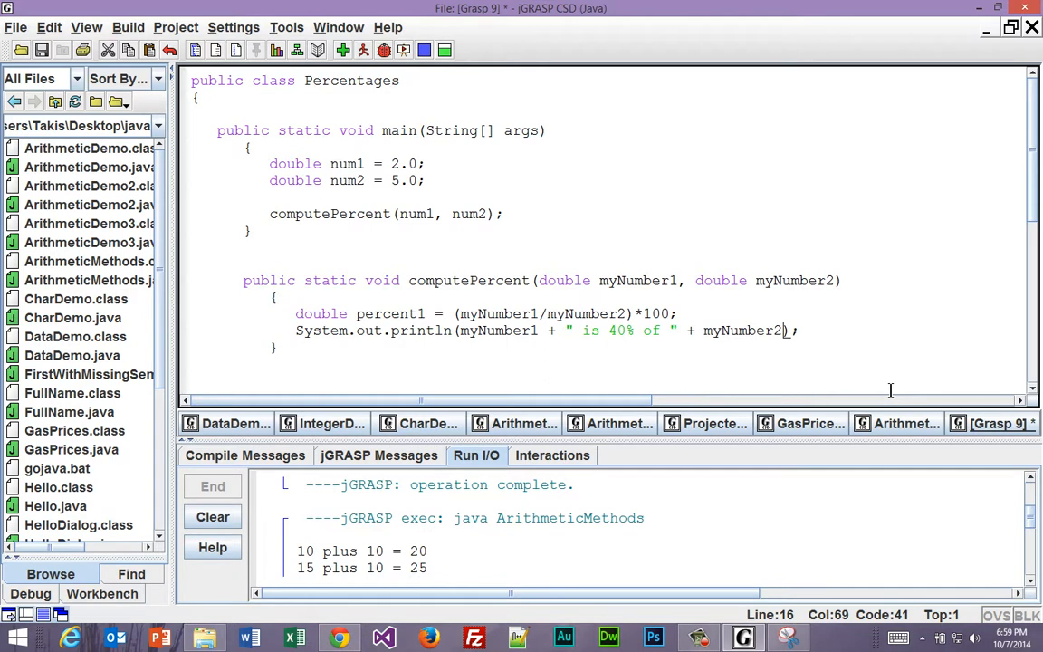
mouse_move(785, 320)
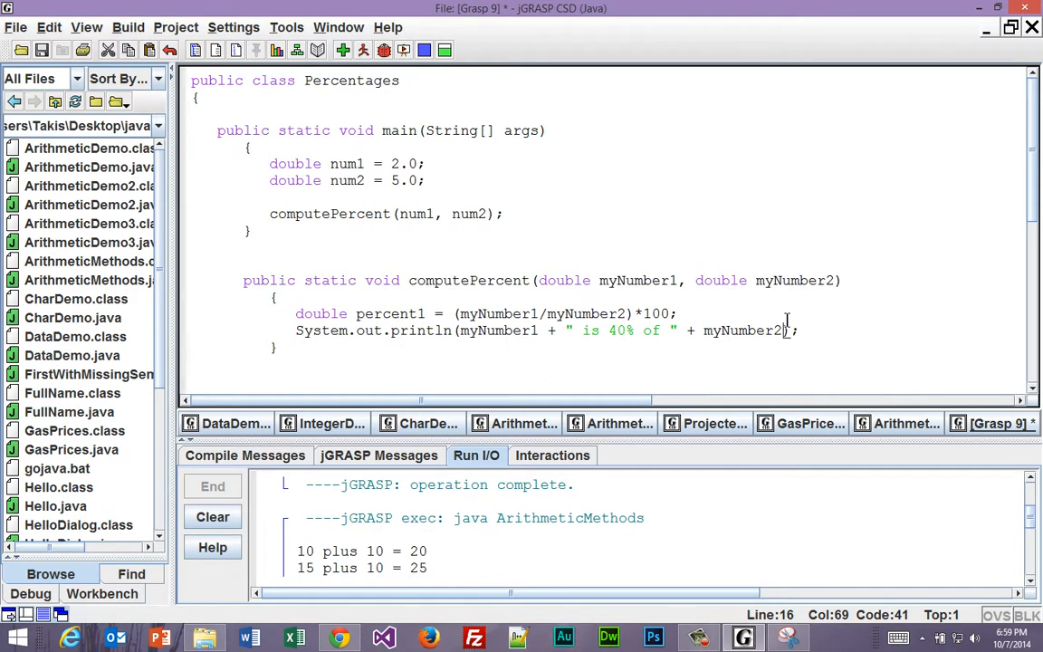
scroll(down, 3)
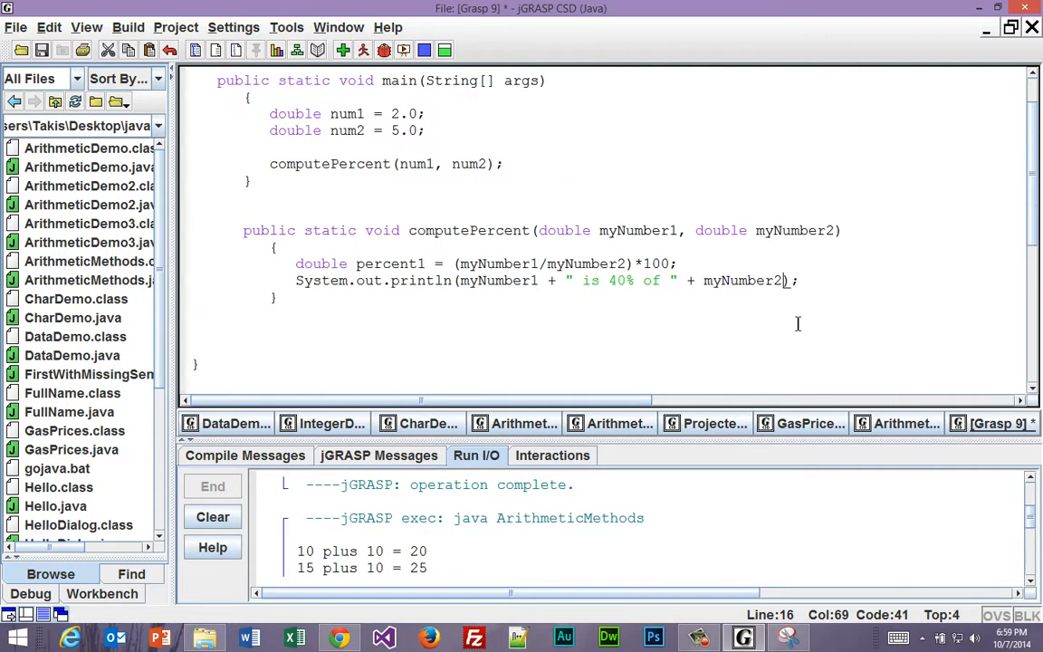
- Save the program under File Name Percentages.java in the java folder
click(42, 49)
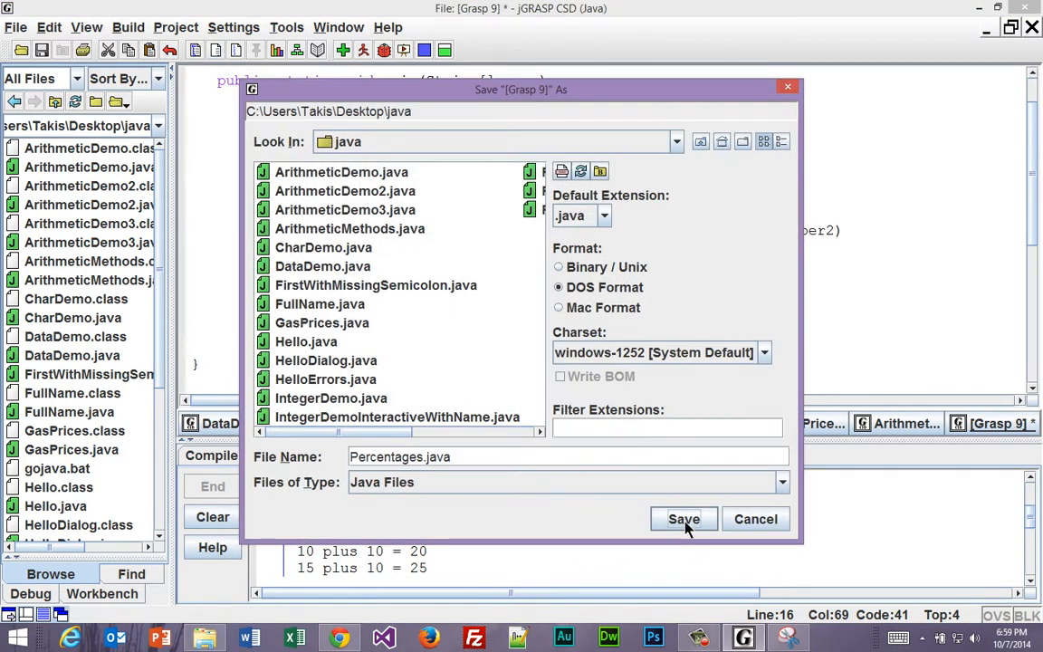
click(683, 518)
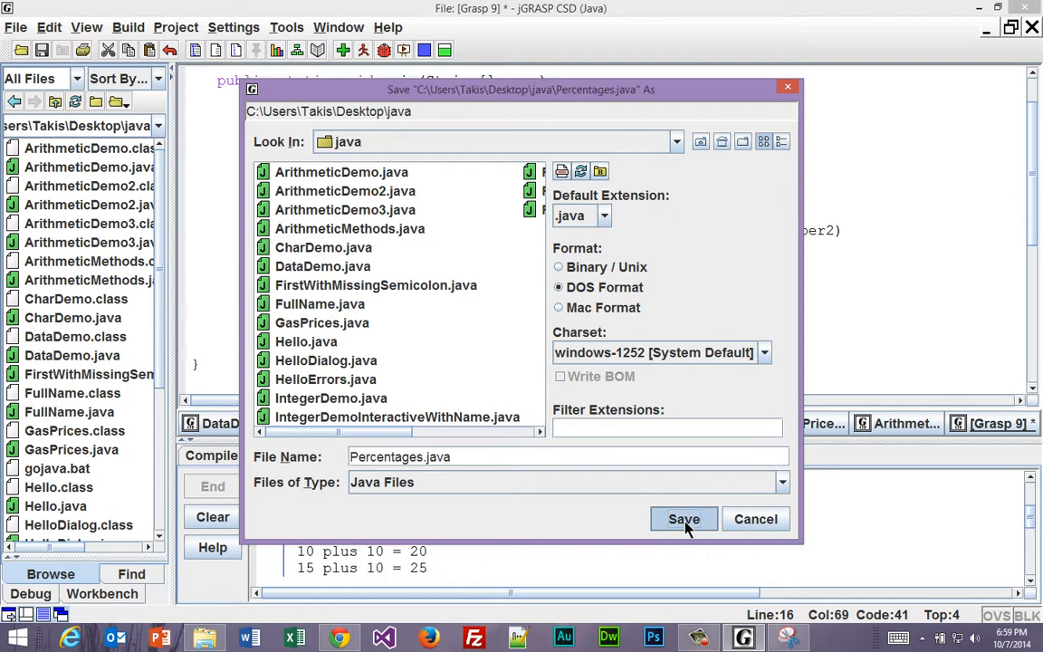
click(684, 518)
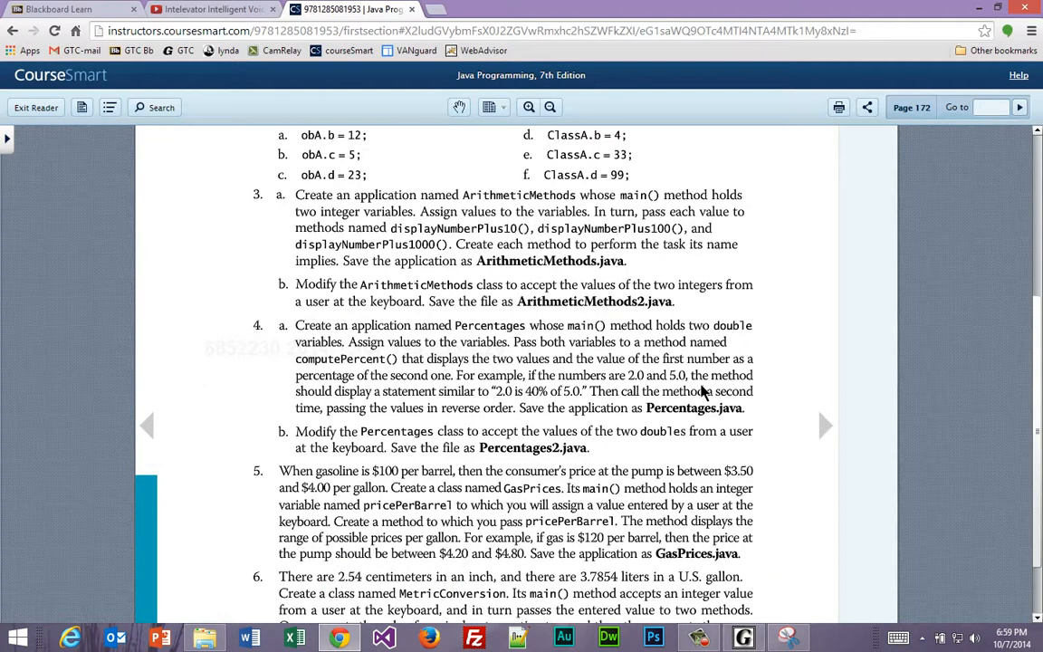
mouse_move(605, 403)
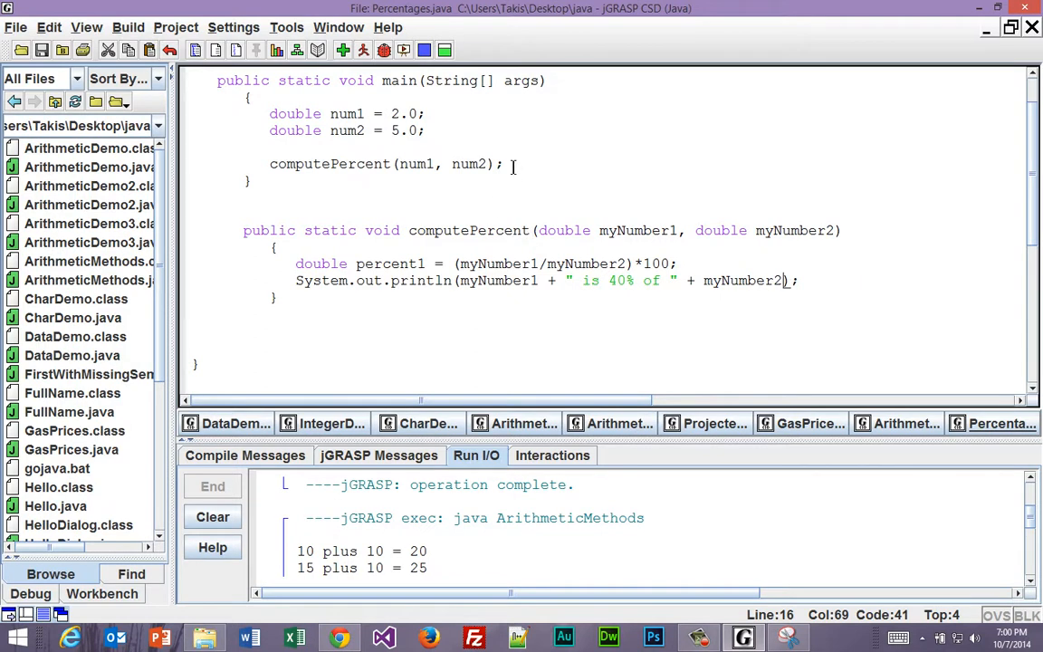
- Duplicate the computePercent(num1, num2); line below and start swapping its arguments to num2, num1
triple_click(381, 164)
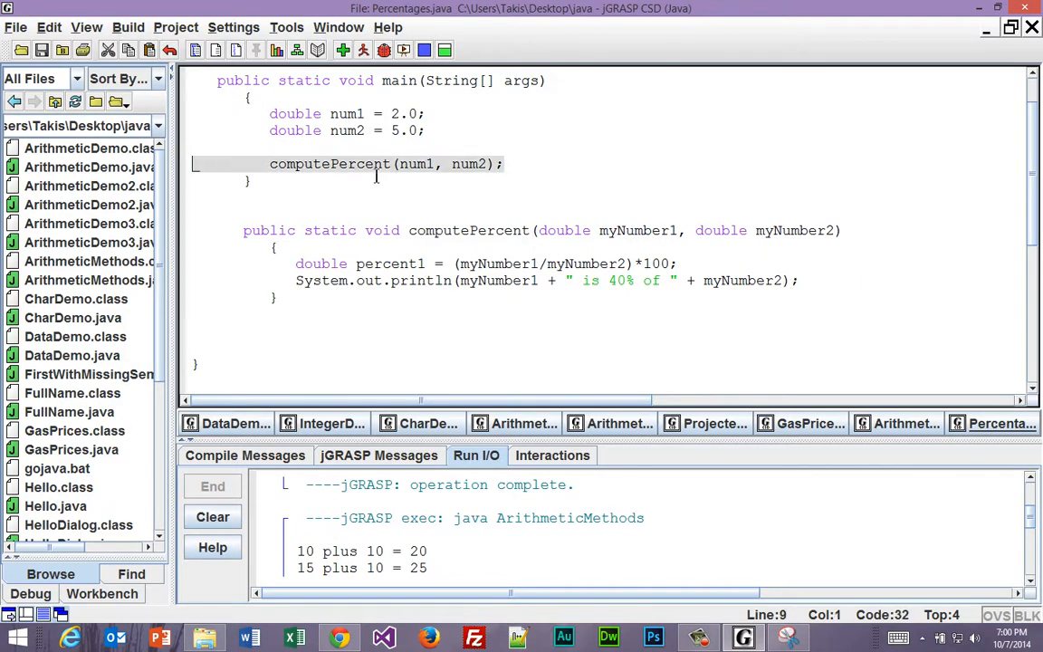
click(507, 164)
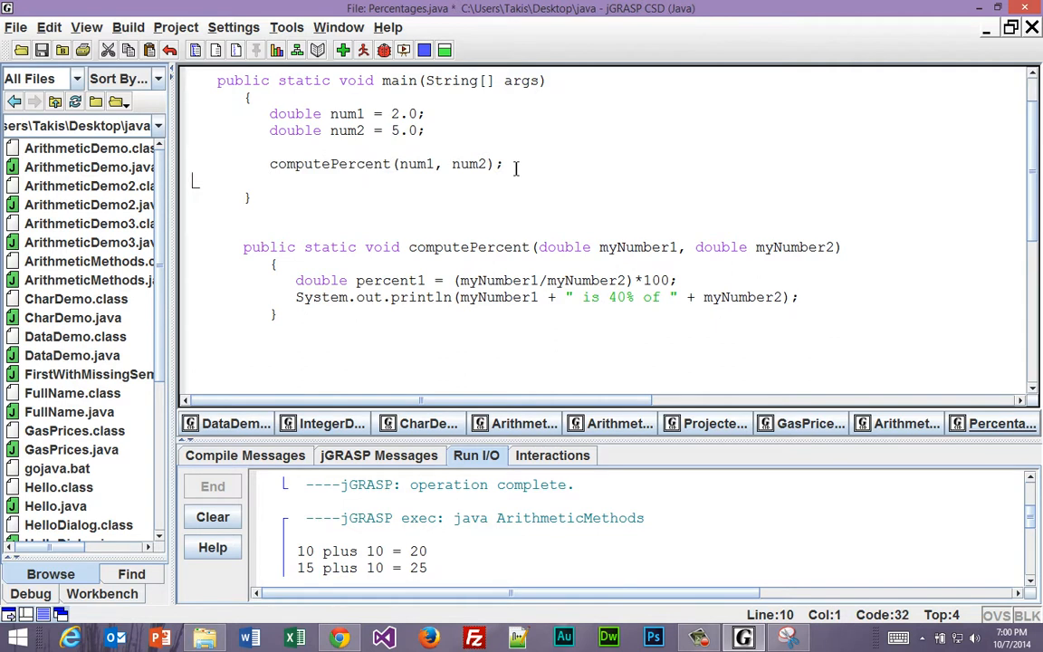
text(computePercent(num1, num2);)
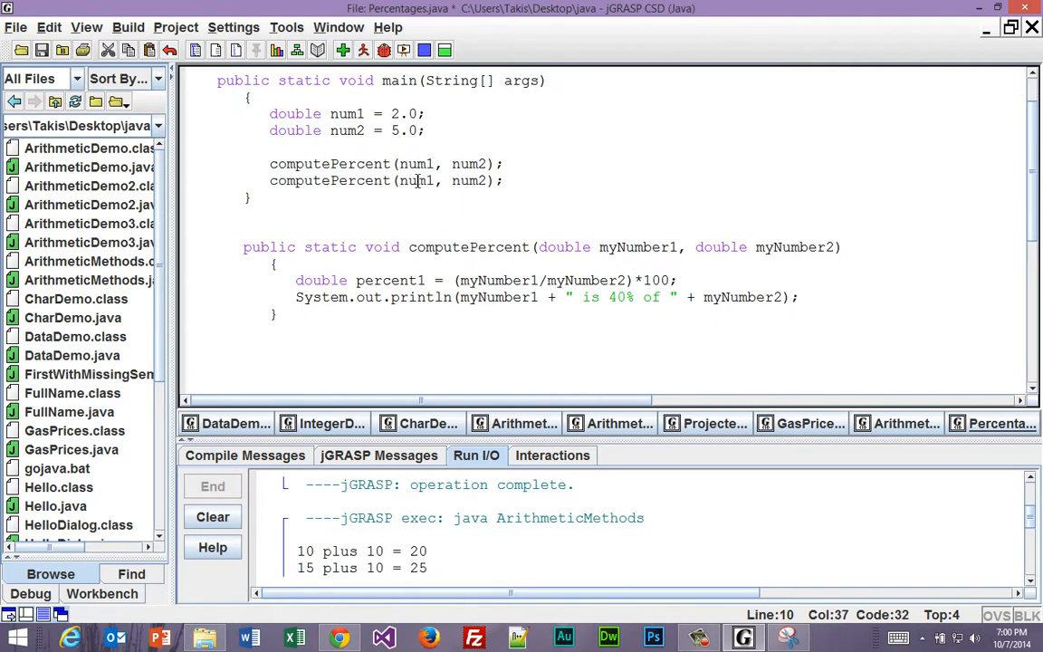
double_click(470, 180)
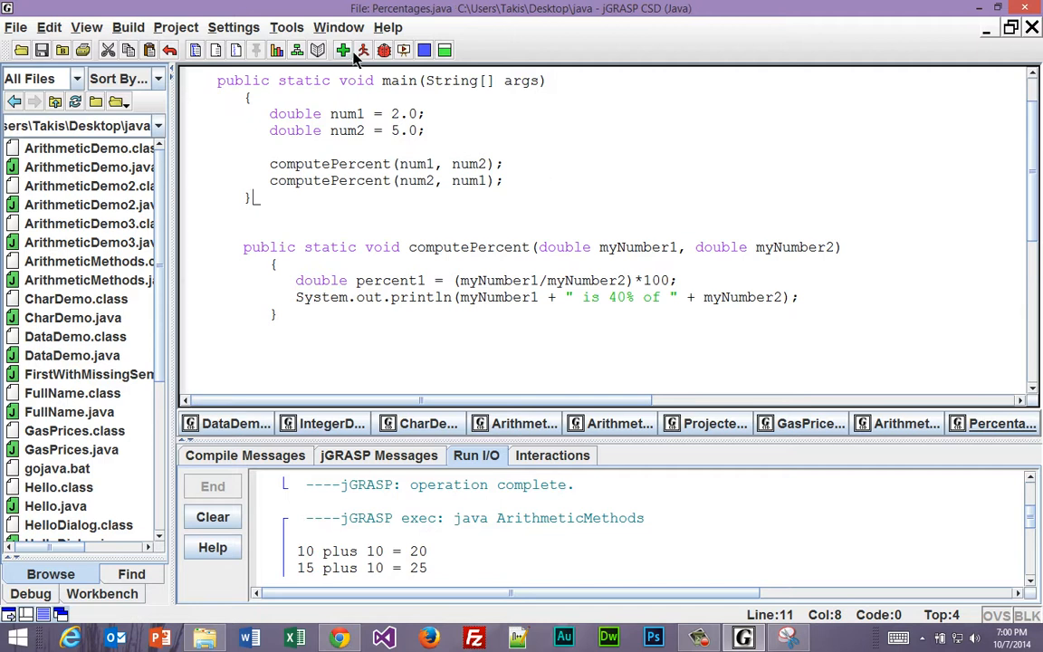
- Run Percentages and highlight the 40% value in the 2.0 and 5.0 output lines
click(363, 49)
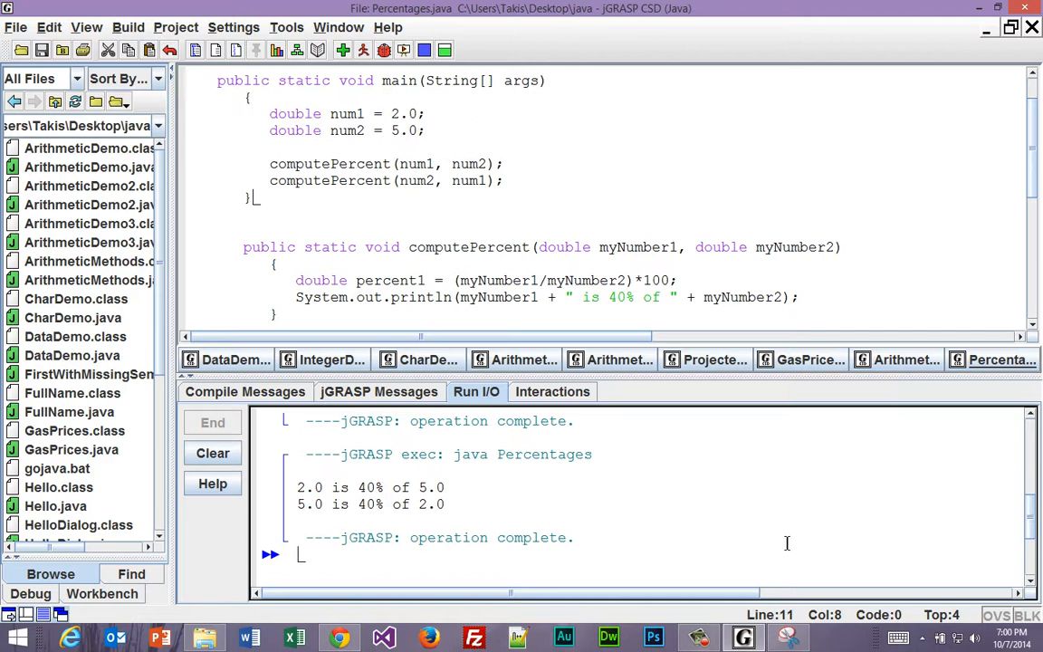
mouse_move(434, 485)
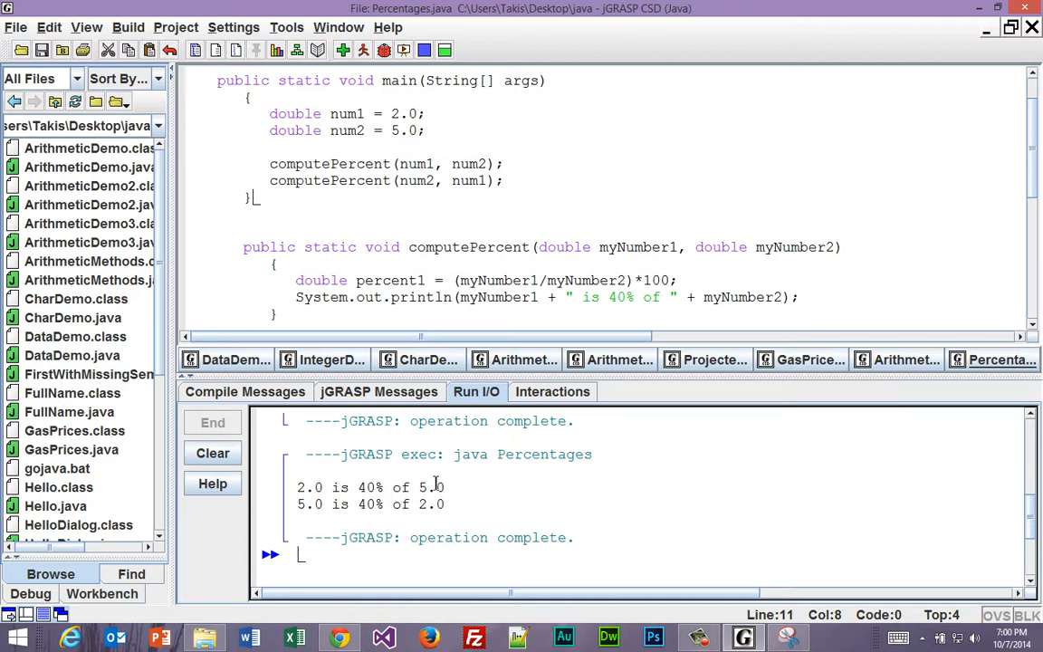
double_click(369, 488)
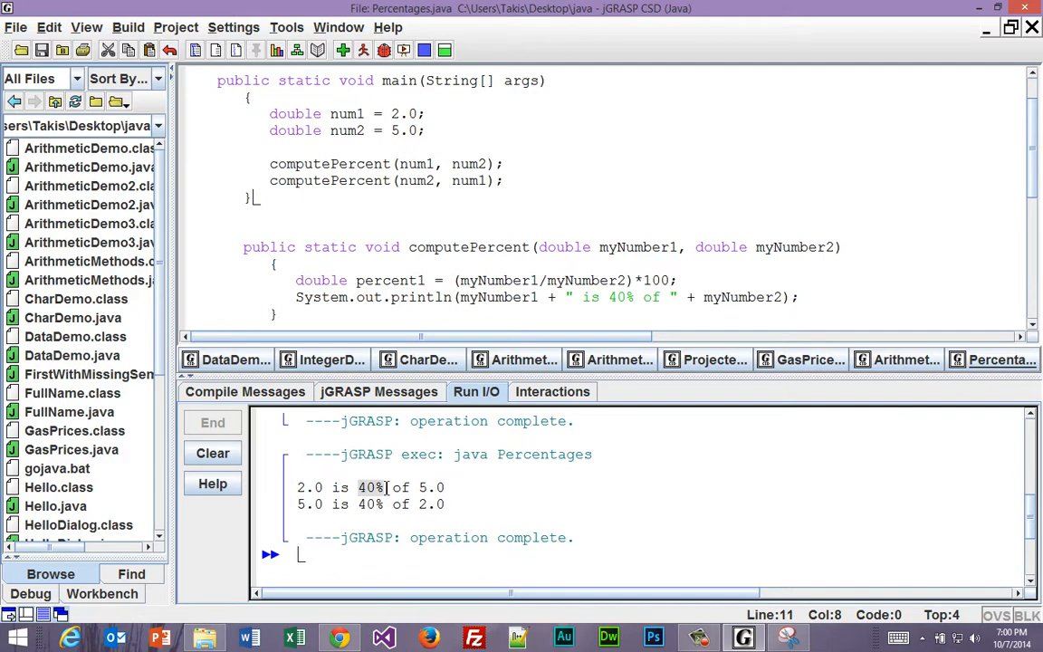
mouse_move(385, 487)
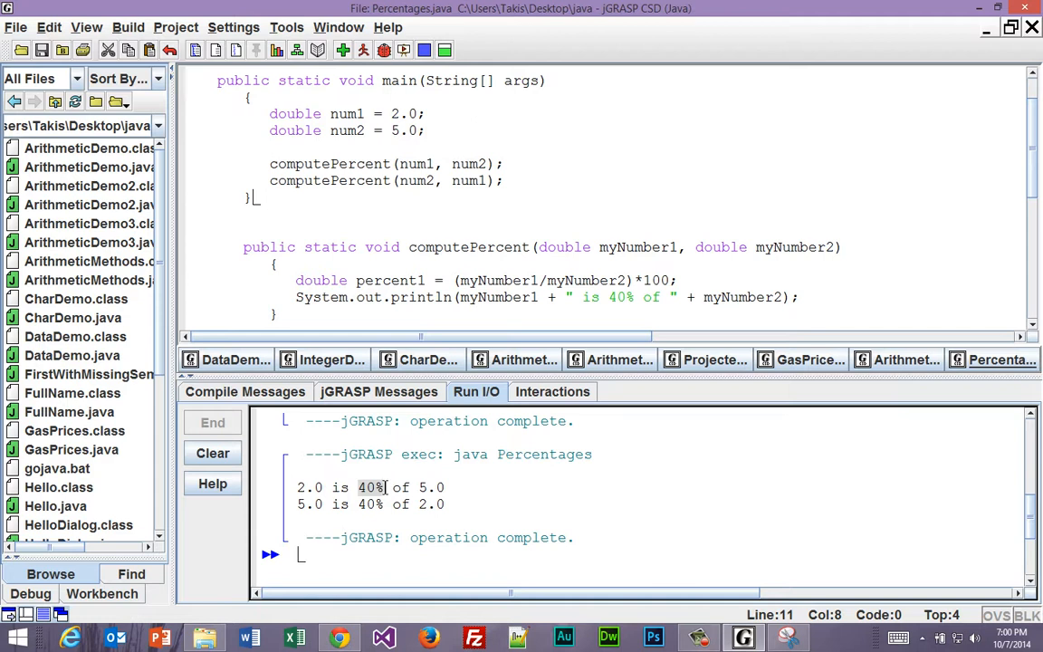
mouse_move(718, 129)
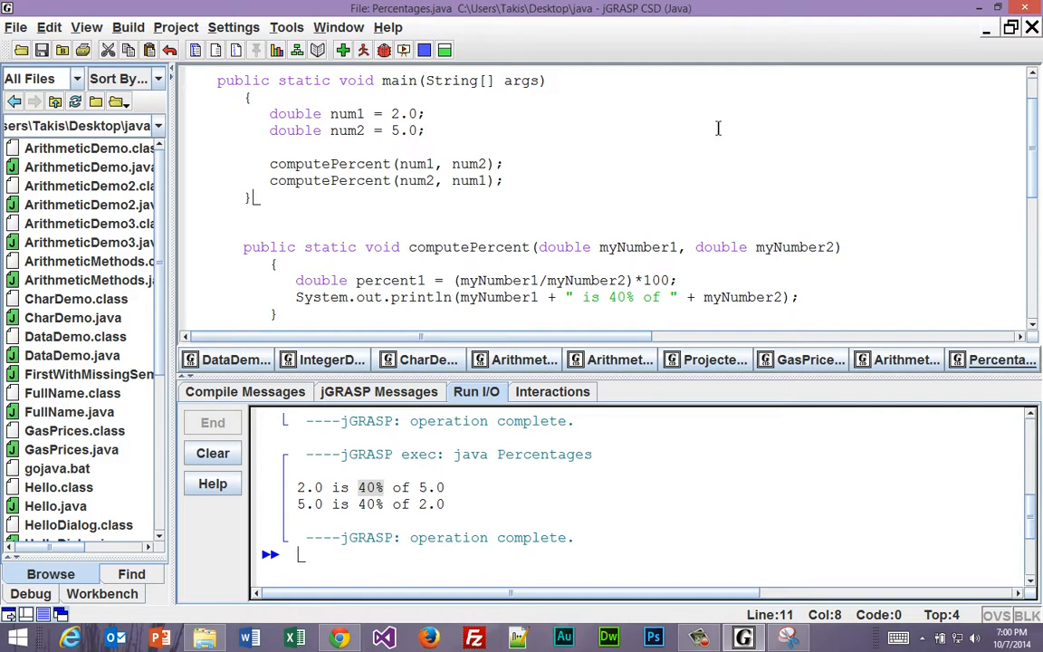
mouse_move(630, 258)
text(" + percent1 +")
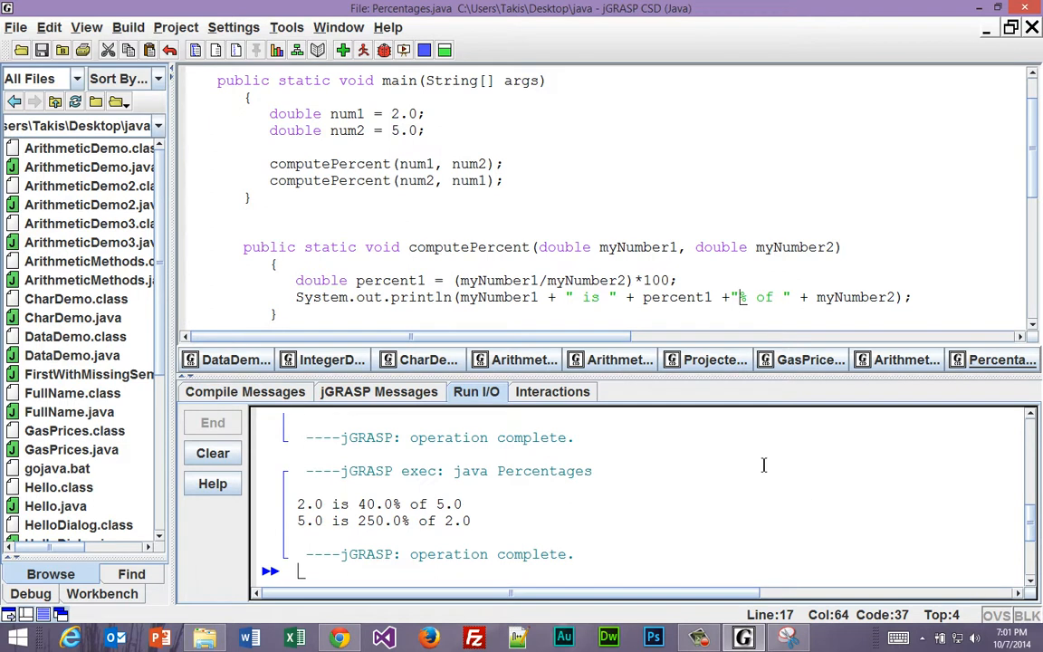
mouse_move(763, 463)
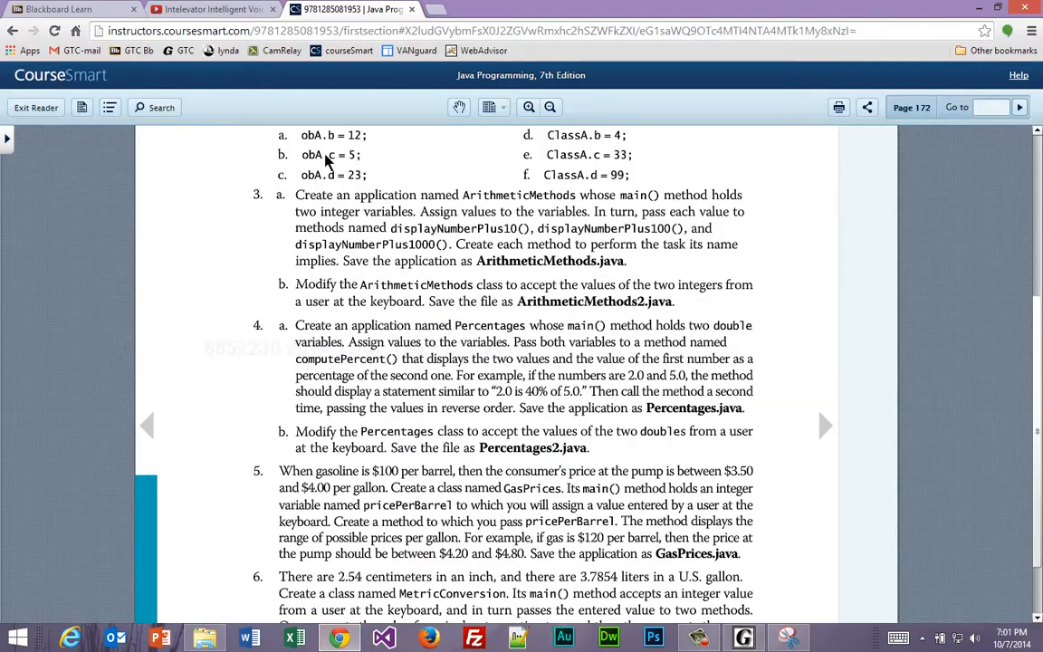
mouse_move(618, 443)
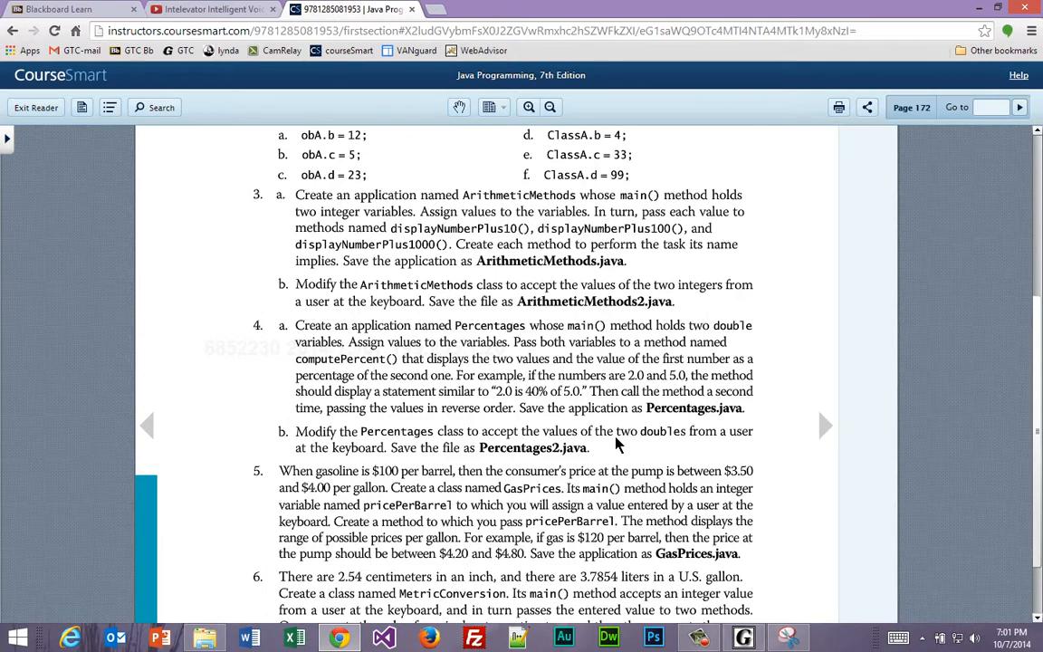
mouse_move(728, 638)
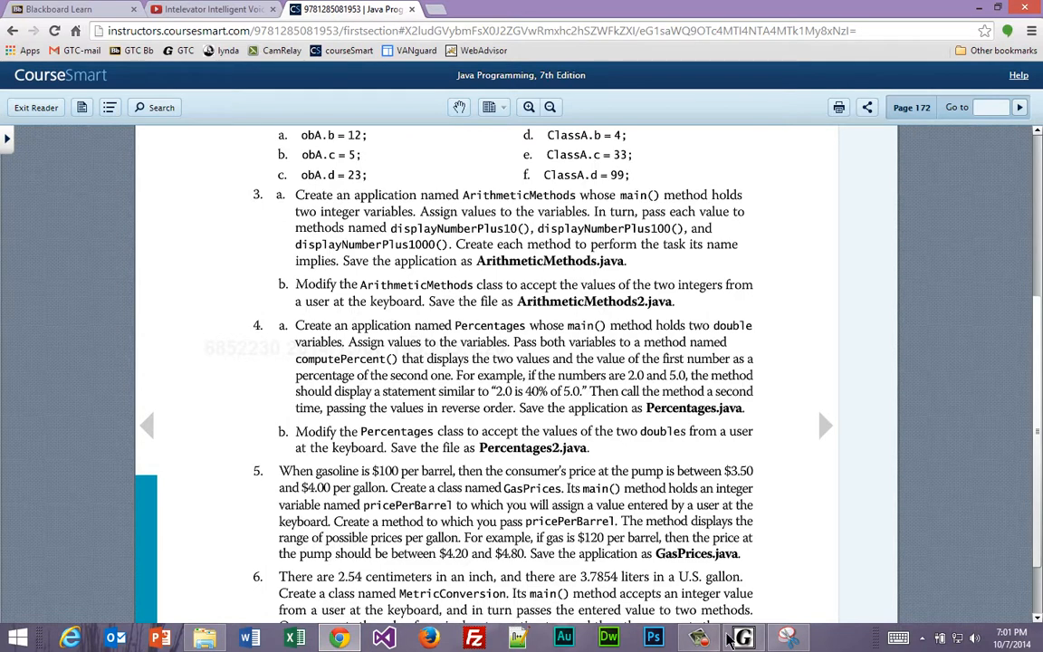
- Type 'import java.util.Scanner;' into Percentages.java, checking ArithmeticDemo3's Scanner input code
click(741, 639)
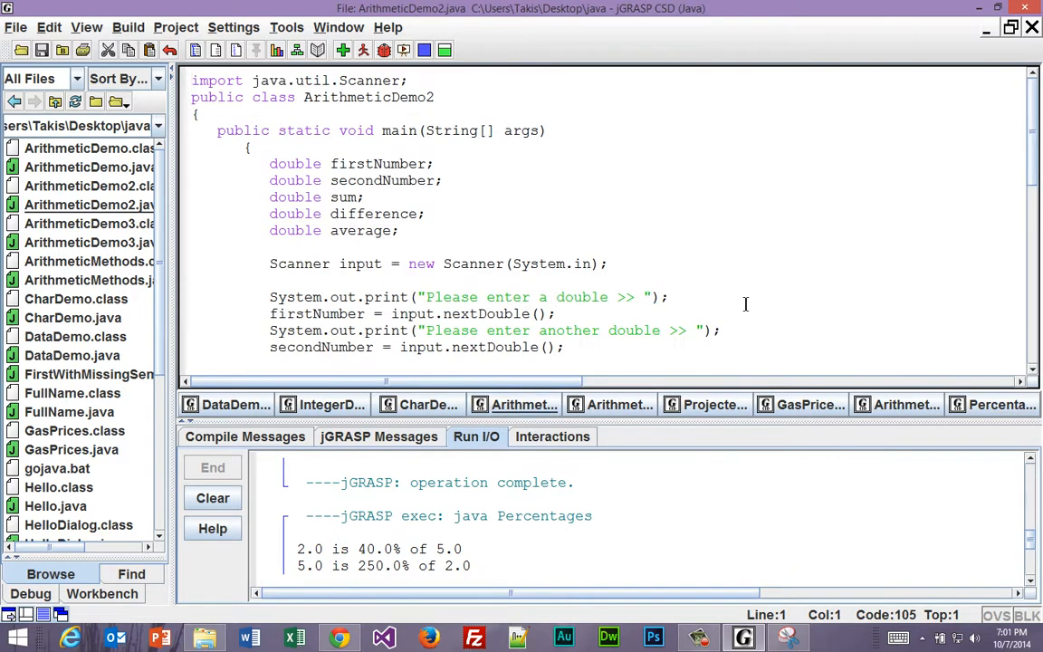
scroll(down, 3)
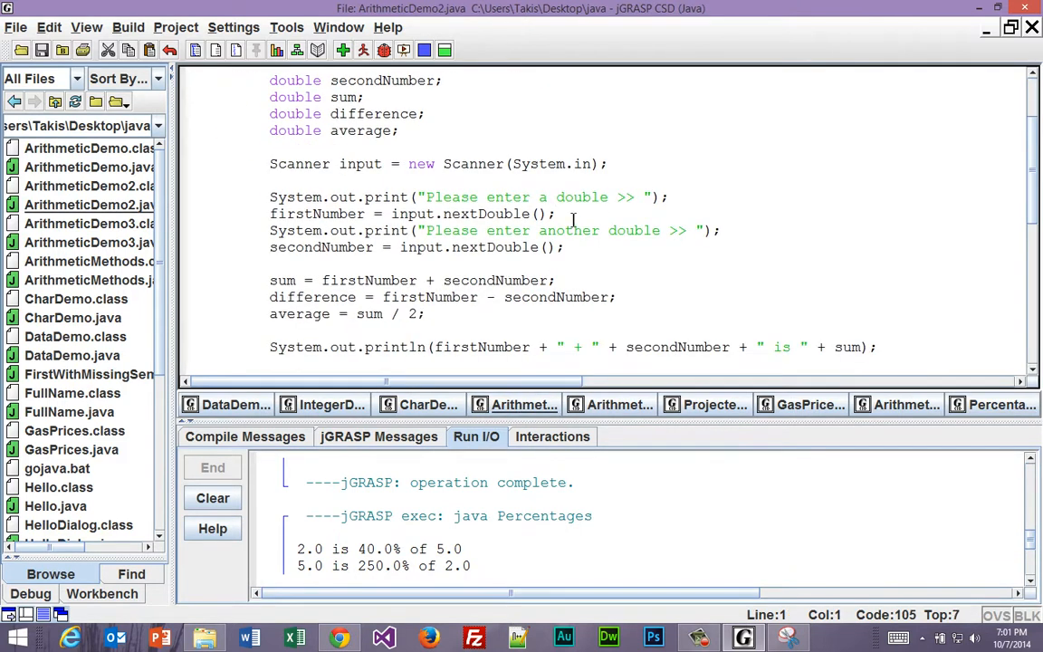
mouse_move(982, 287)
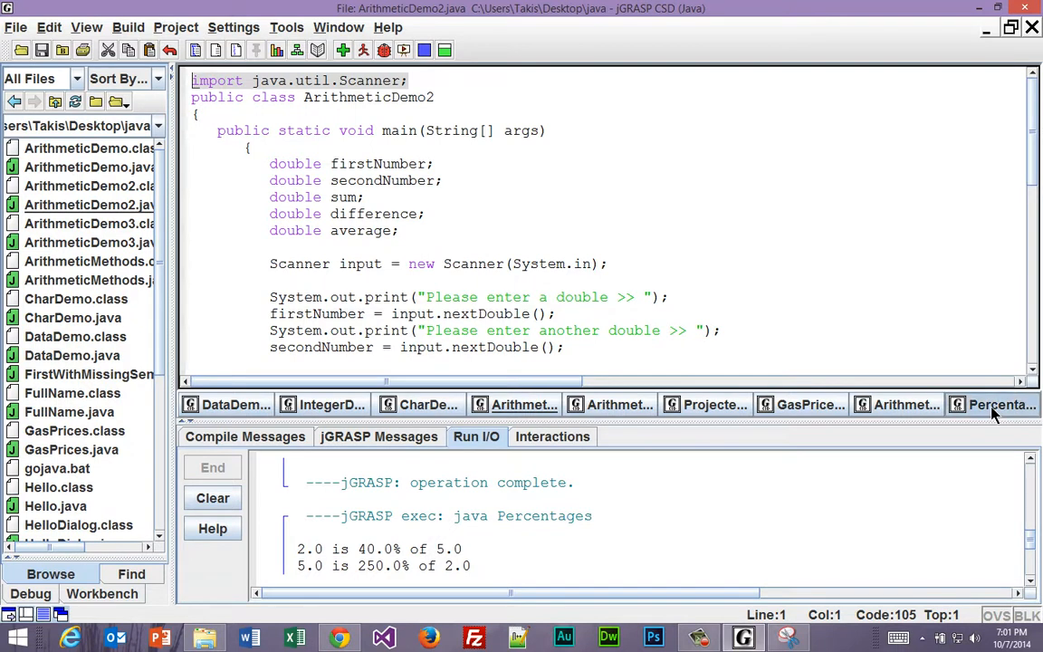
click(994, 405)
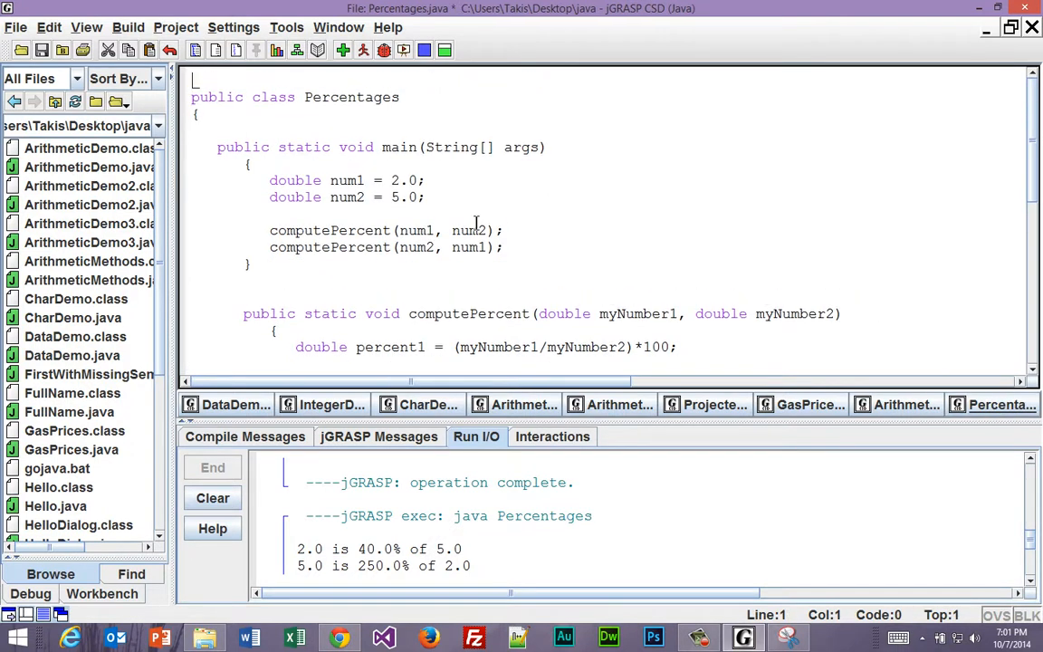
text(import java.util.Scanner;)
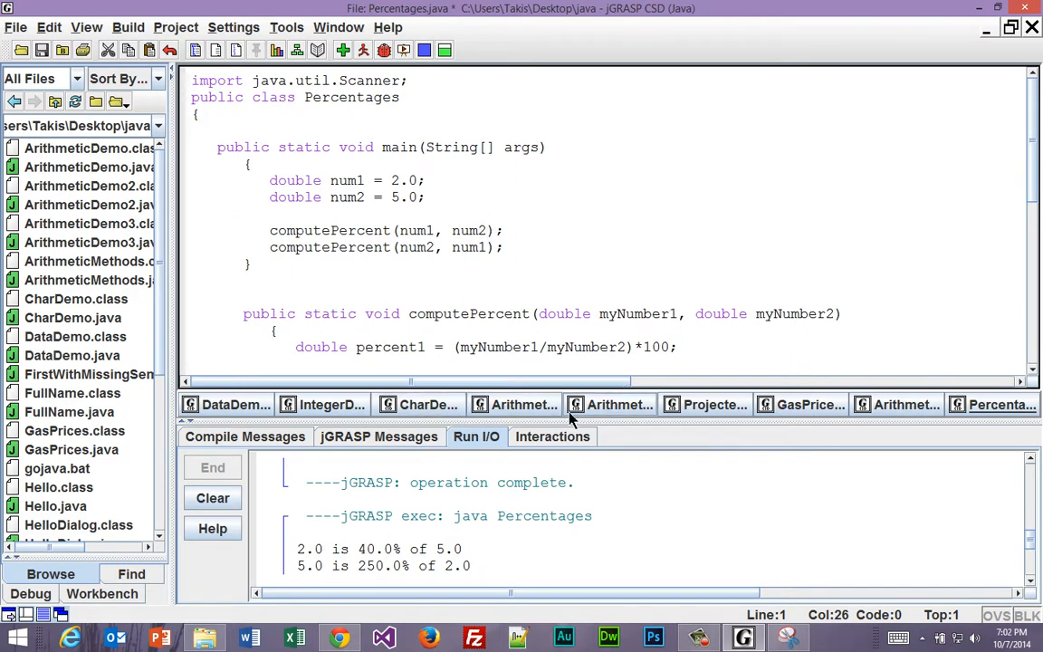
click(619, 405)
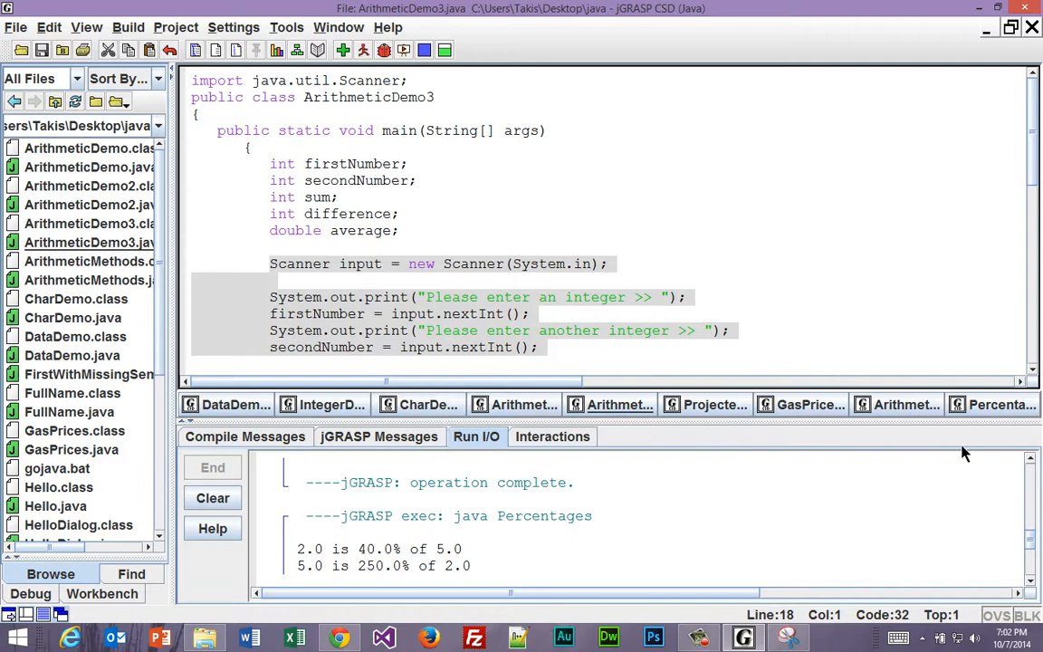
click(993, 404)
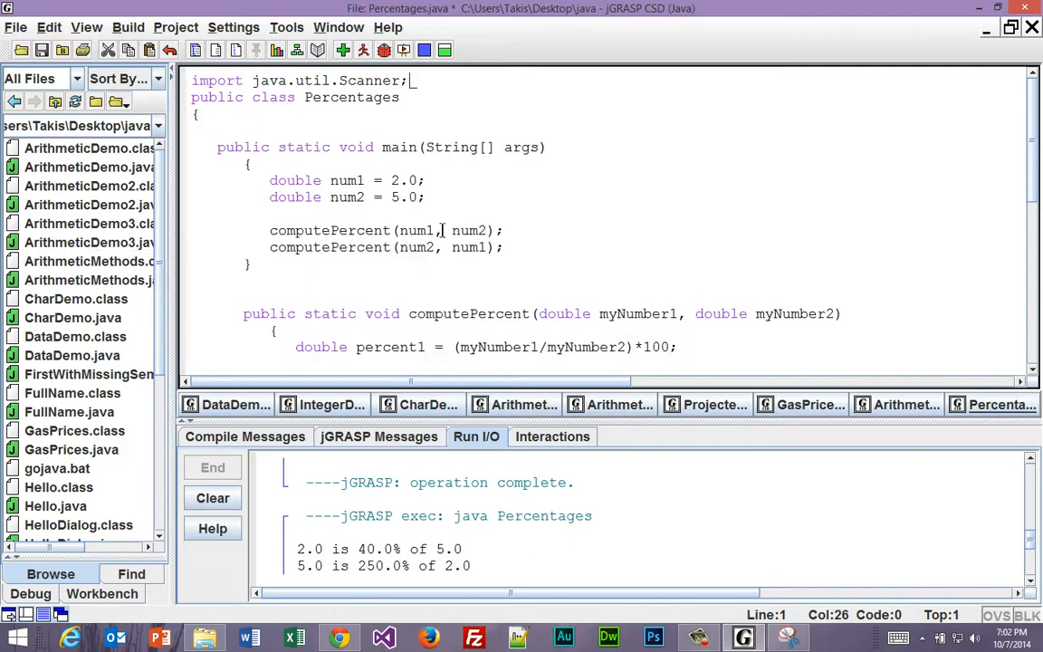
mouse_move(471, 106)
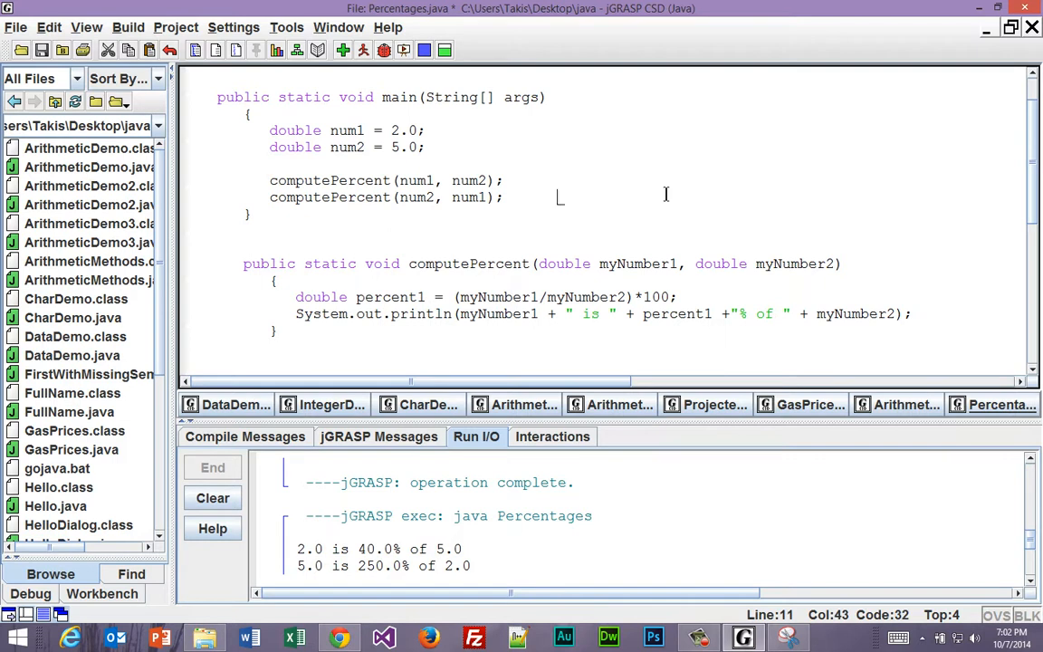
- Add Scanner prompt lines to main, rename variables to num1 and num2, and use nextDouble
click(274, 163)
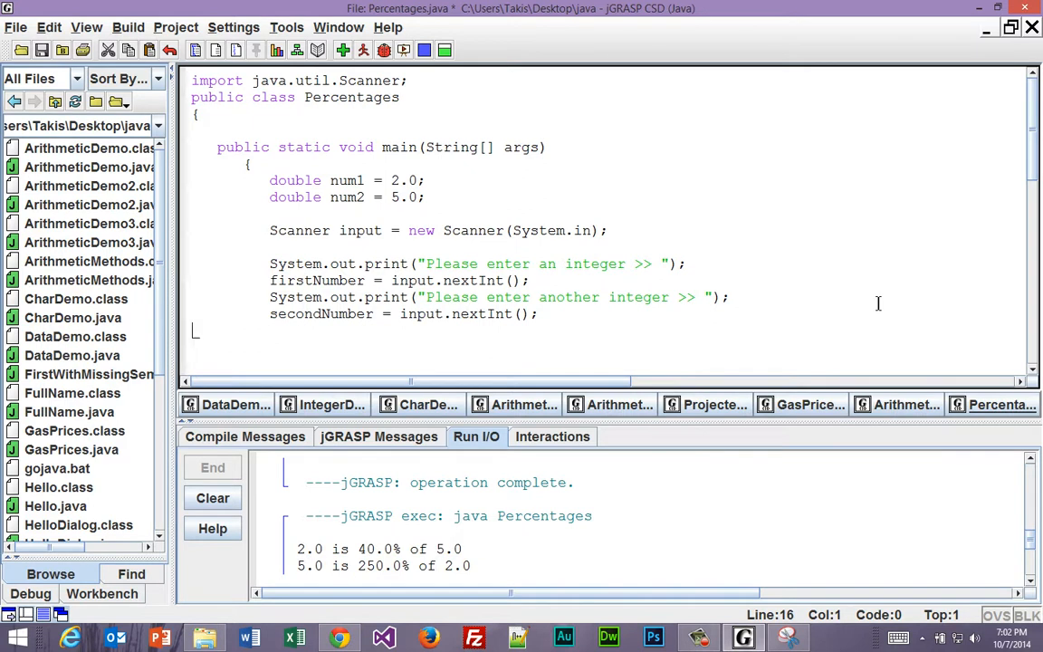
double_click(321, 230)
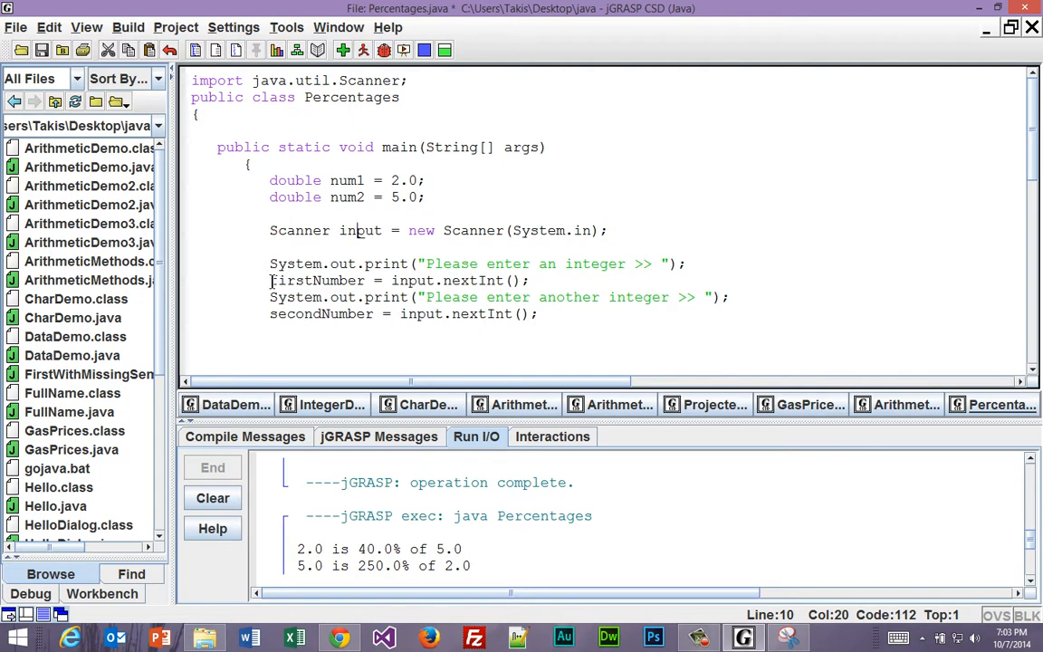
double_click(308, 280)
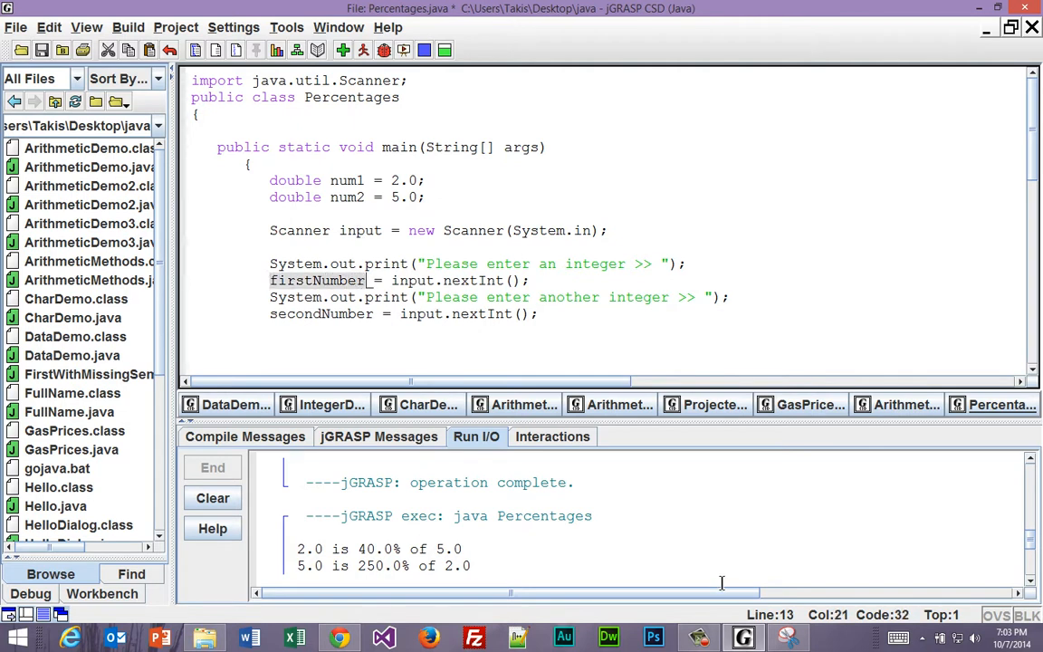
text(num1)
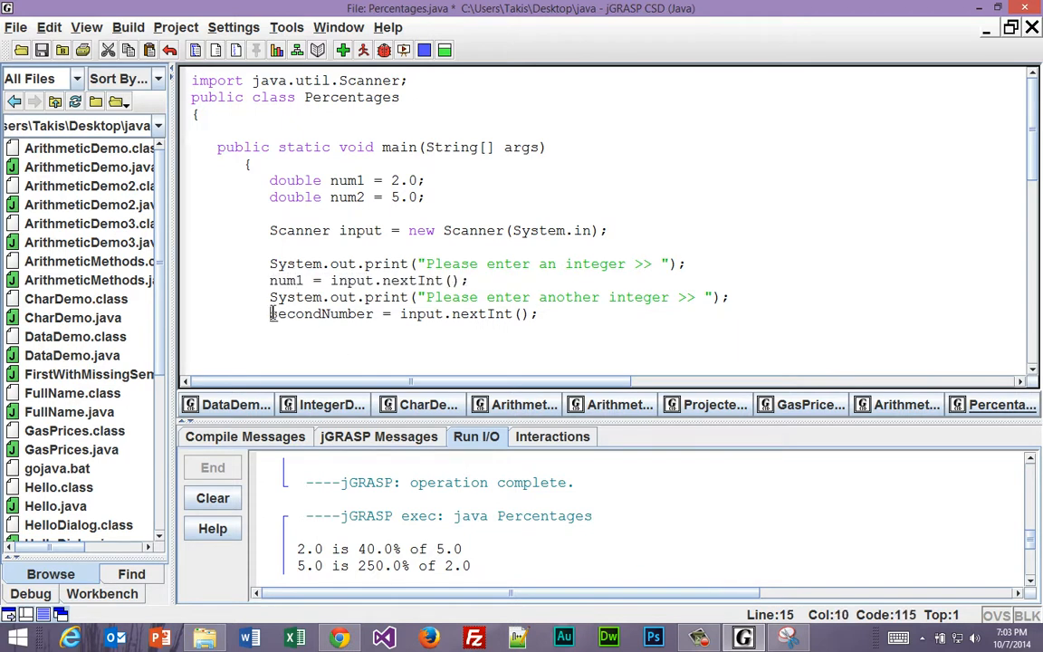
text(num)
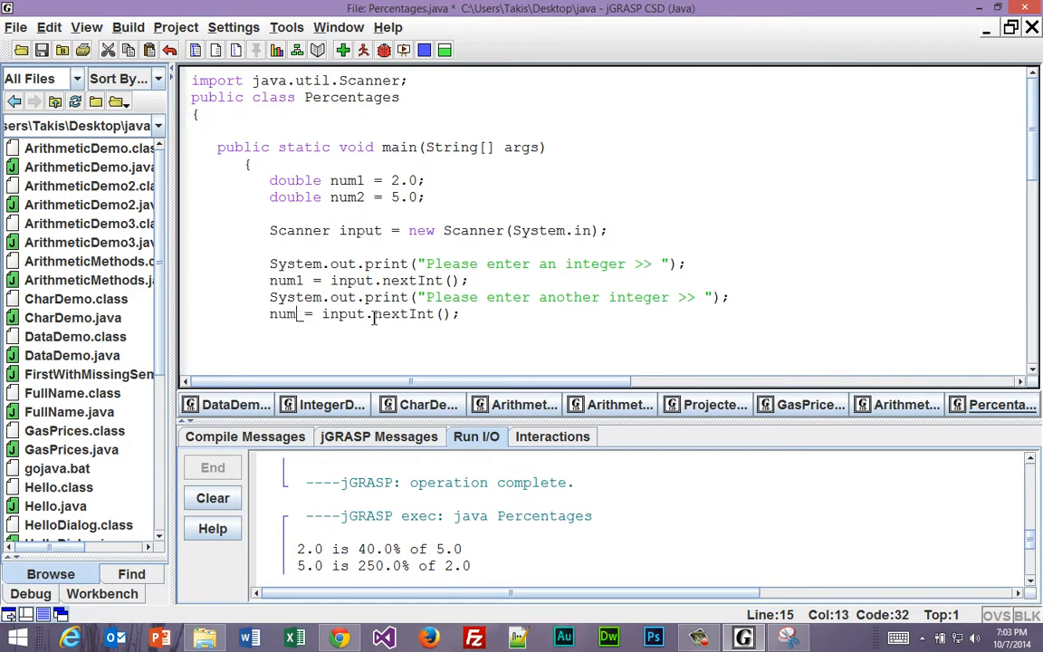
text(2)
click(369, 279)
text(Double)
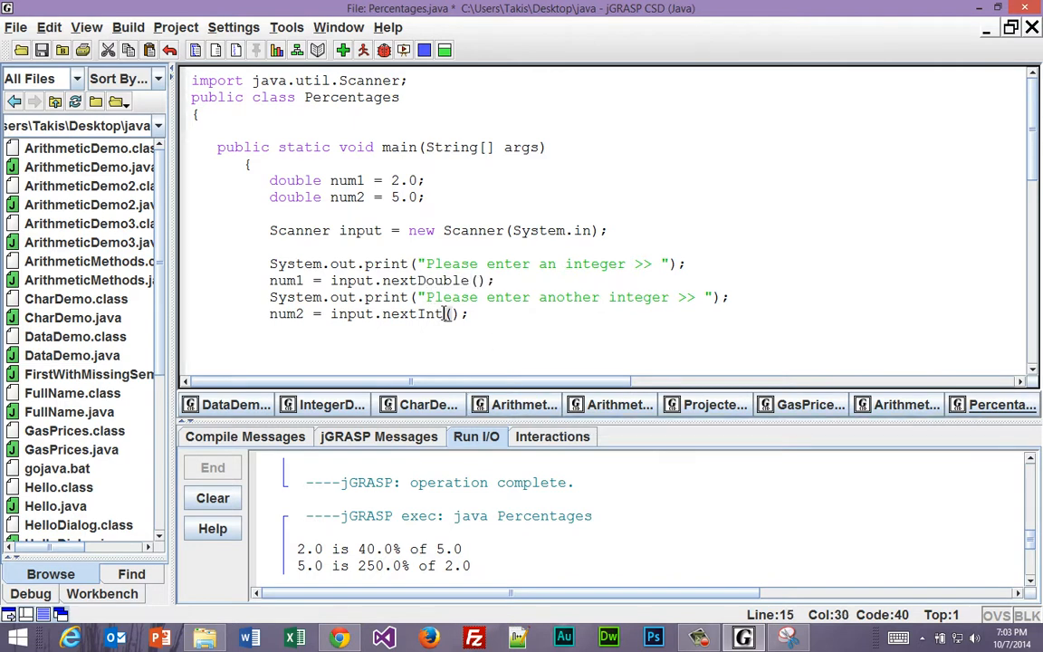
key(BackSpace)
text(Double)
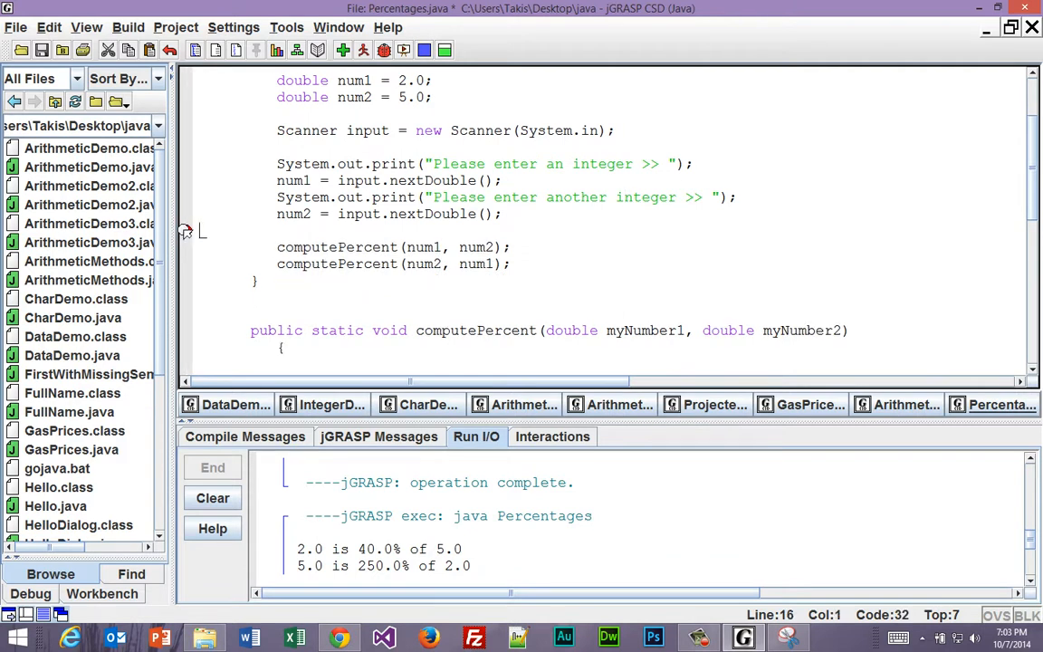
scroll(down, 3)
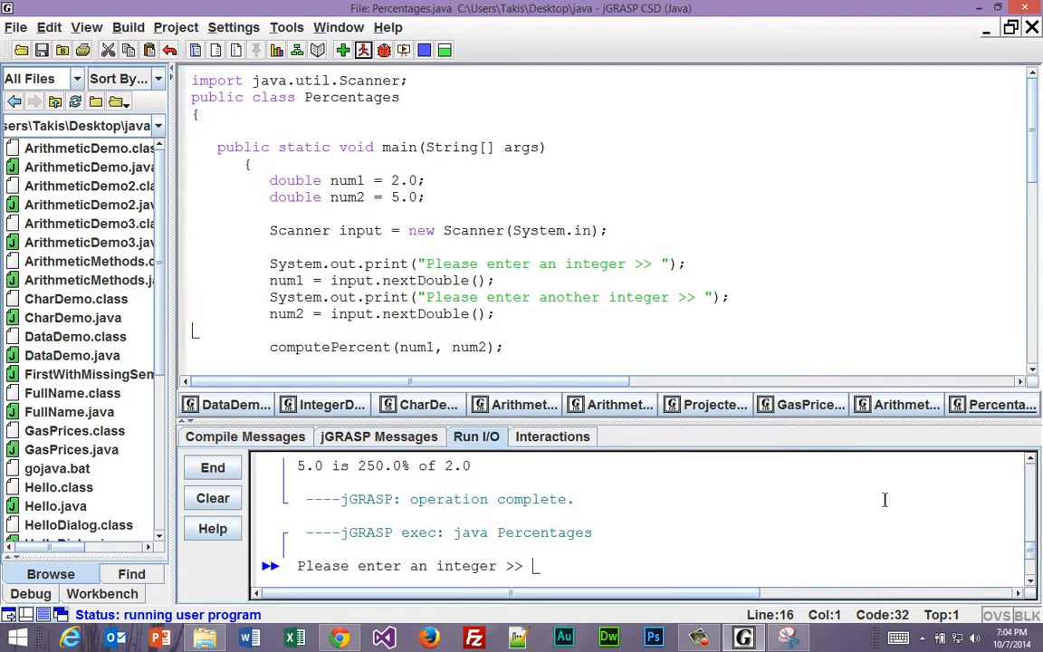
- Enter 12 and 54 at the prompts, producing 22.222…% and 450.0% results
text(12)
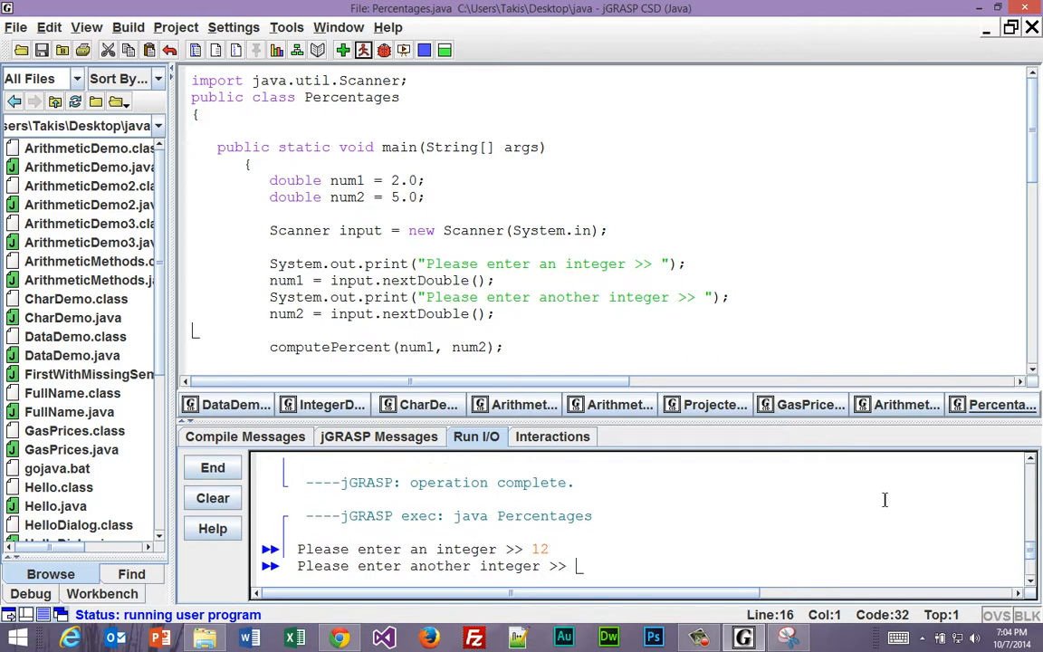
text(54)
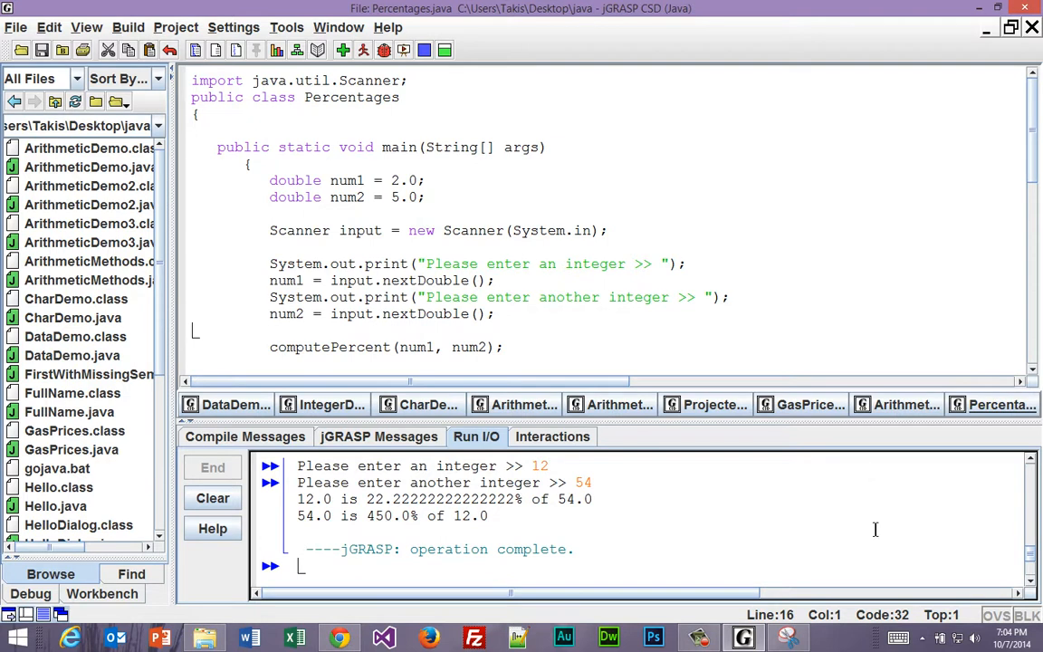
mouse_move(801, 549)
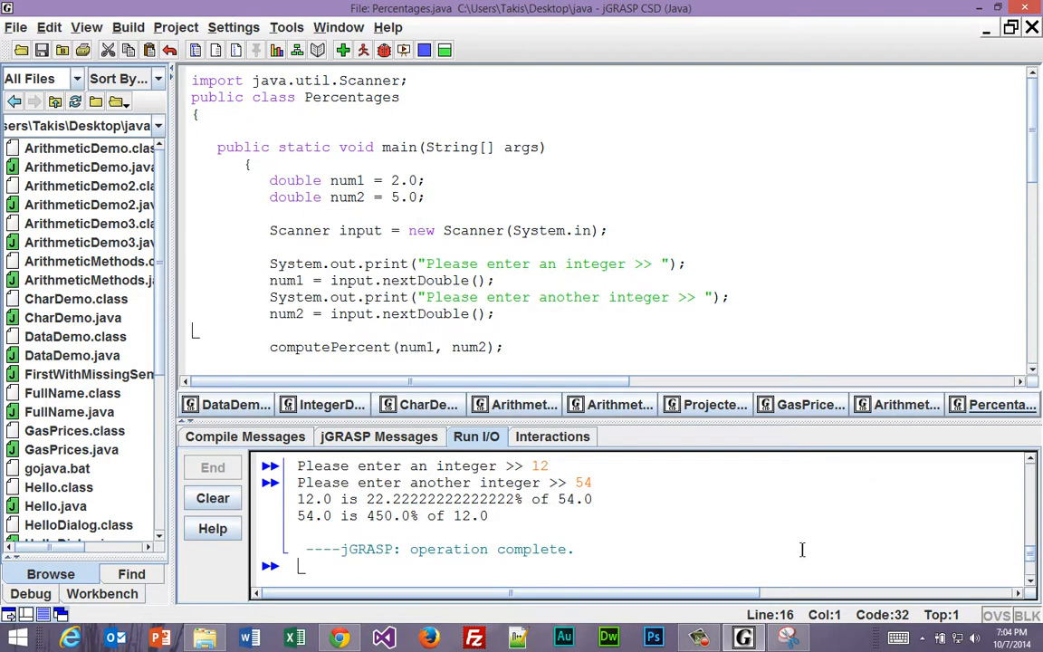
mouse_move(724, 453)
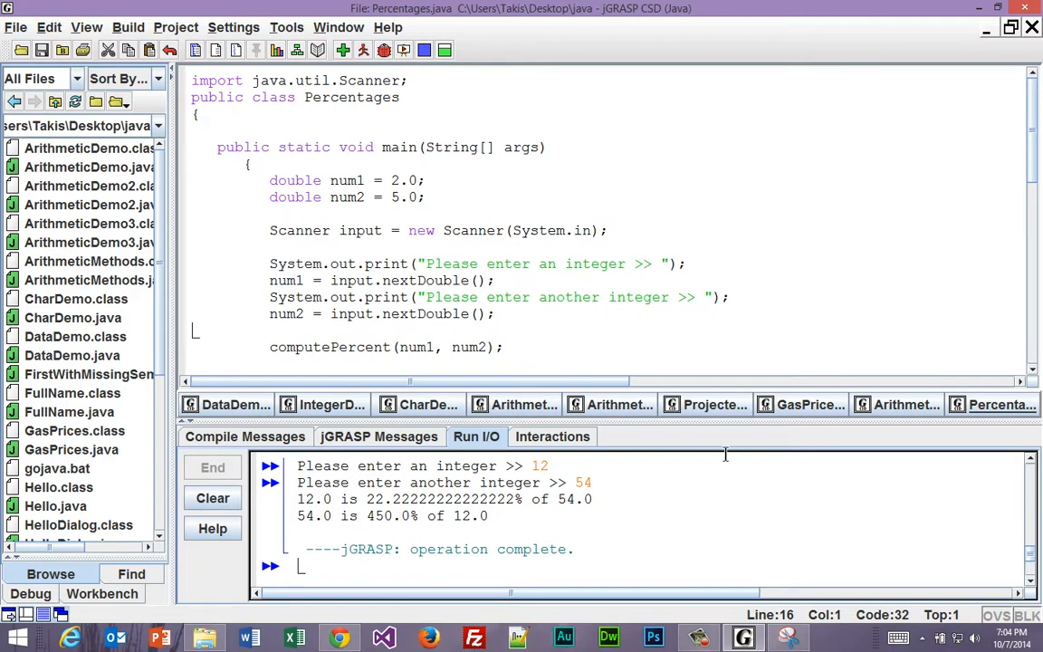
mouse_move(496, 384)
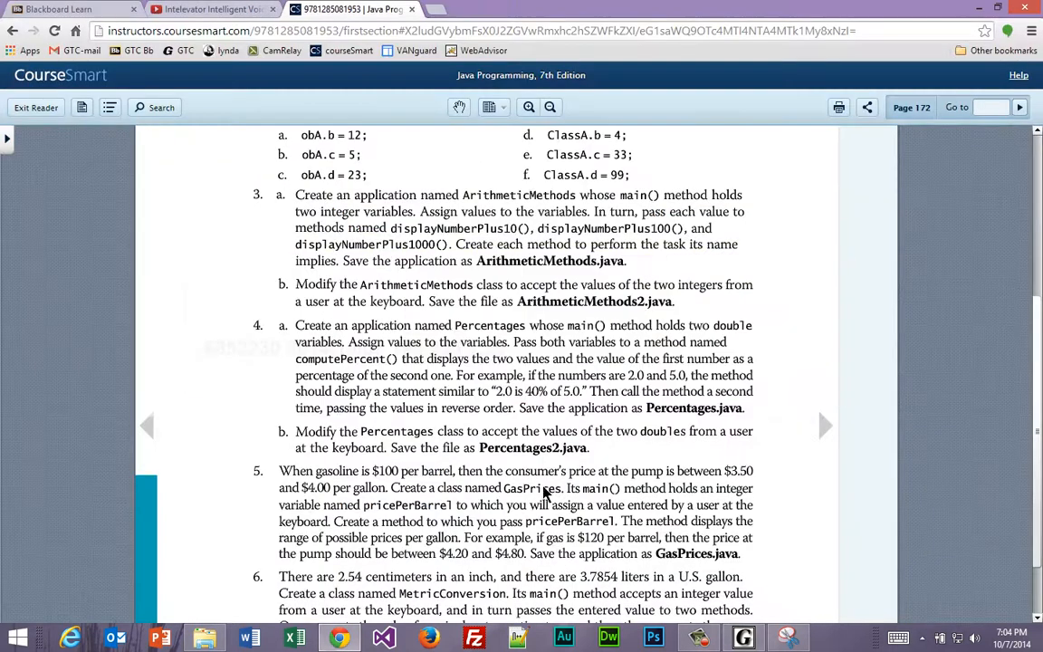
- Highlight Percentages2.java in CourseSmart exercise 4b and return to jGRASP
double_click(517, 448)
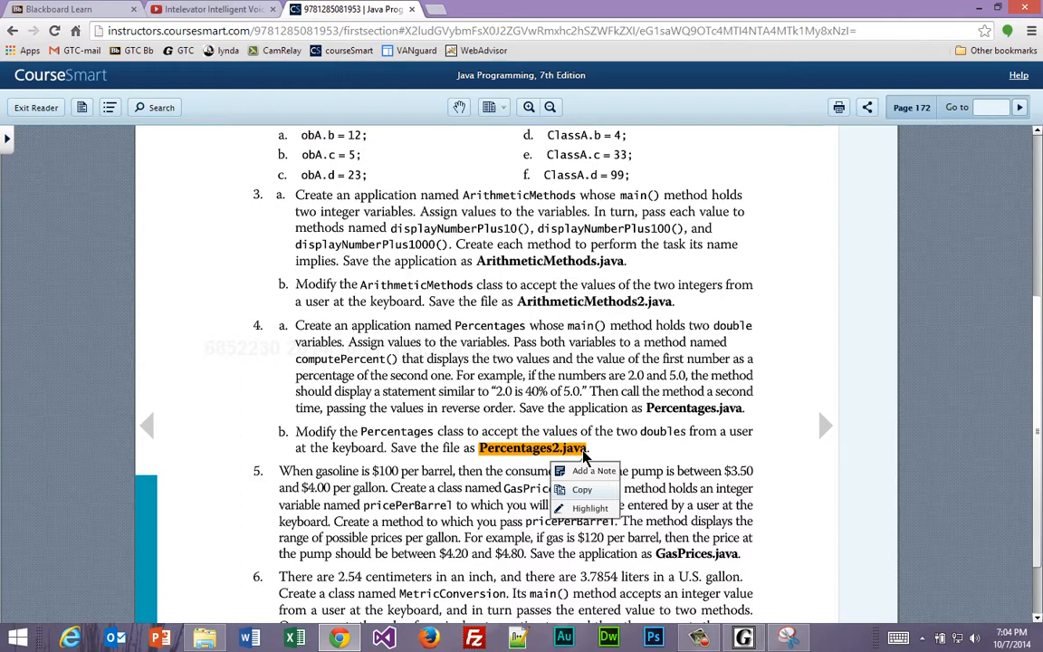
mouse_move(596, 598)
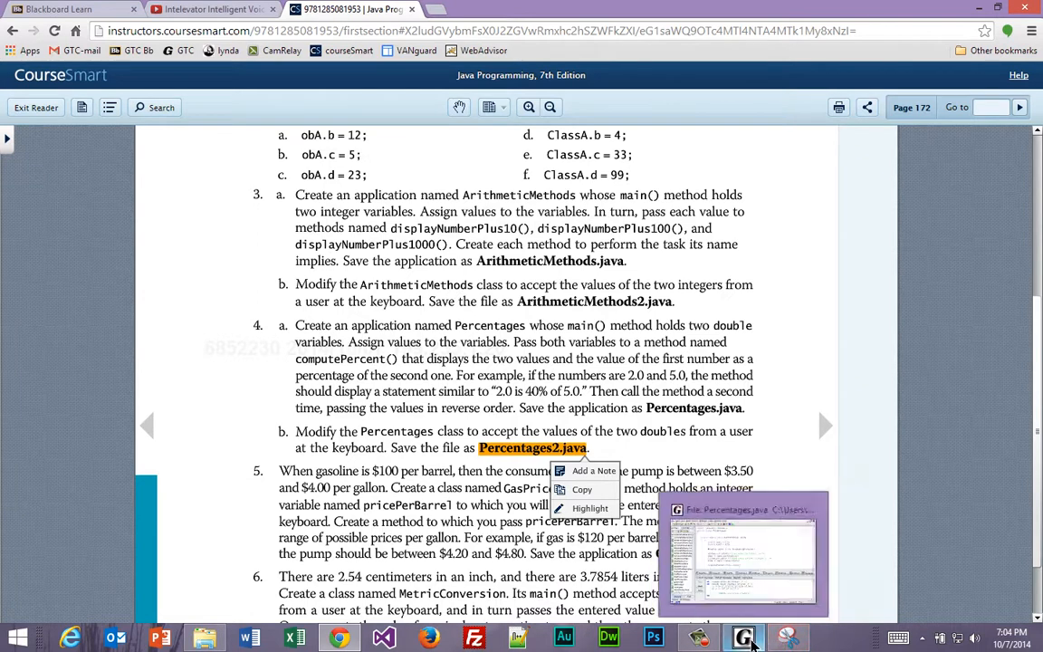
click(743, 637)
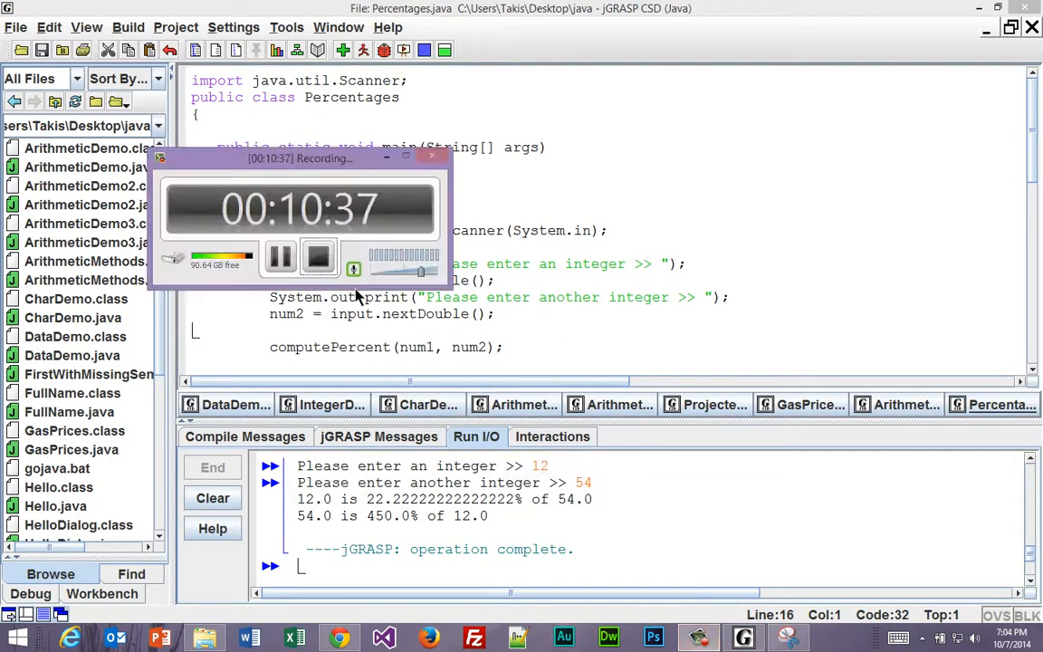